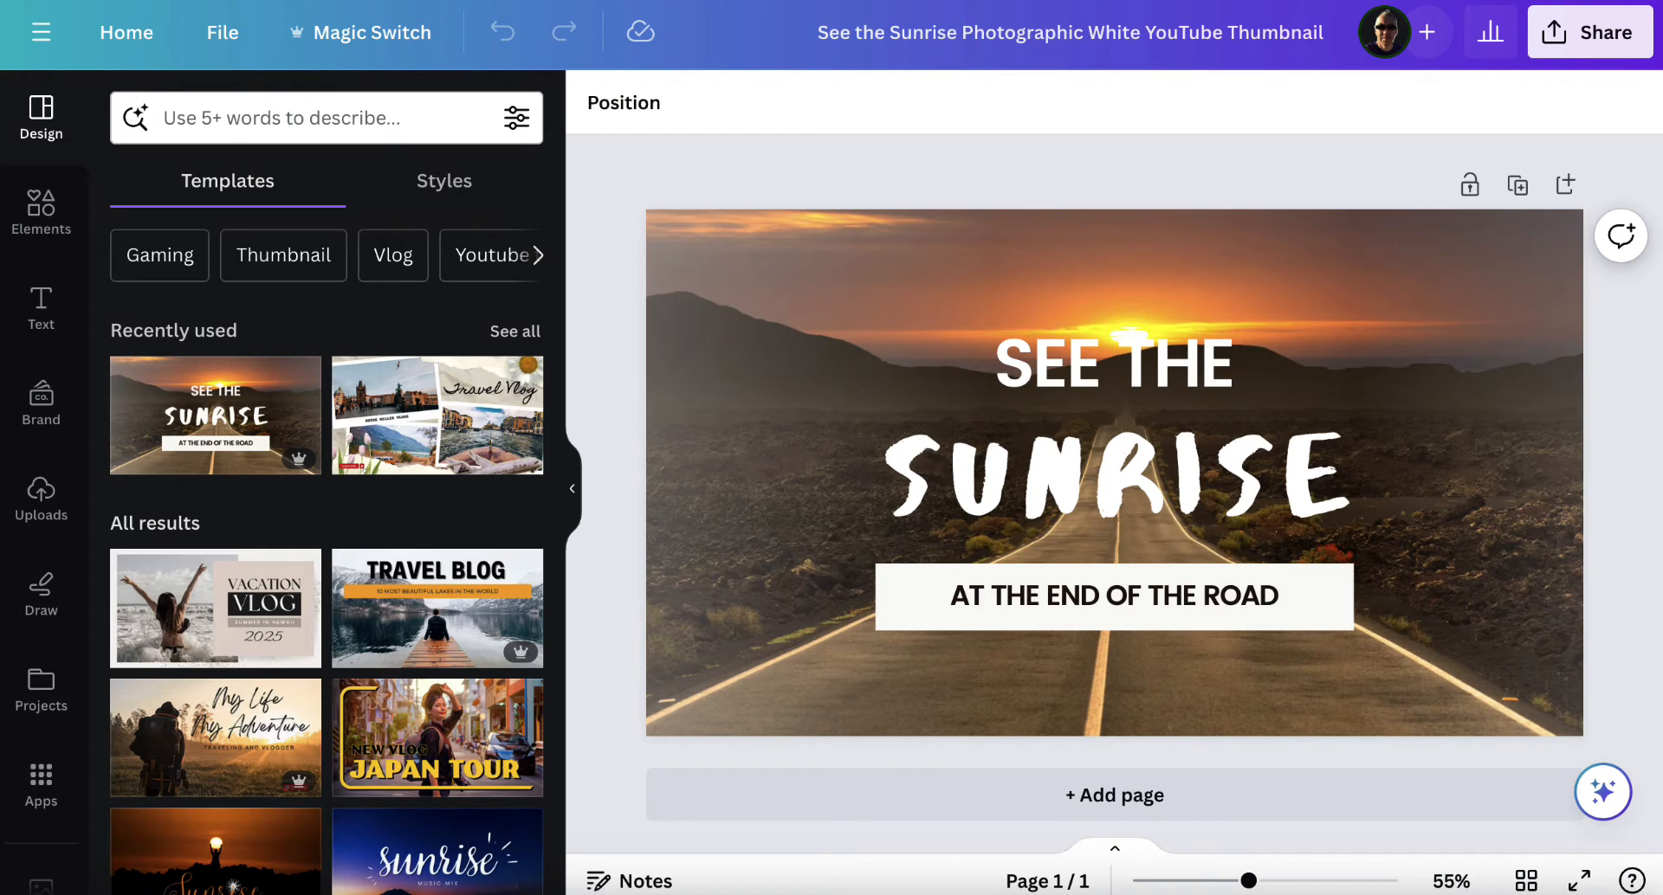
# Select the SEE THE heading and raise its font size from 69.5 to 73.5
pyautogui.click(1111, 363)
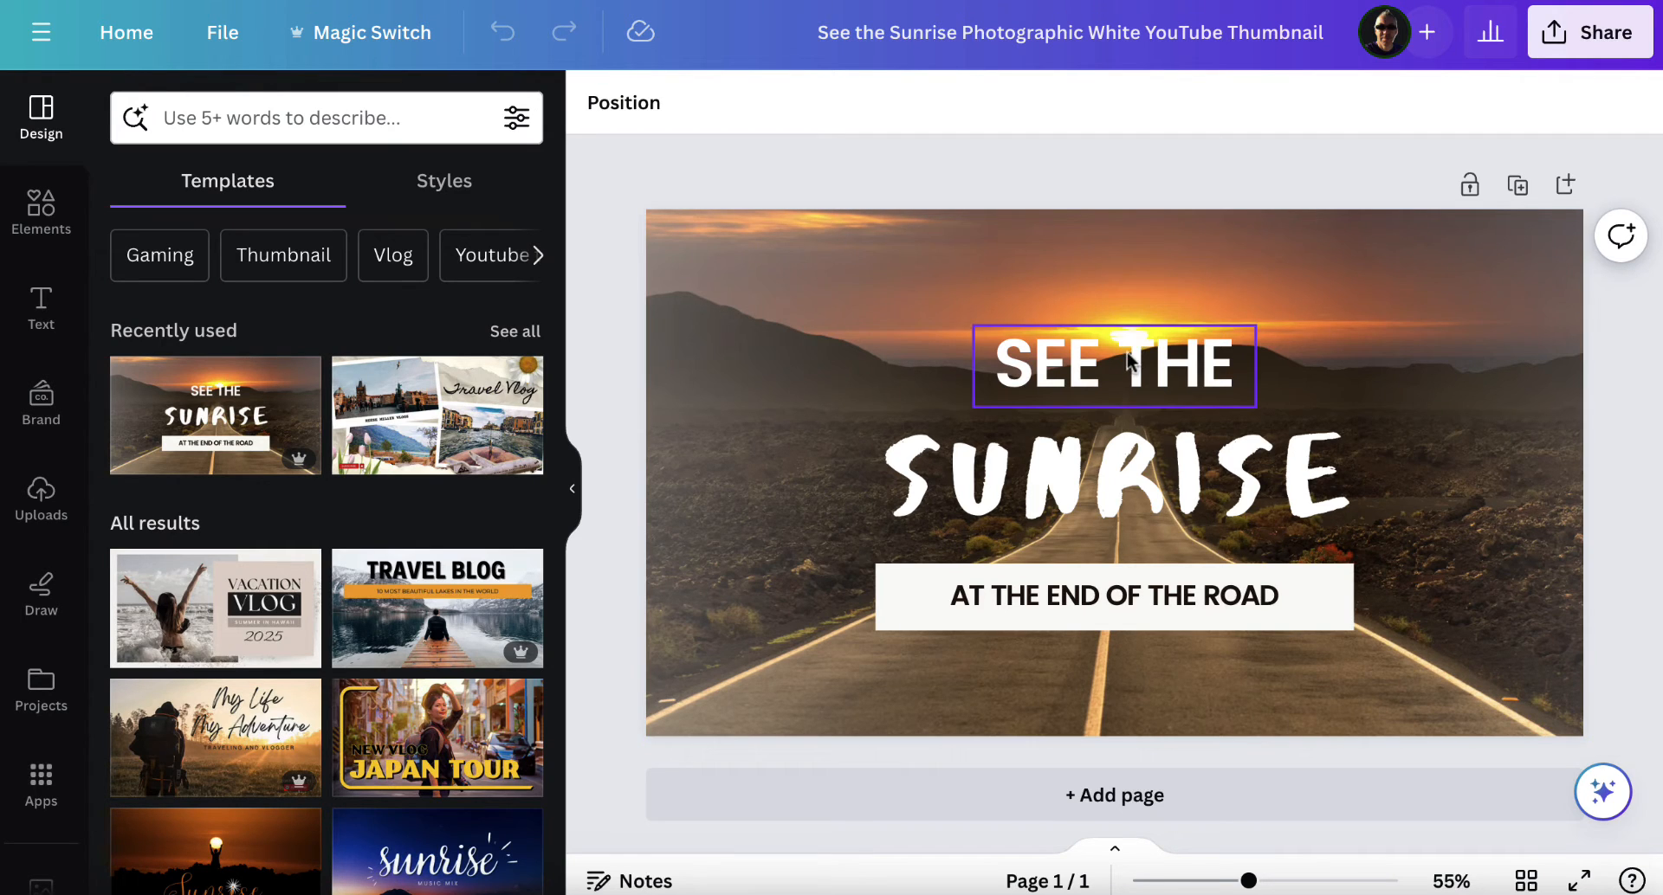
pyautogui.click(1114, 474)
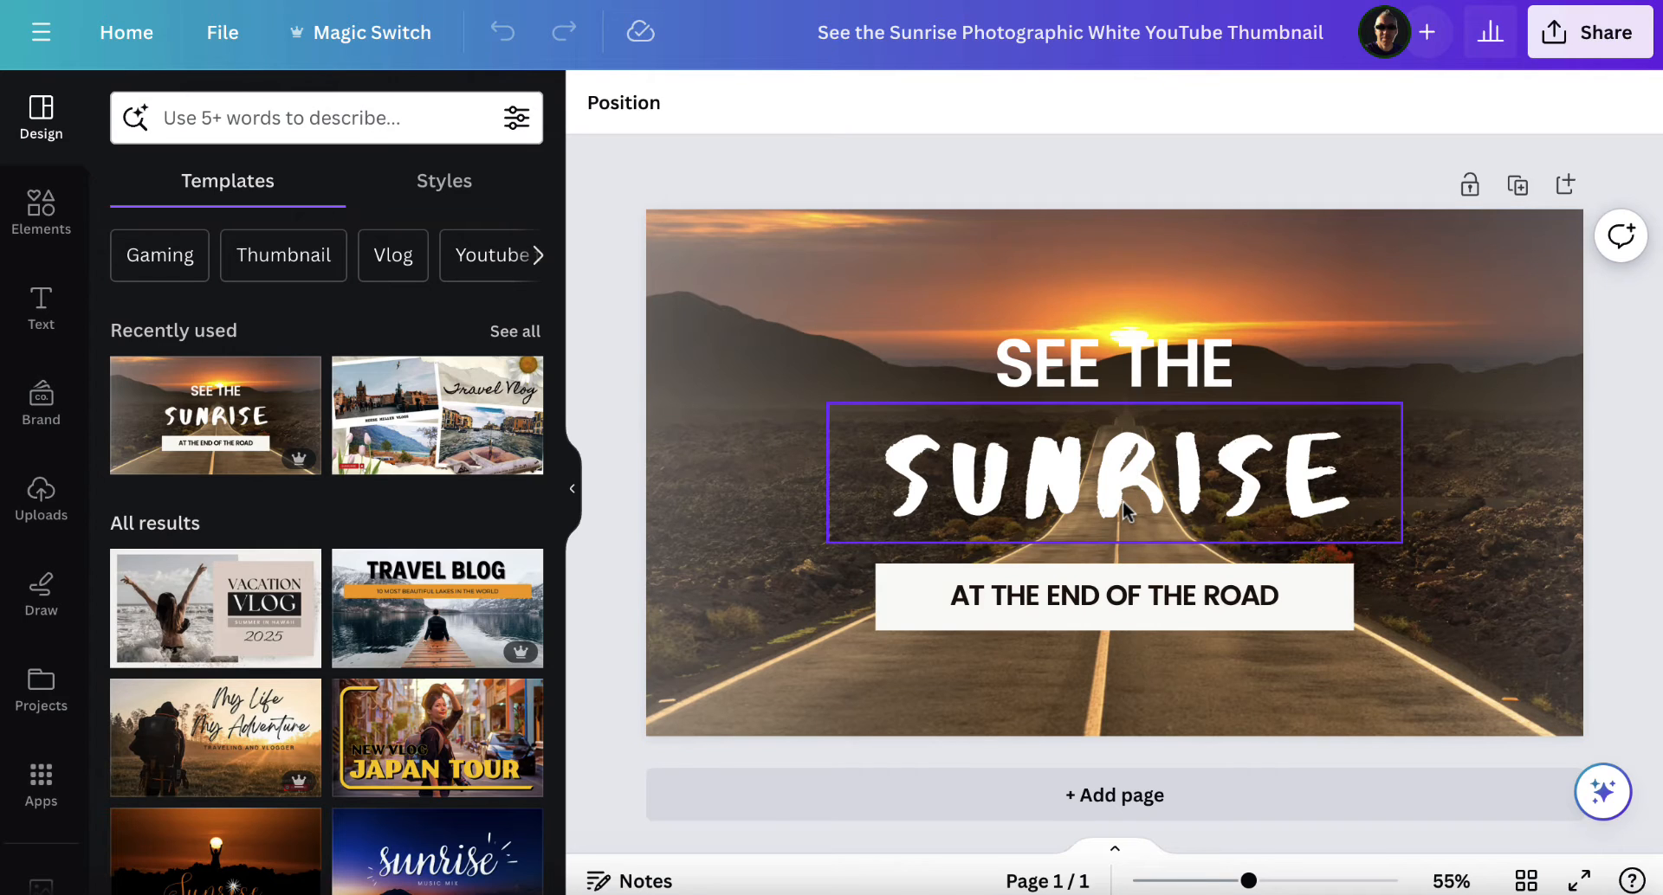
pyautogui.click(1114, 364)
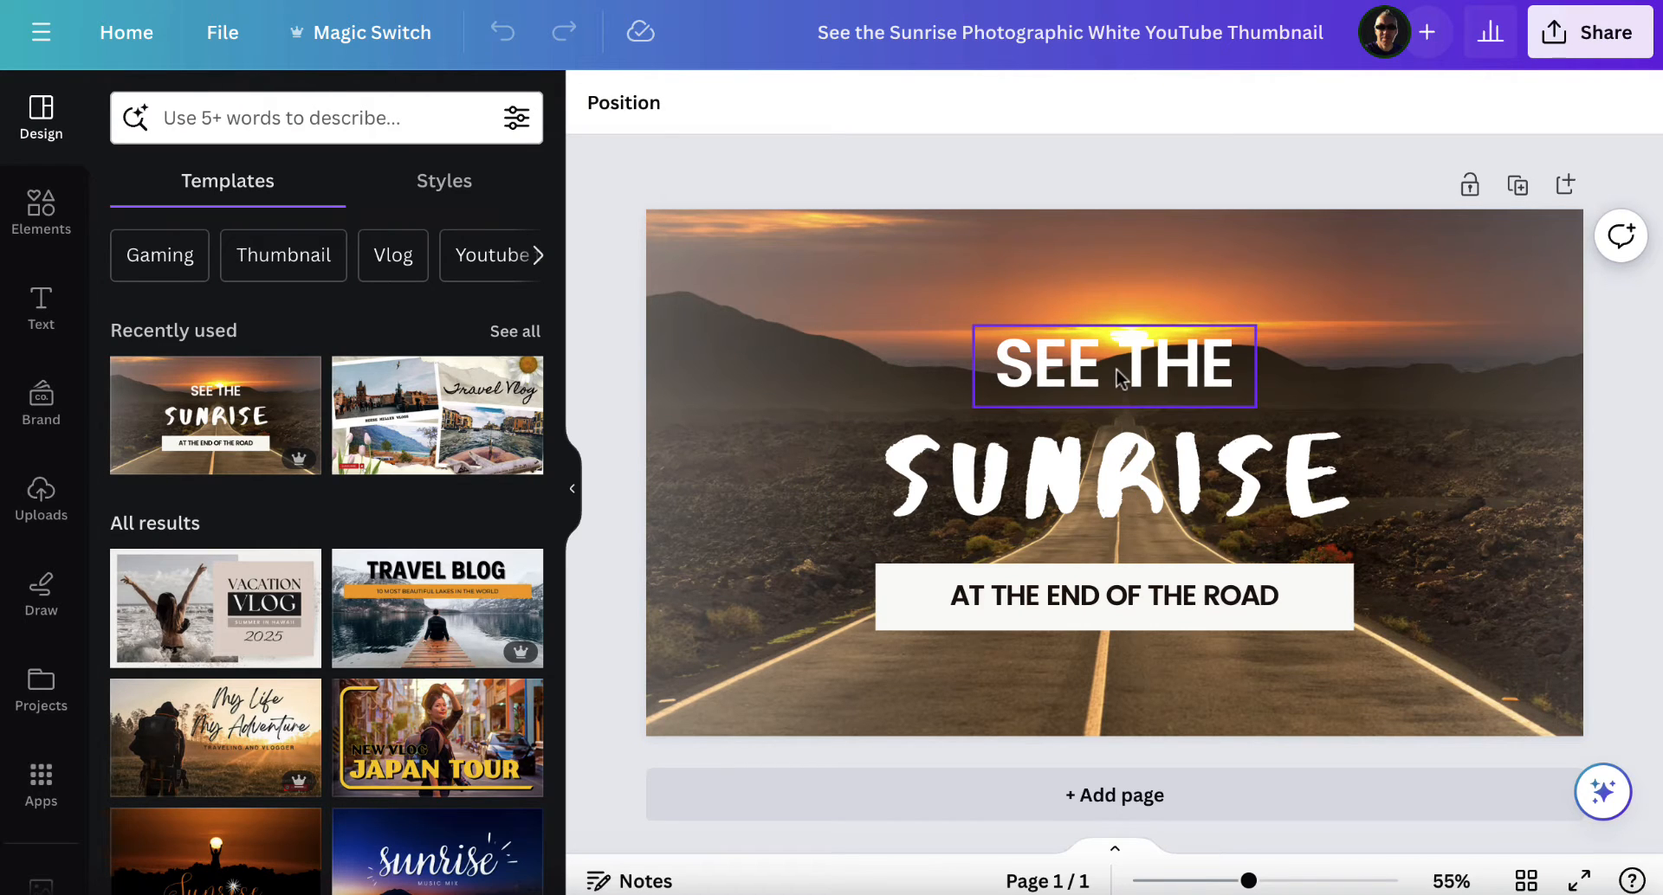
pyautogui.click(1113, 595)
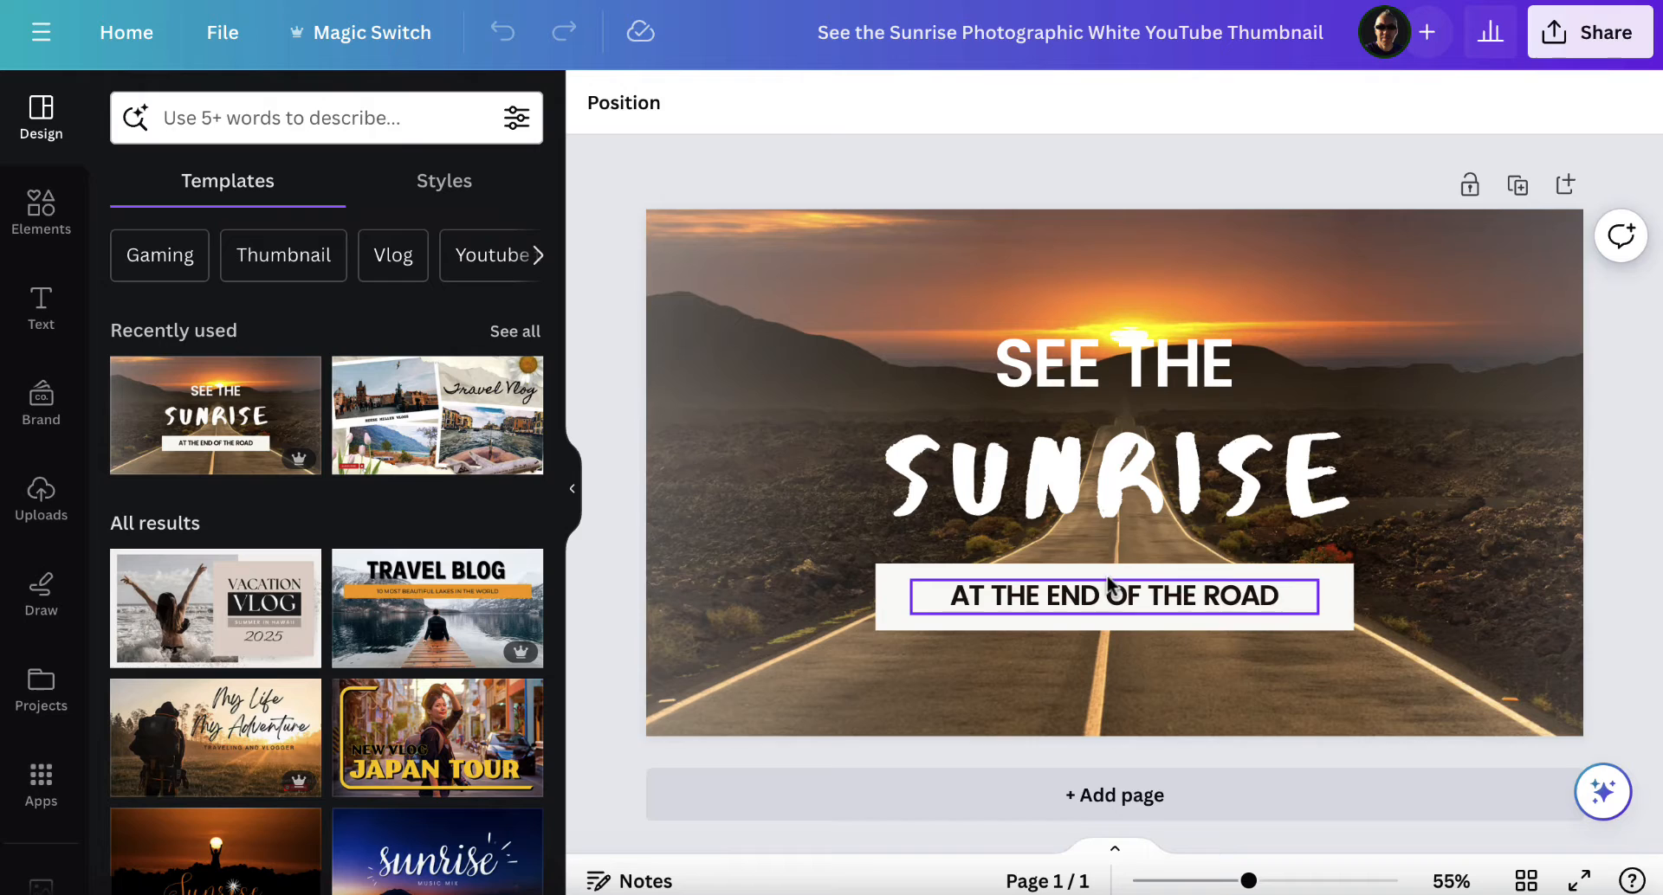
pyautogui.click(1111, 366)
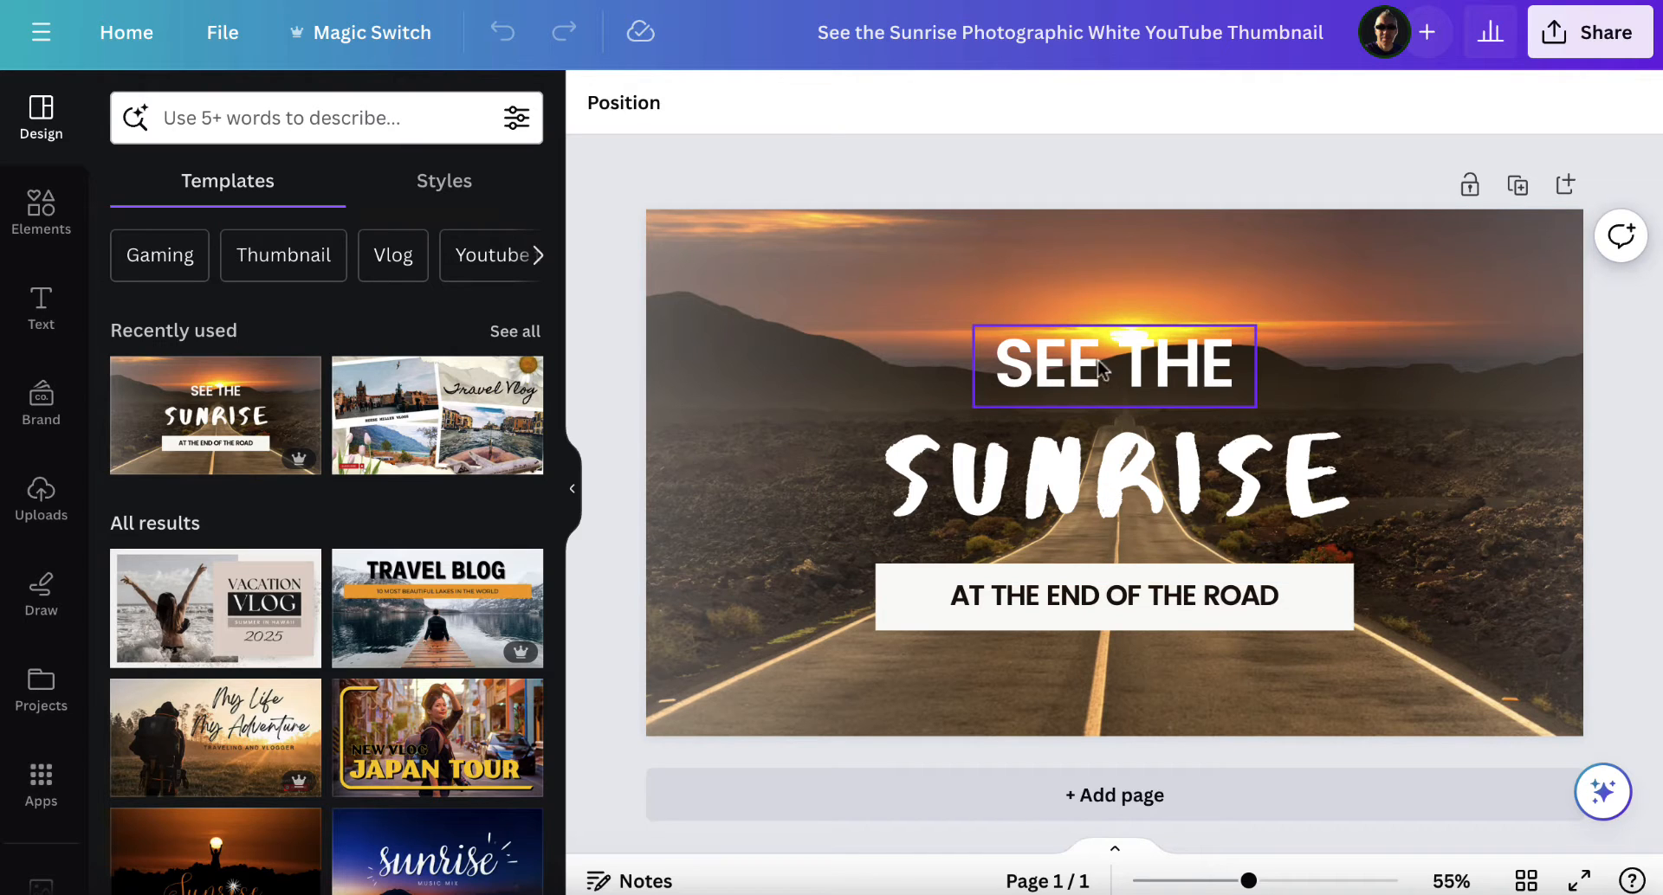
pyautogui.moveTo(1106, 370)
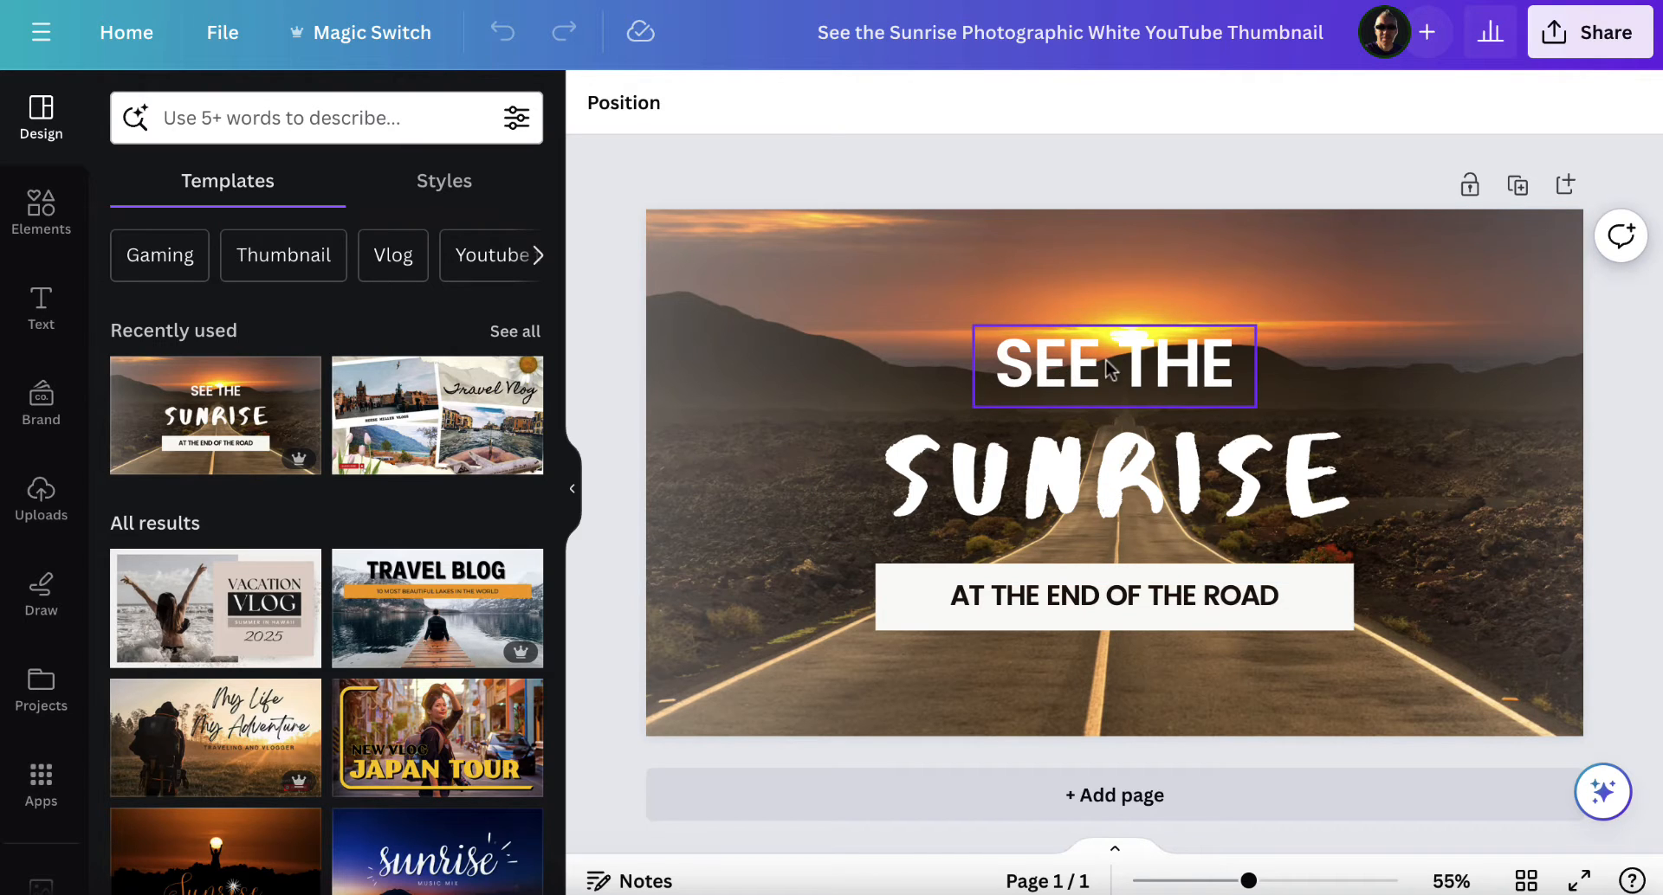
pyautogui.click(1110, 367)
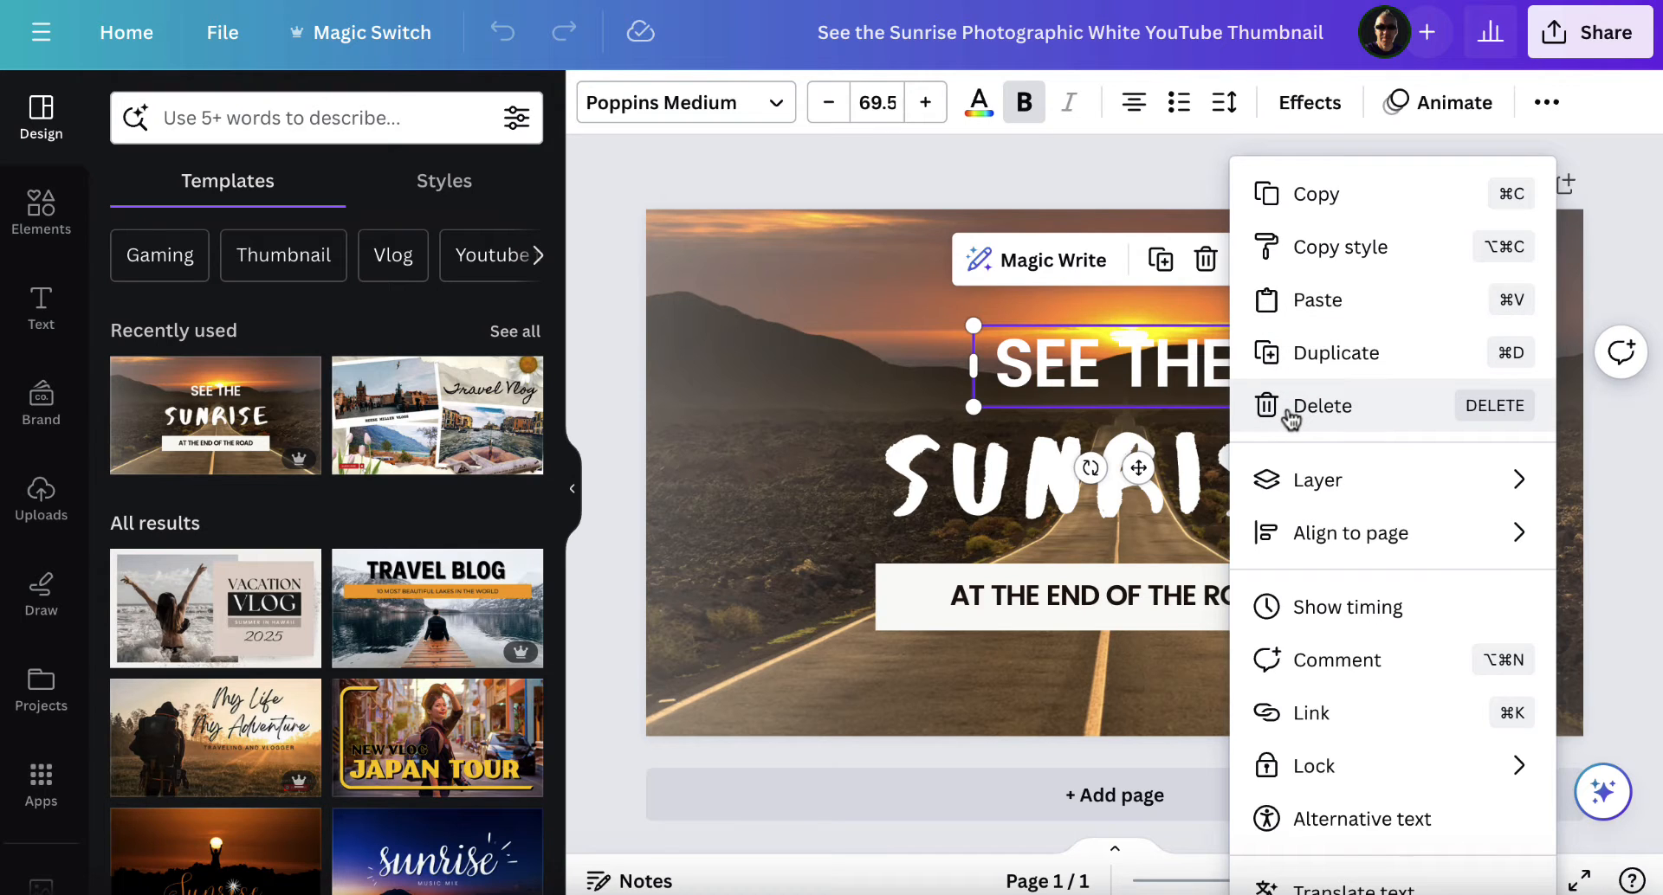
pyautogui.moveTo(1122, 338)
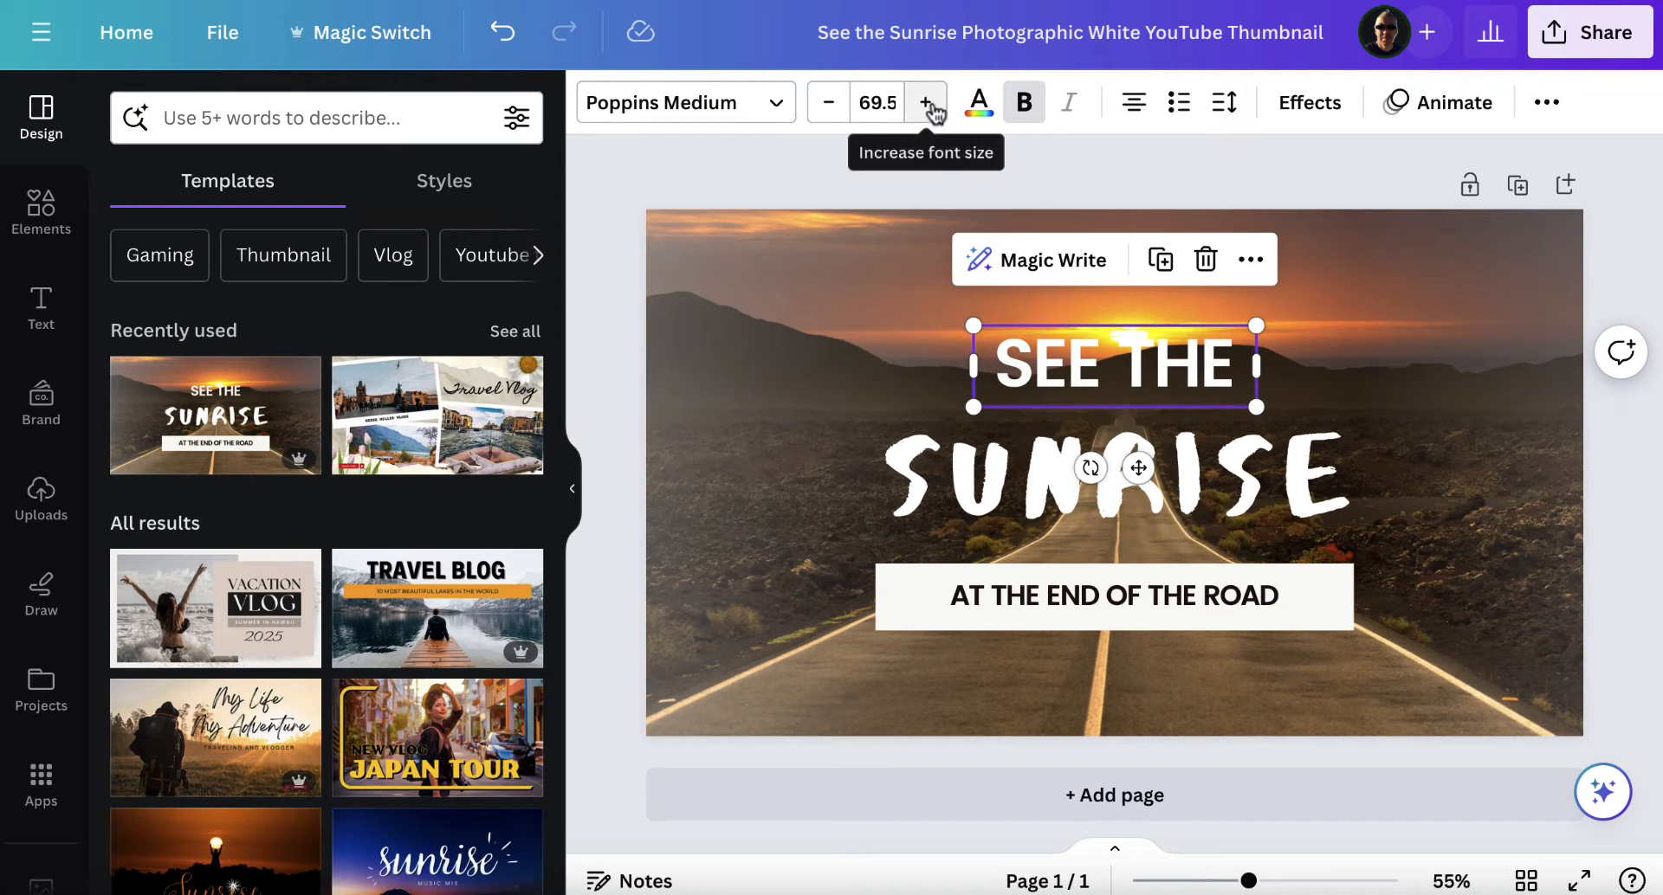
pyautogui.moveTo(925, 103)
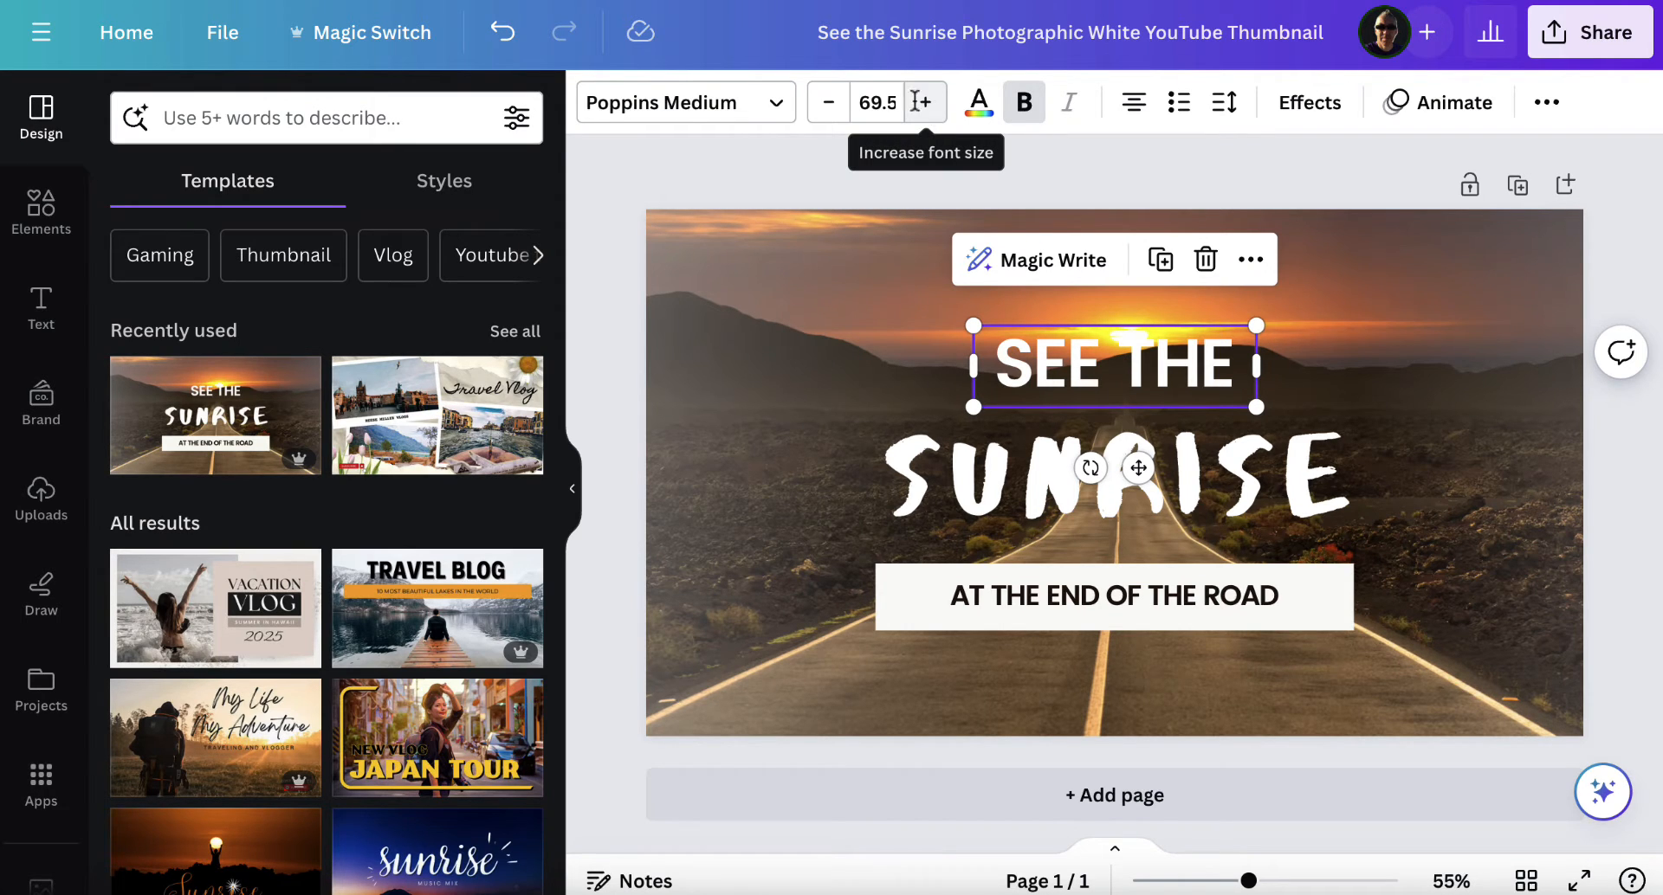
pyautogui.moveTo(826, 102)
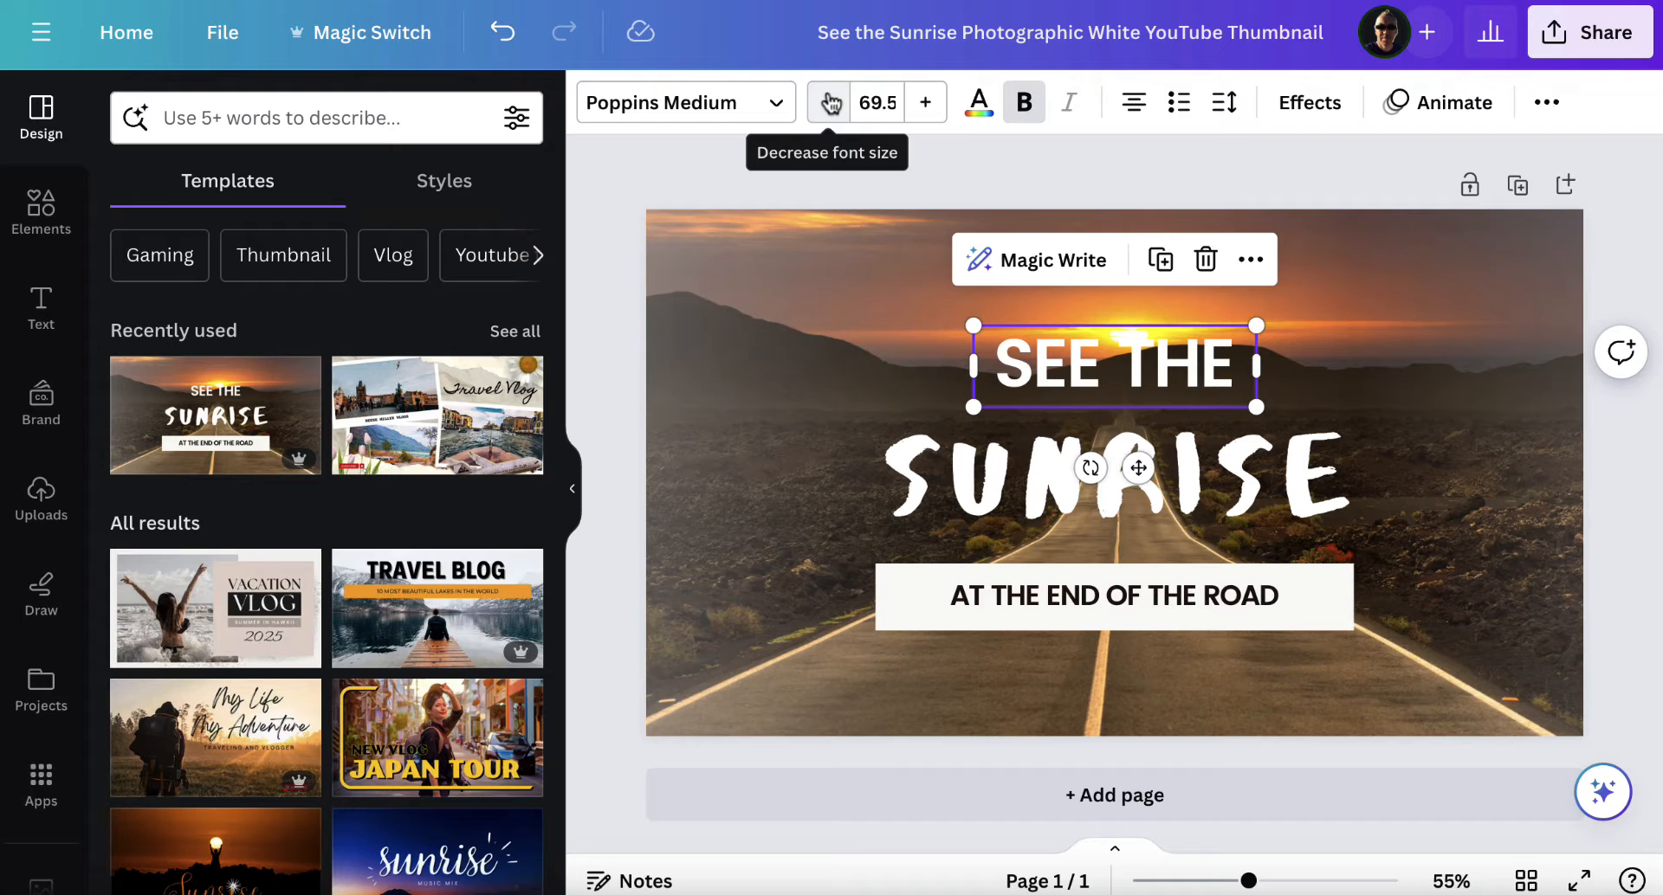
pyautogui.moveTo(924, 102)
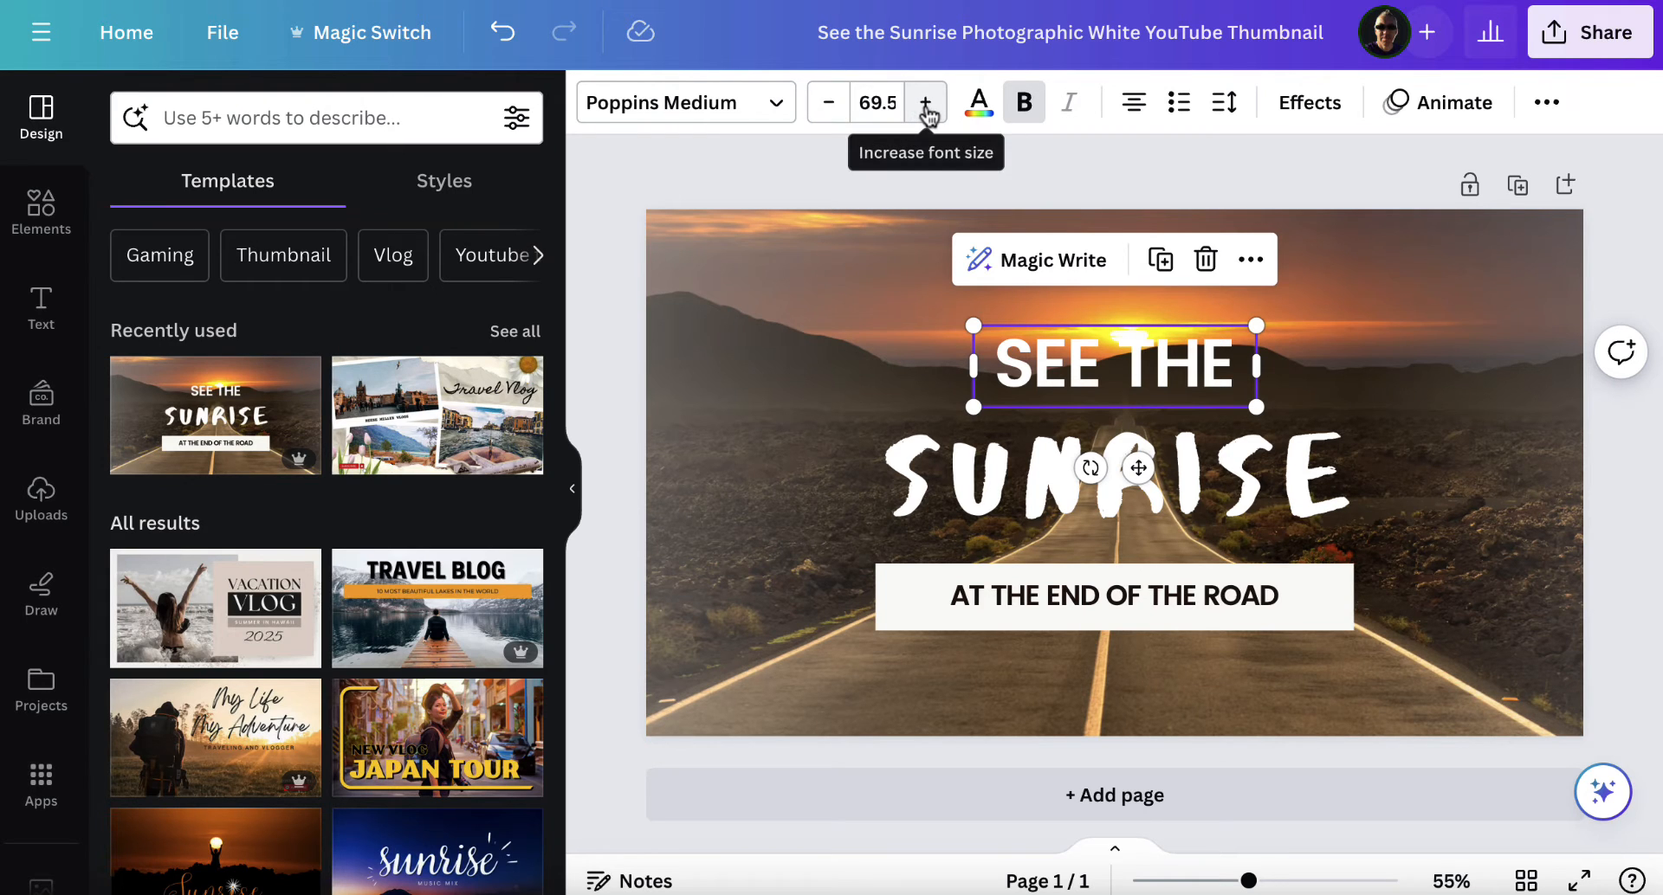
pyautogui.click(925, 103)
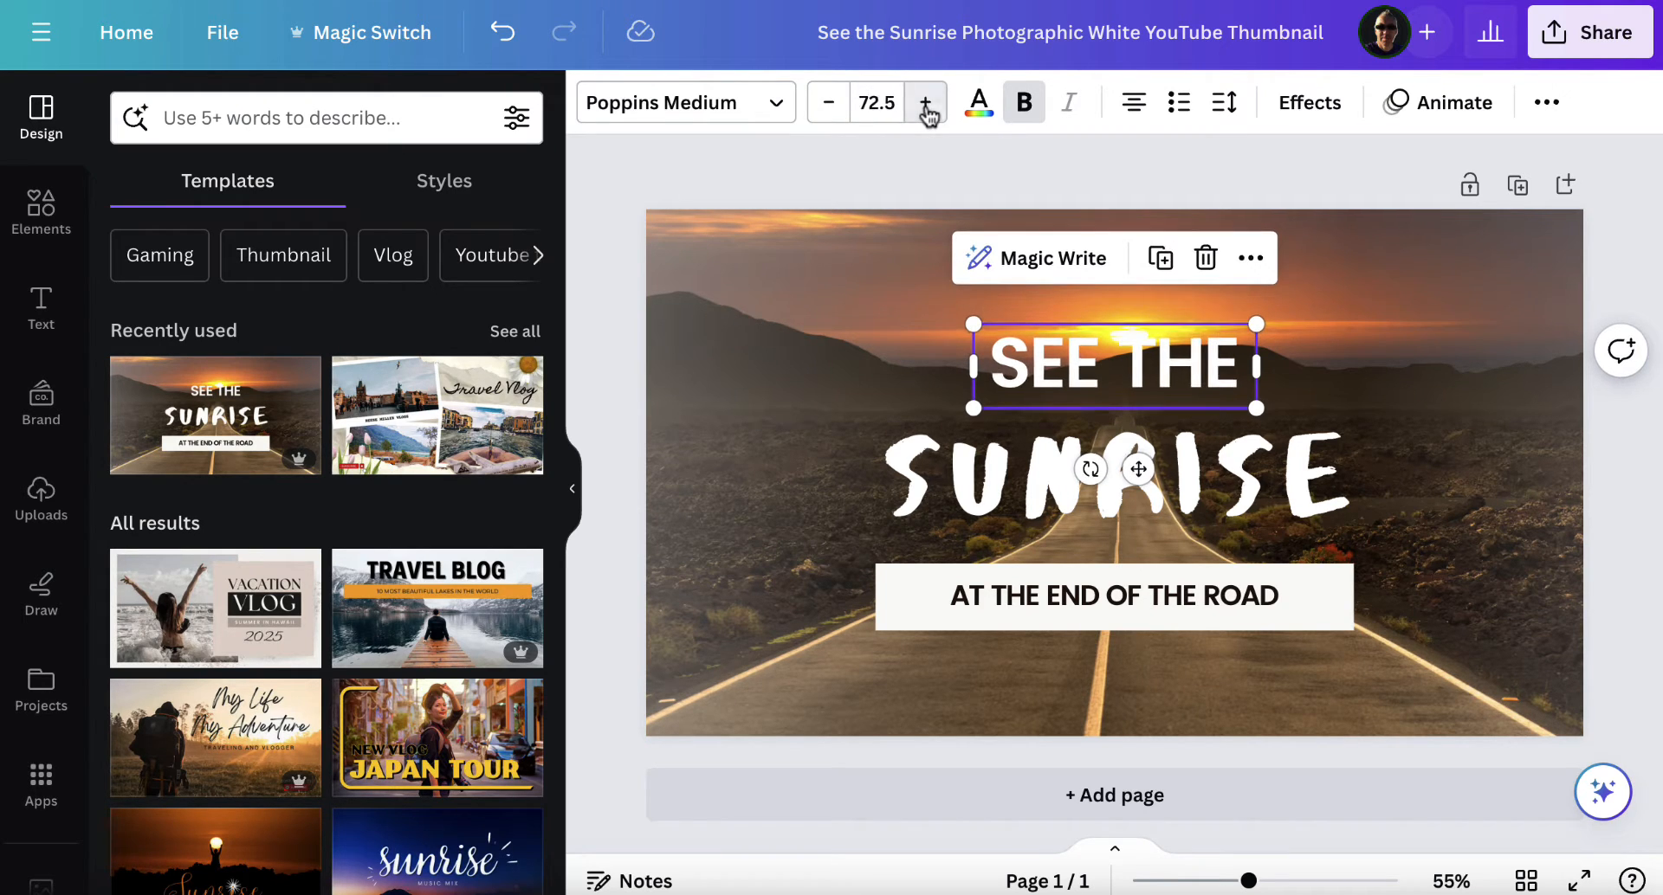
pyautogui.click(924, 103)
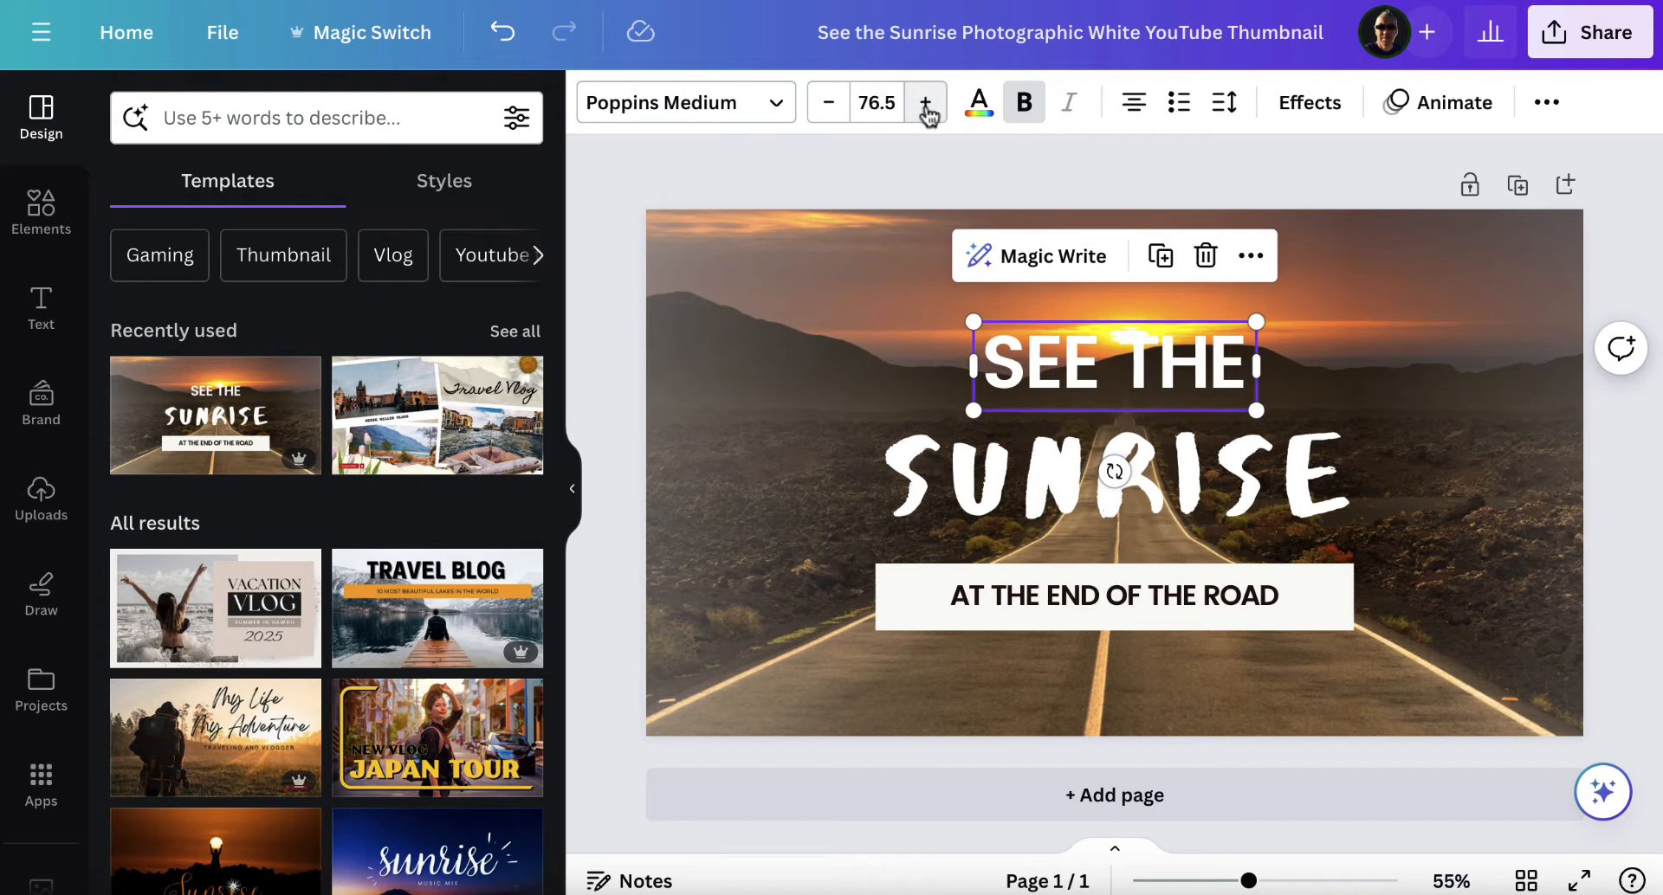
pyautogui.moveTo(827, 103)
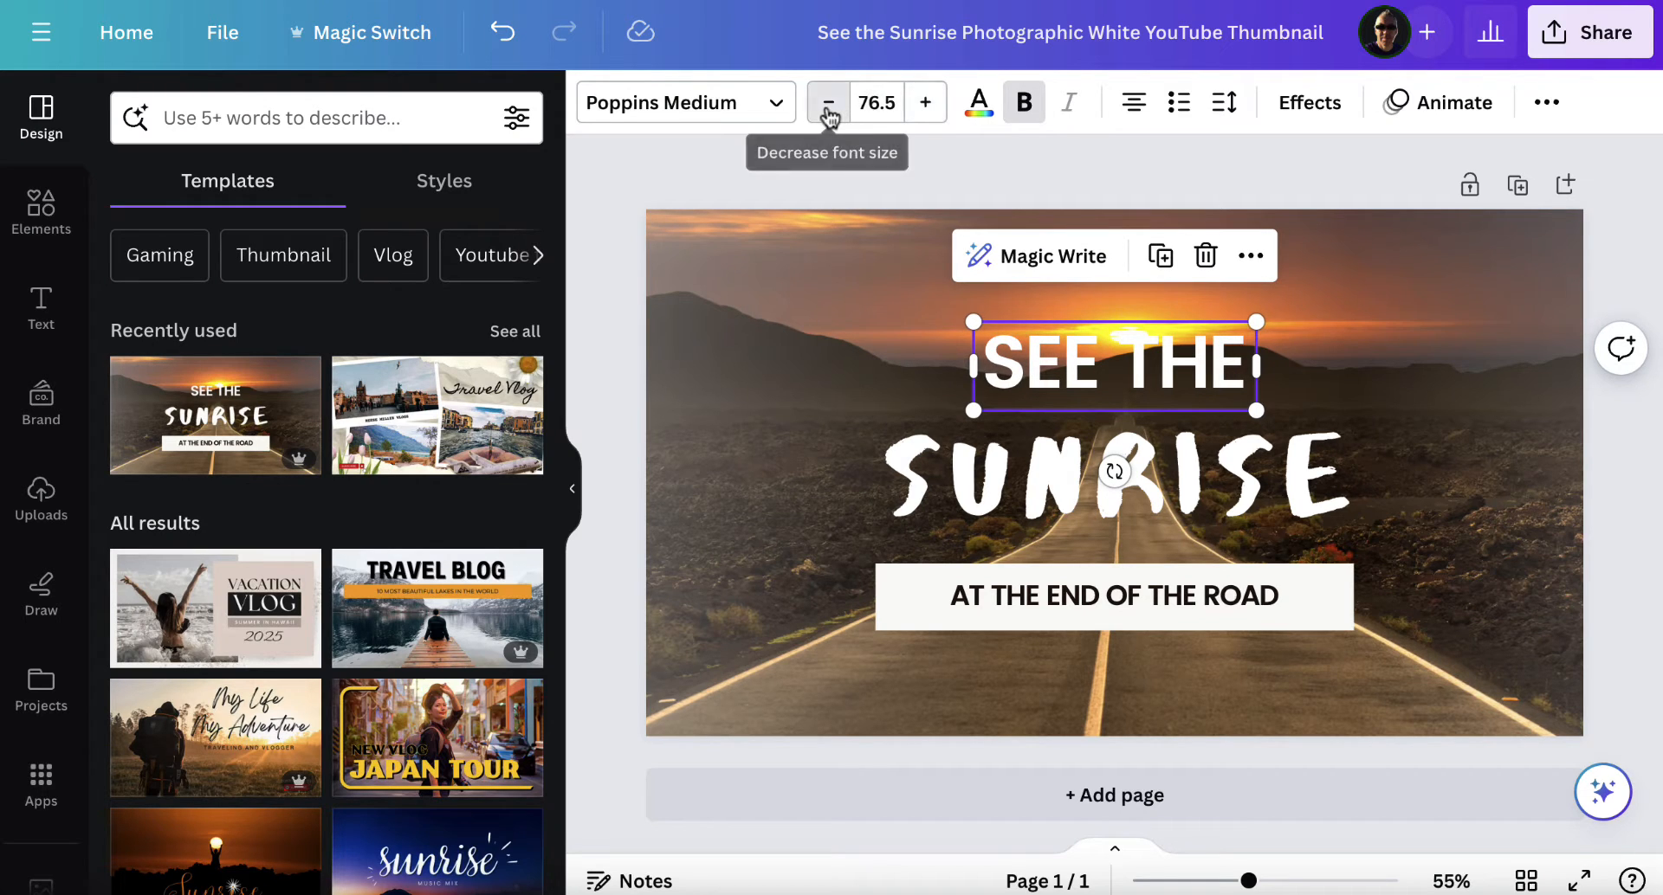
pyautogui.click(875, 102)
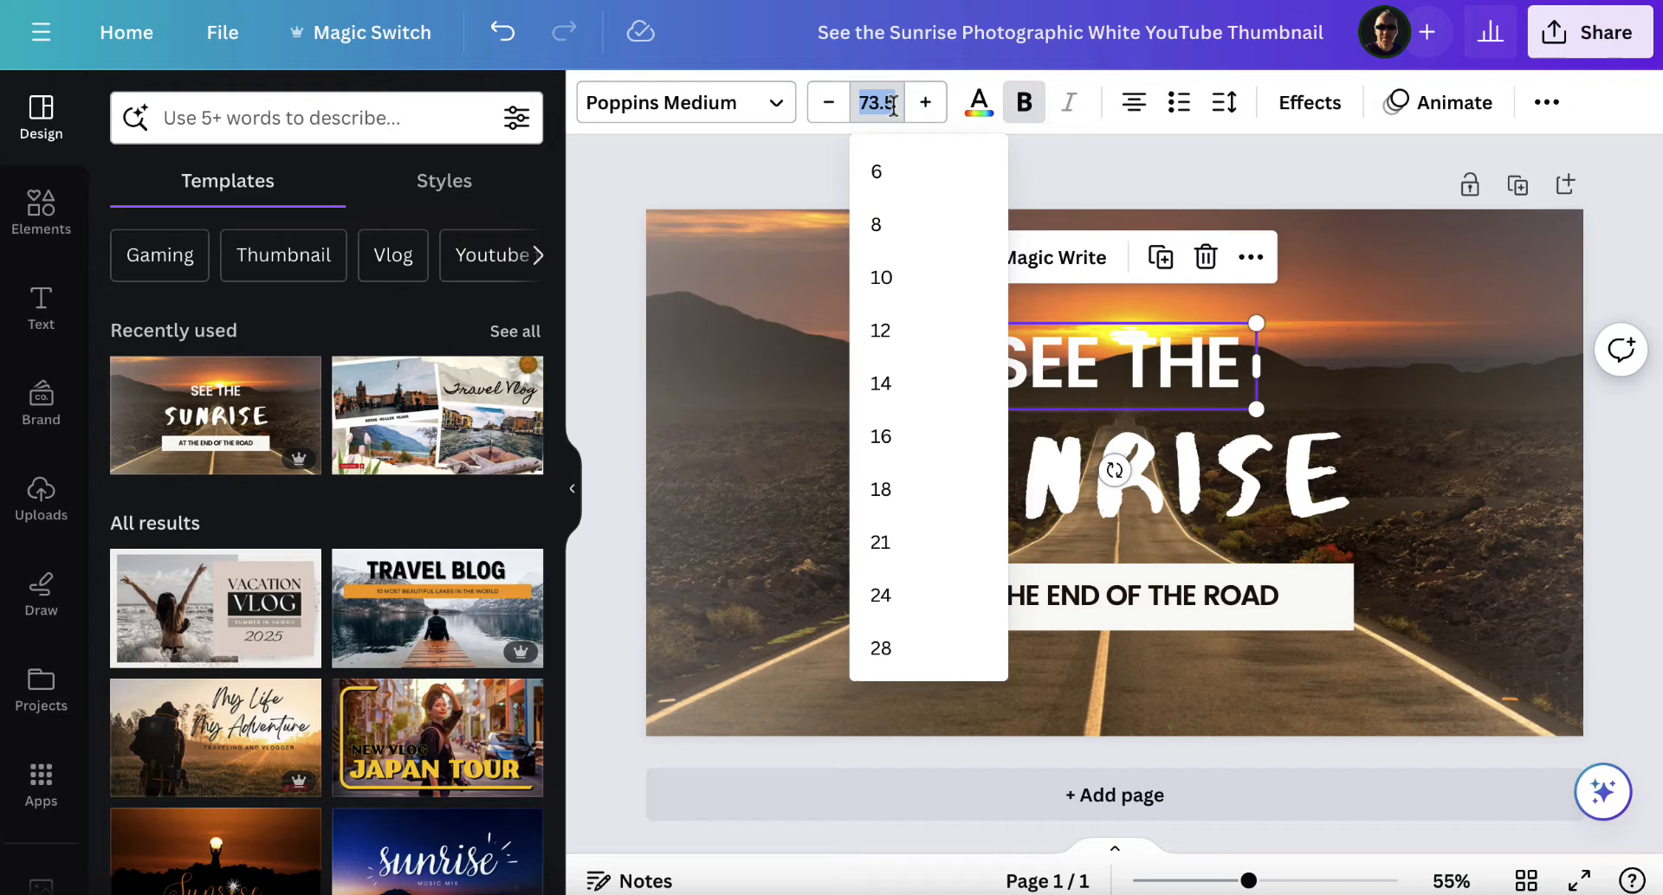
# Set SEE THE to size 100, widen it onto one line, and move it above SUNRISE
pyautogui.write('100')
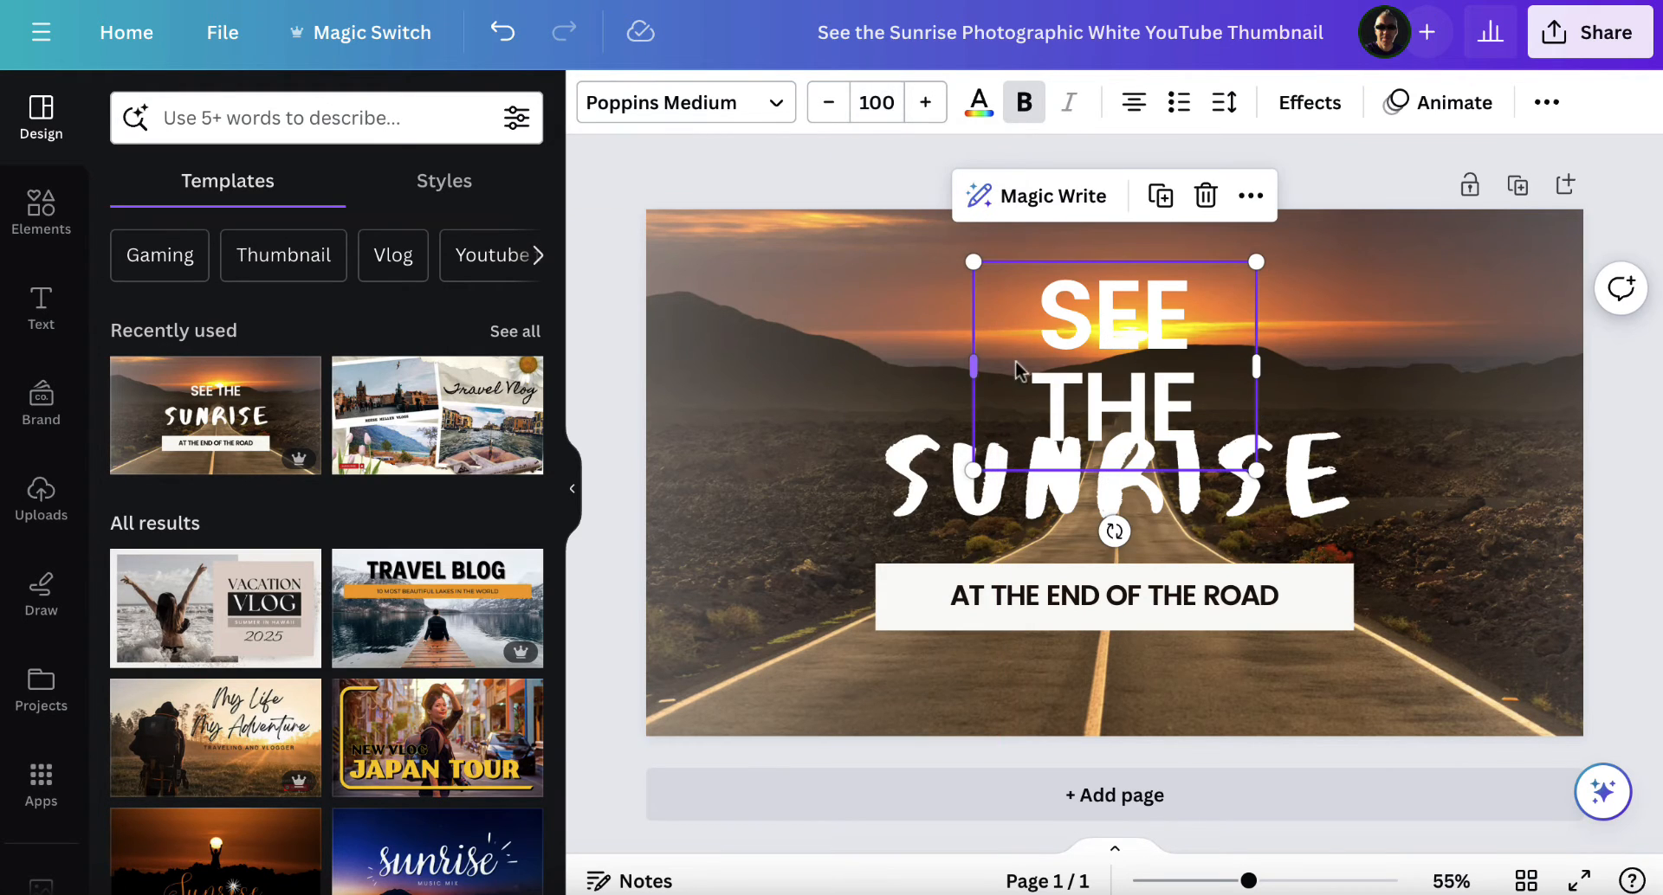
pyautogui.moveTo(1254, 368); pyautogui.dragTo(1331, 368)
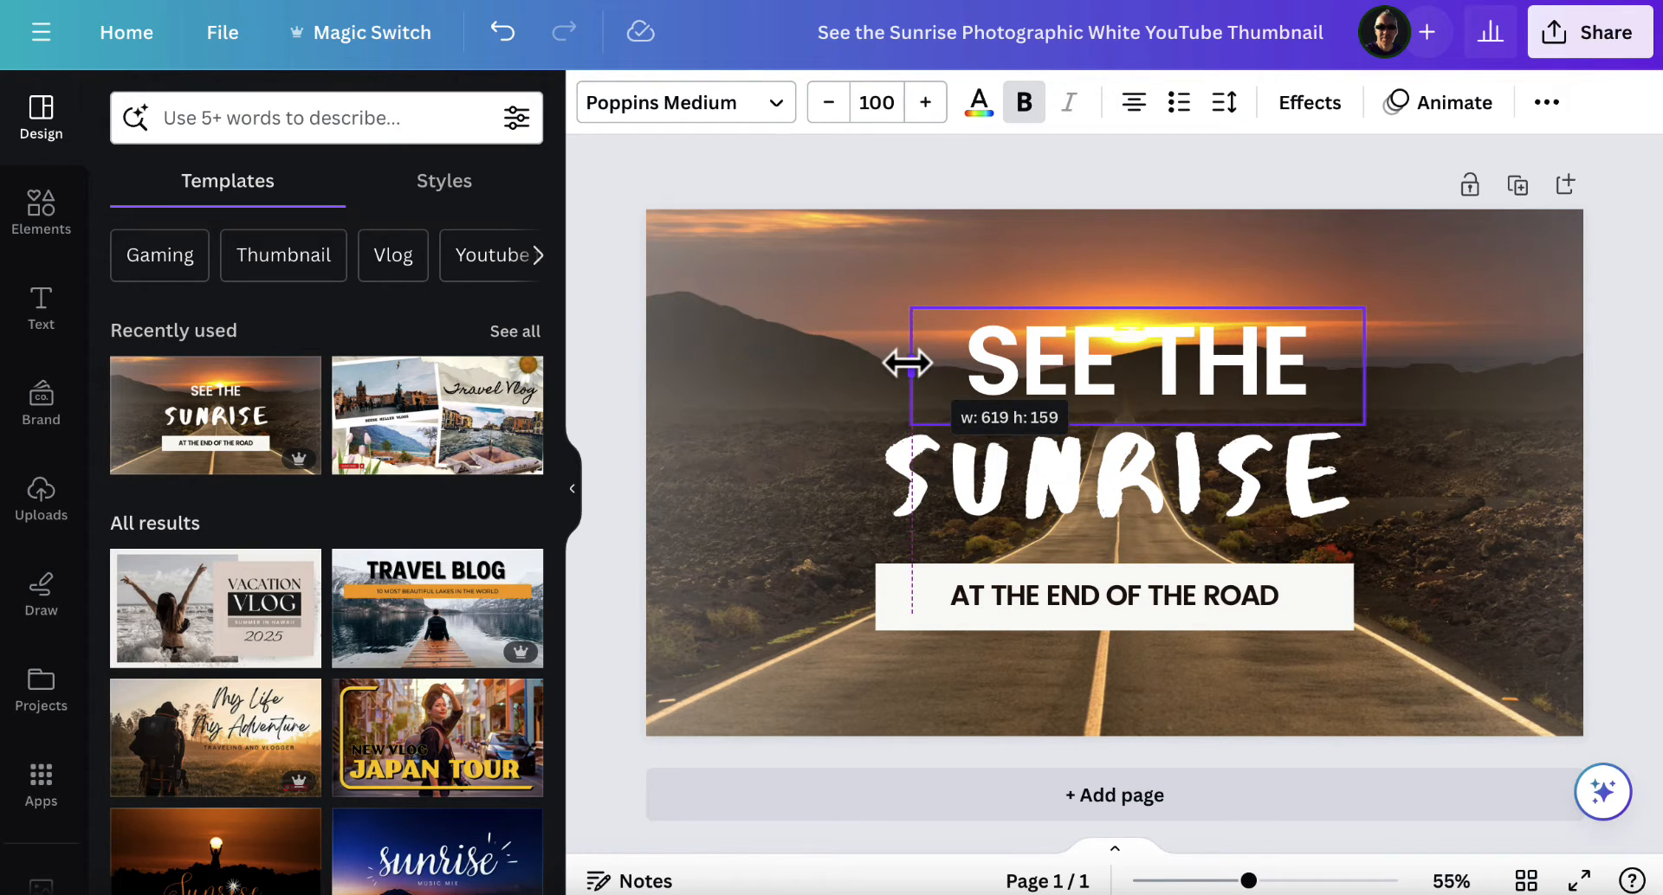
pyautogui.moveTo(1134, 366); pyautogui.dragTo(1129, 334)
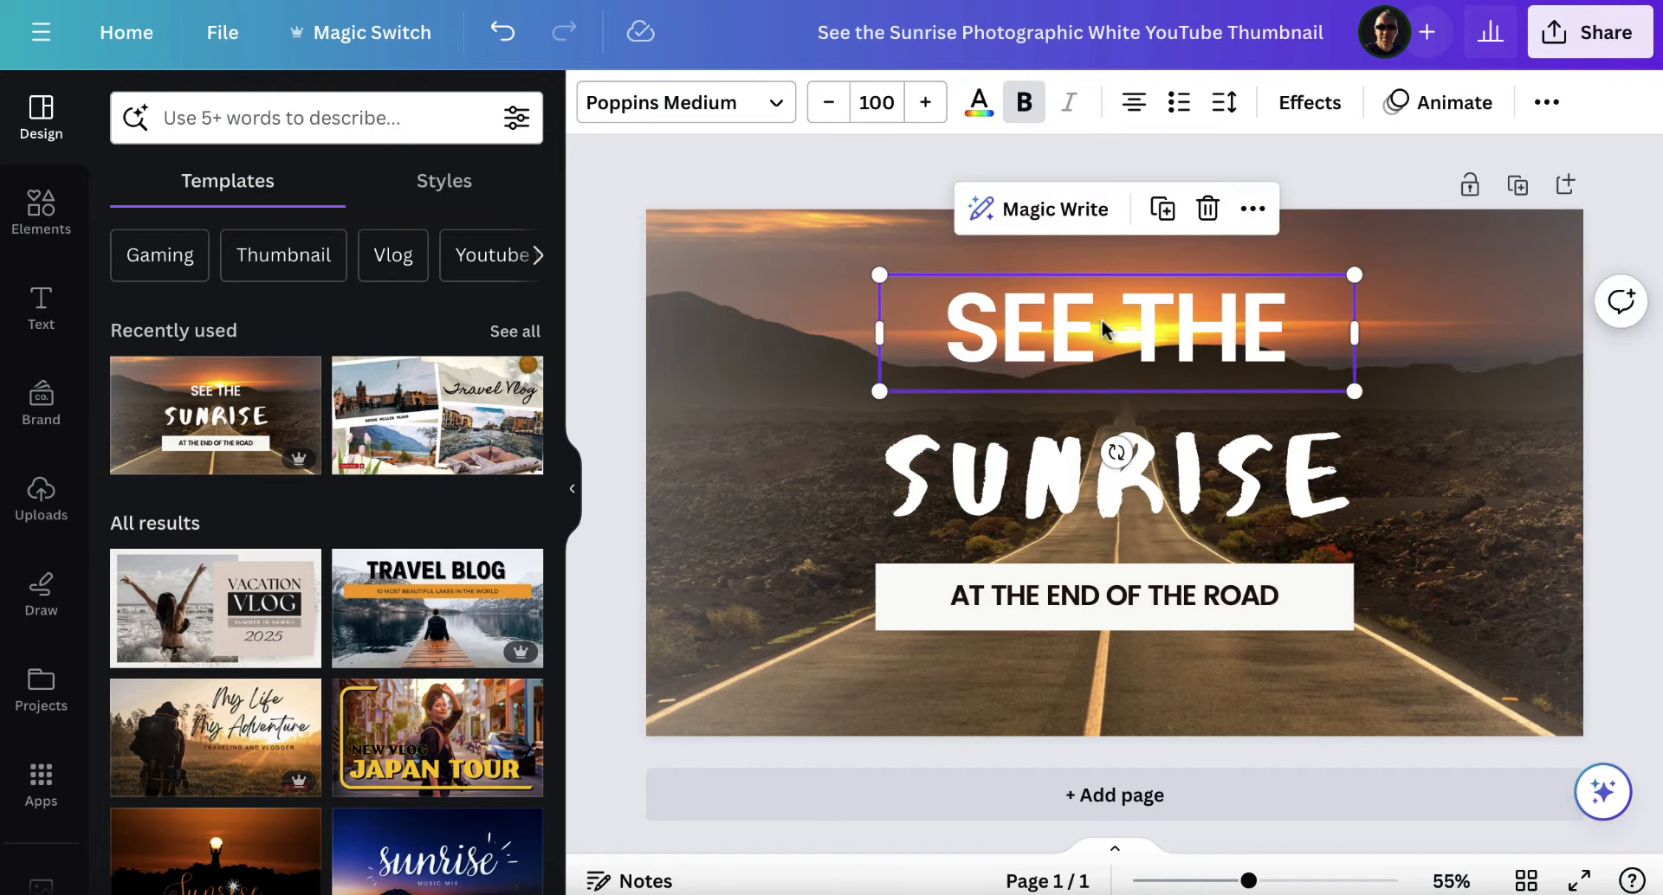
pyautogui.moveTo(1132, 102)
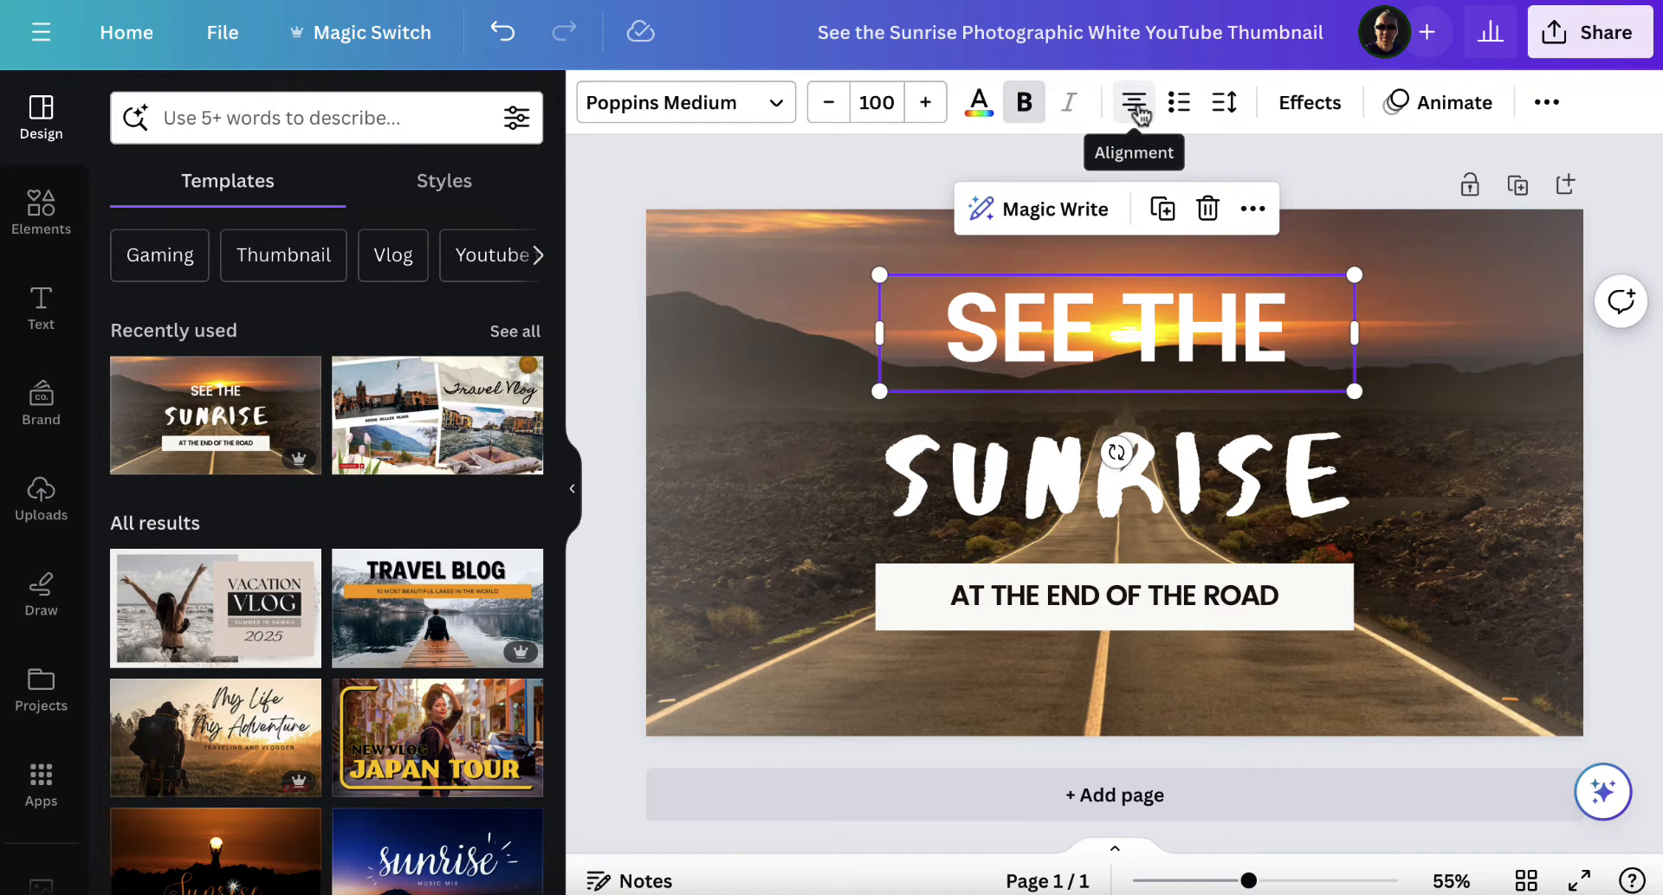
pyautogui.click(1133, 102)
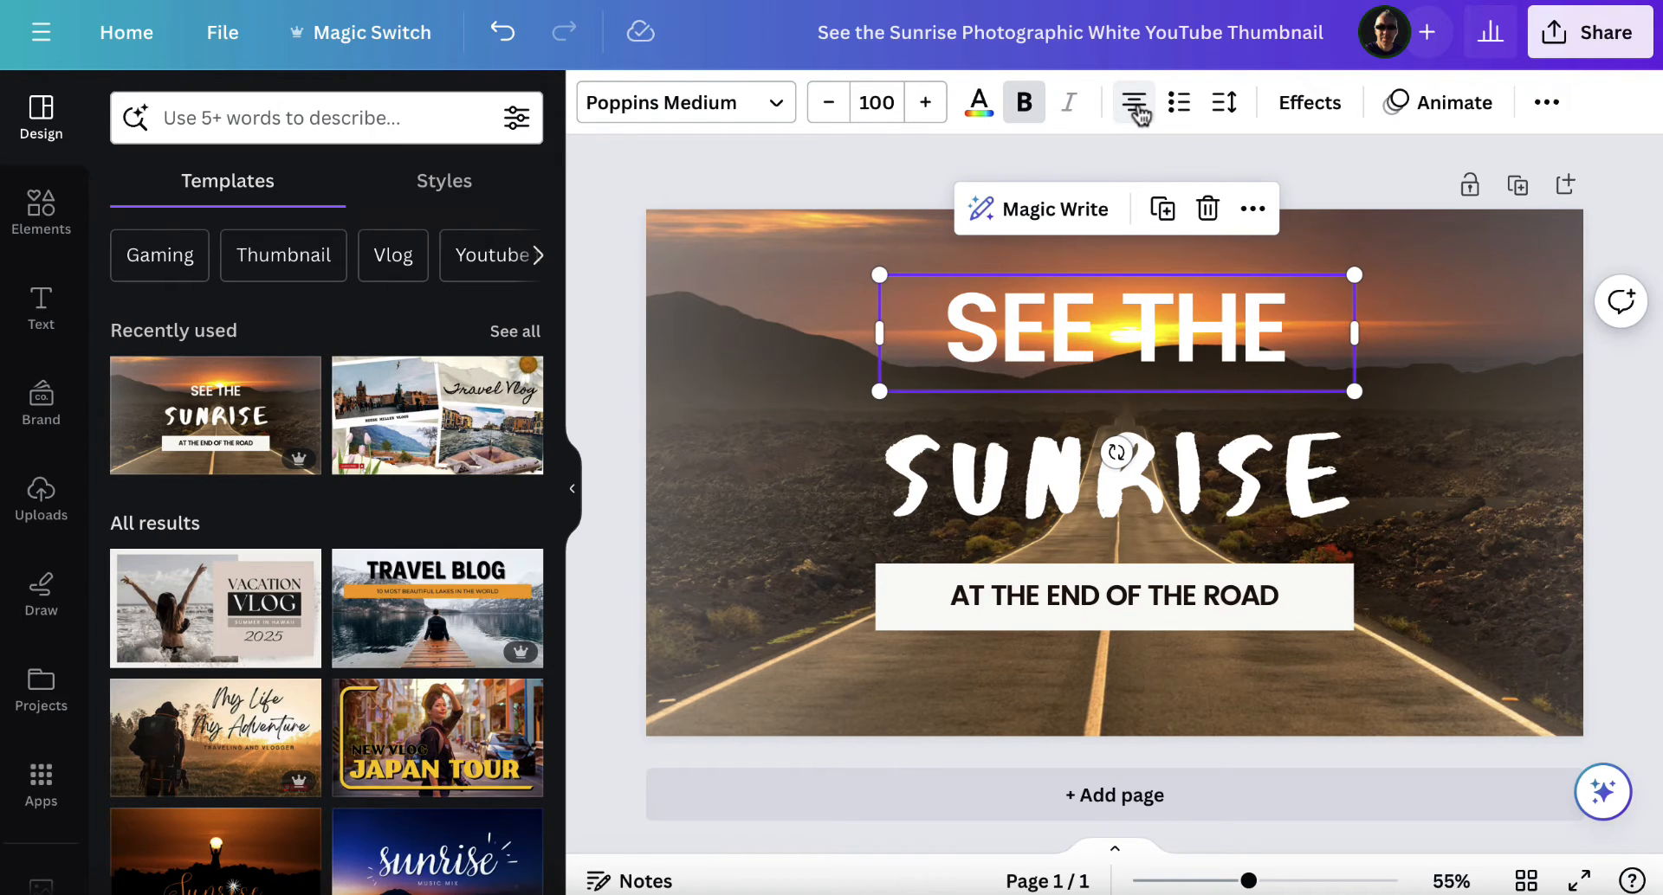
pyautogui.moveTo(1317, 139)
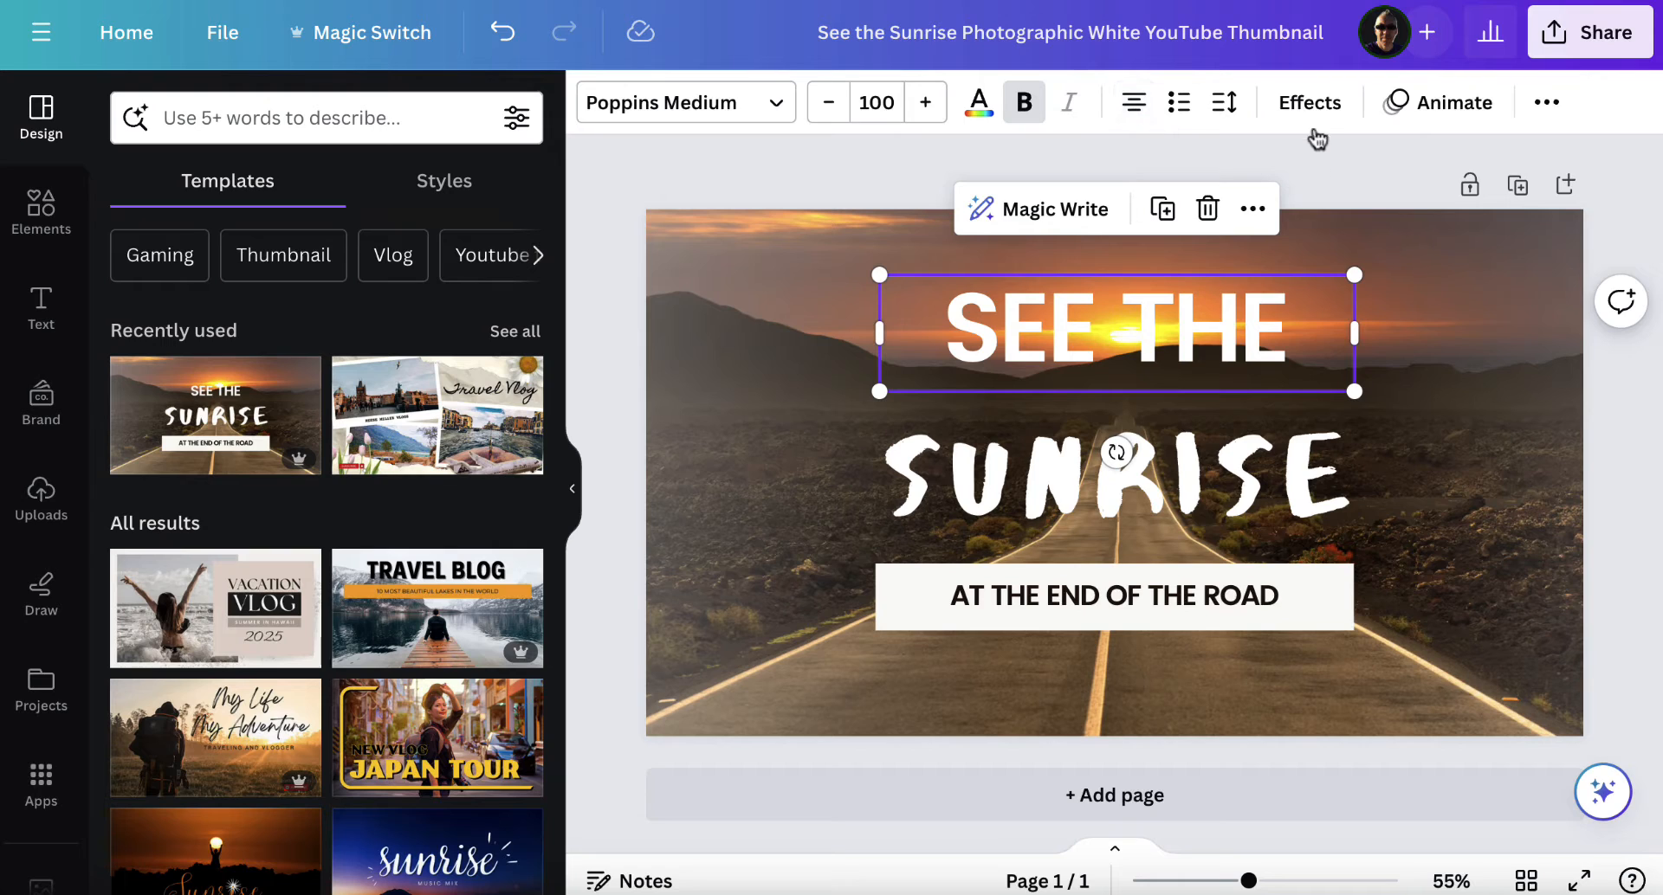
# Try Shadow, Outline and Hollow effects, then give SEE THE a rounded black Background
pyautogui.click(1309, 102)
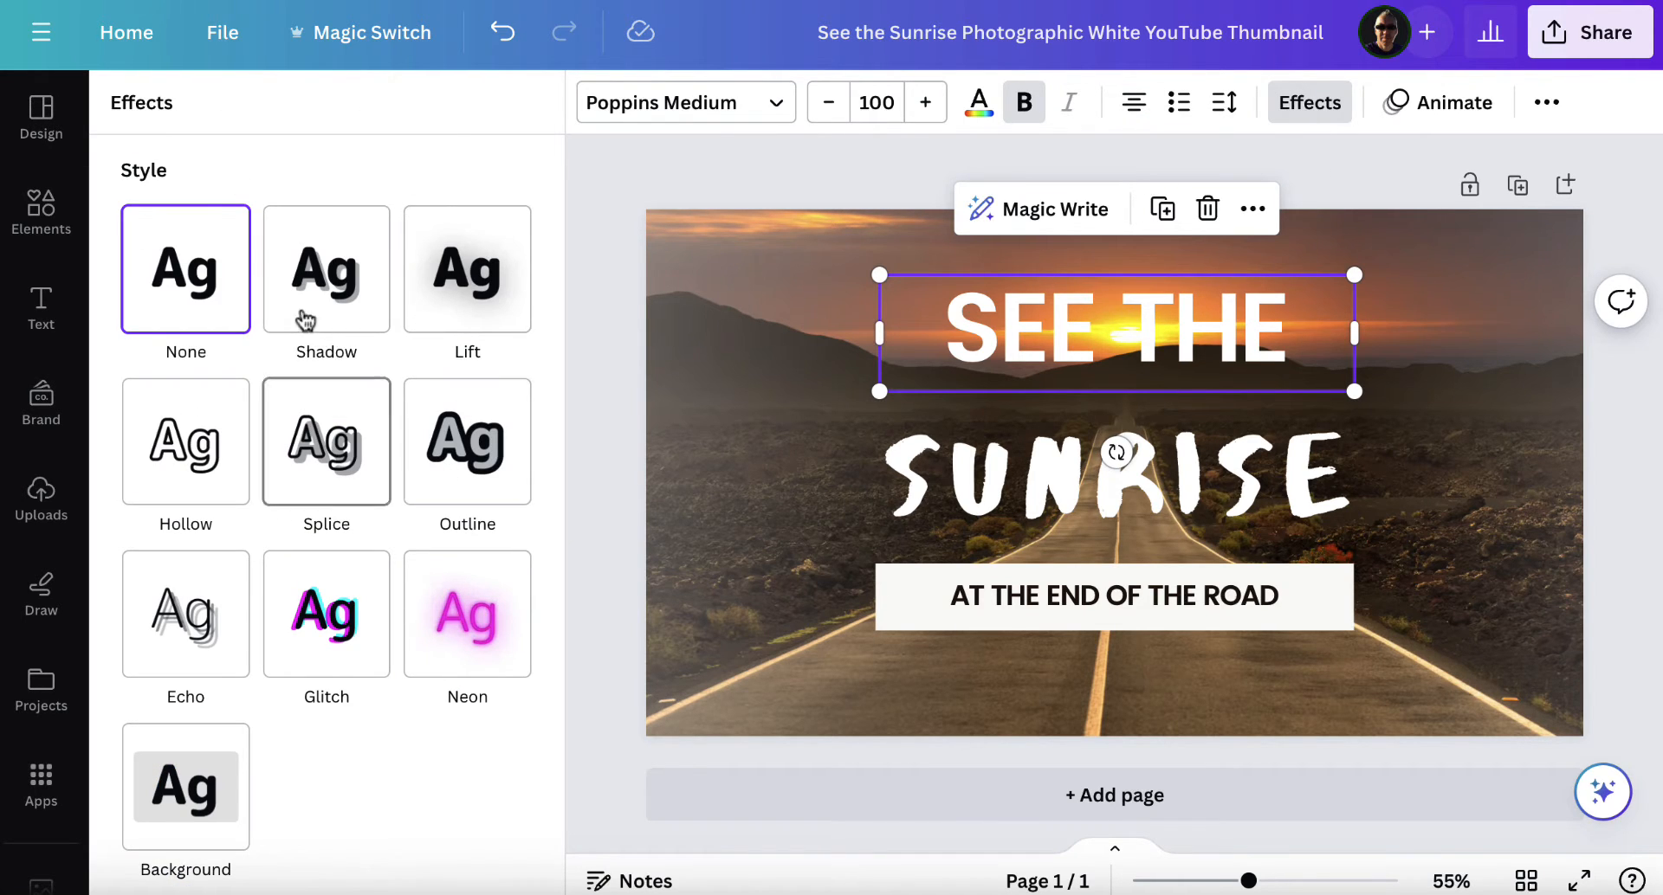
pyautogui.moveTo(325, 613)
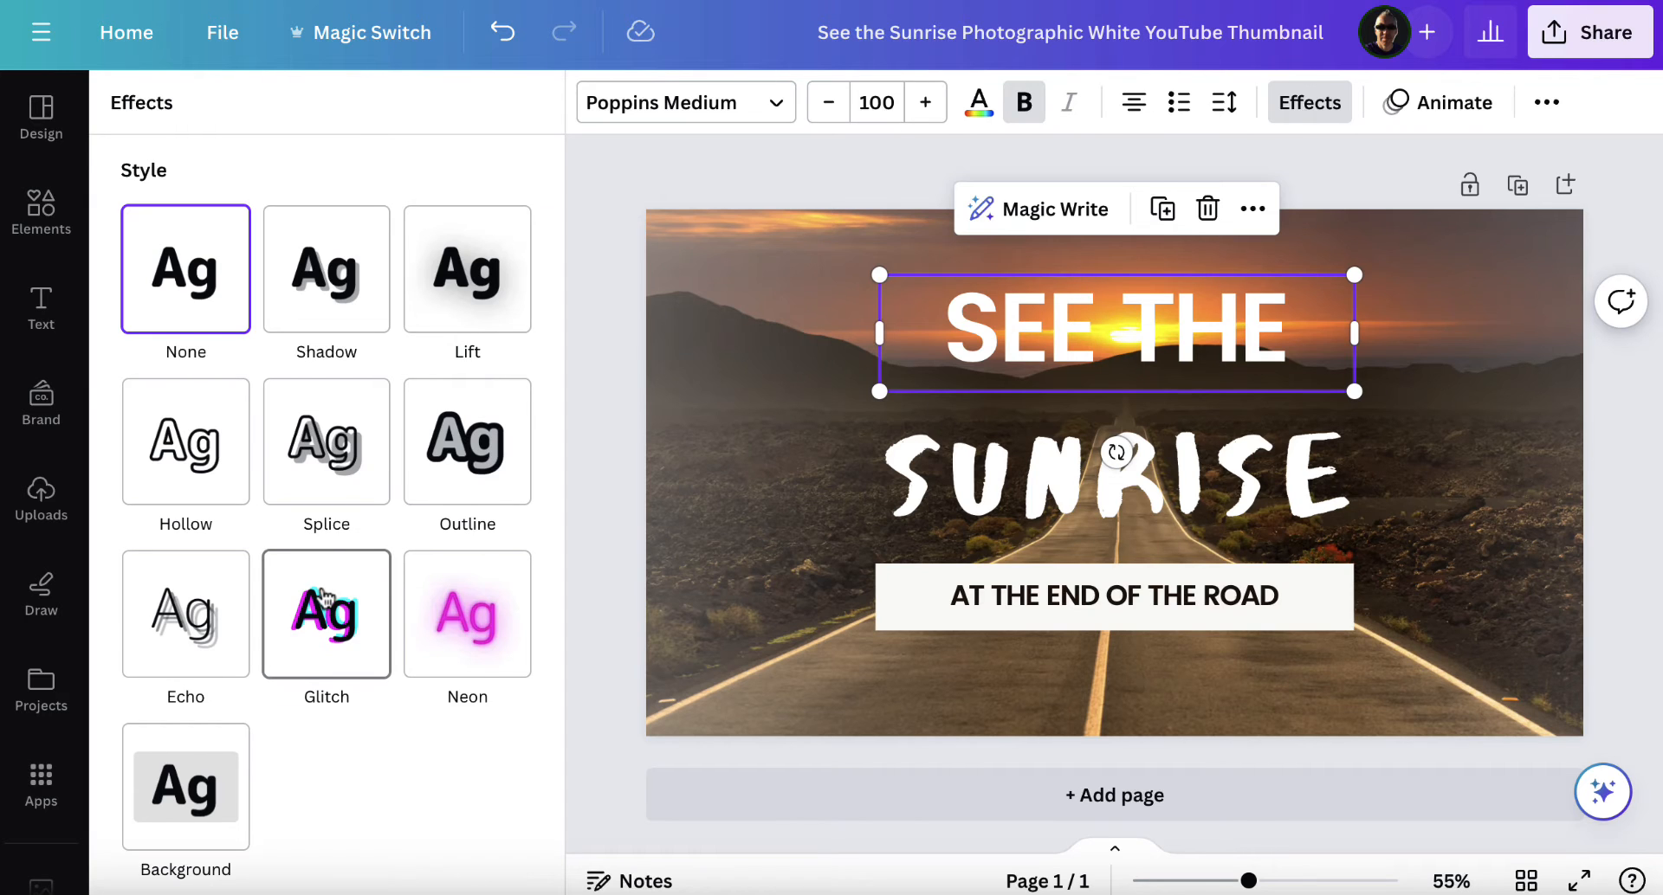
pyautogui.click(326, 269)
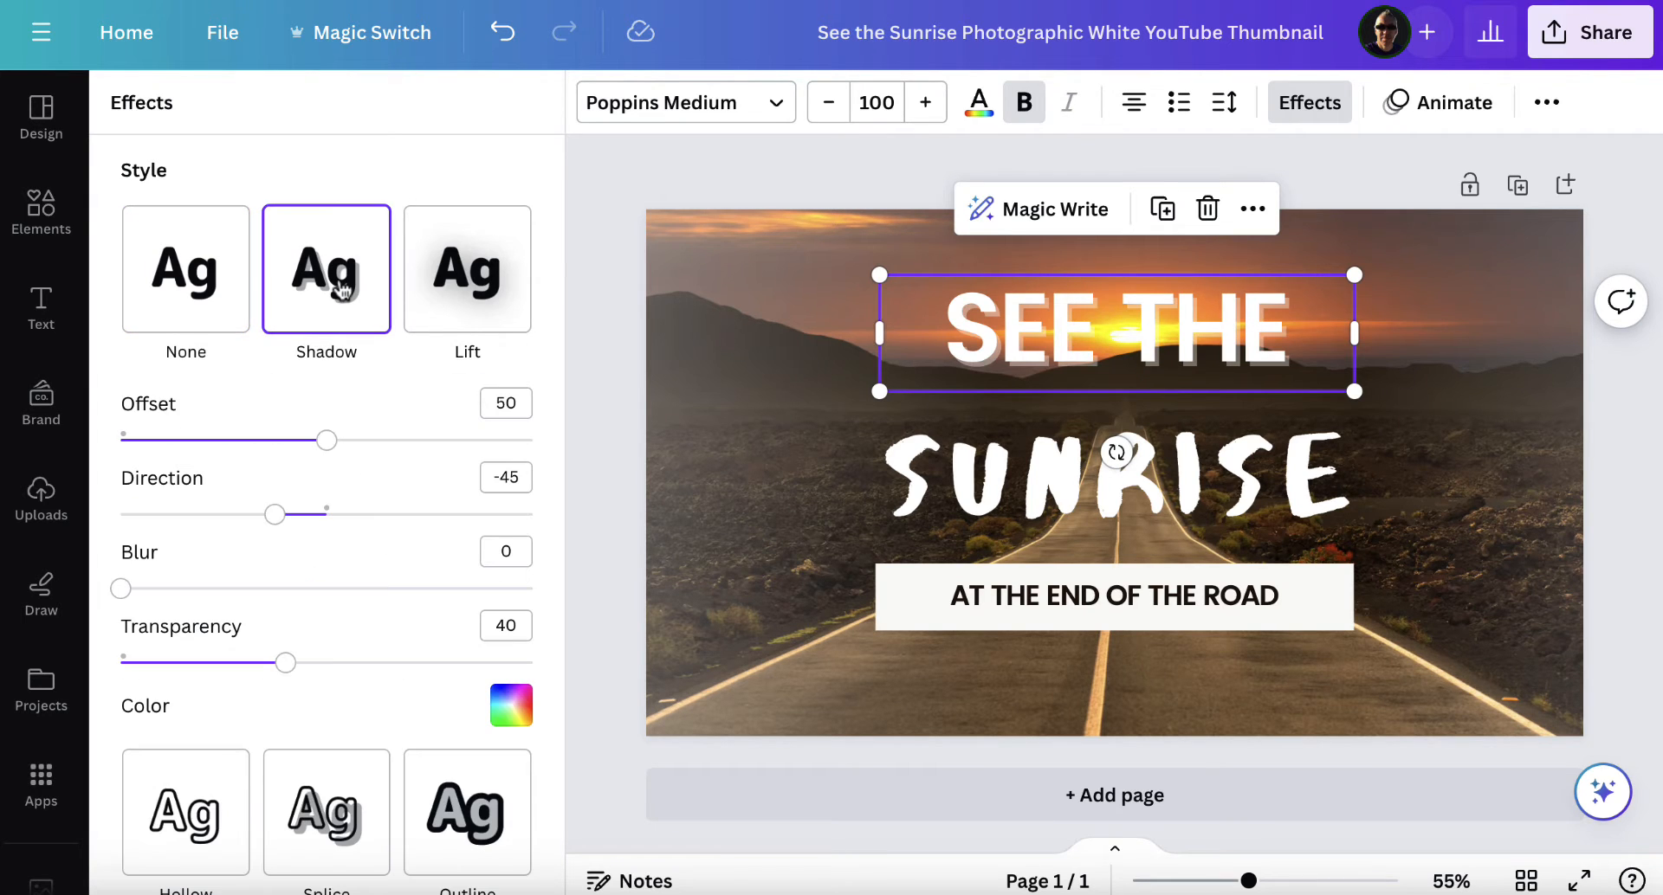
pyautogui.click(467, 268)
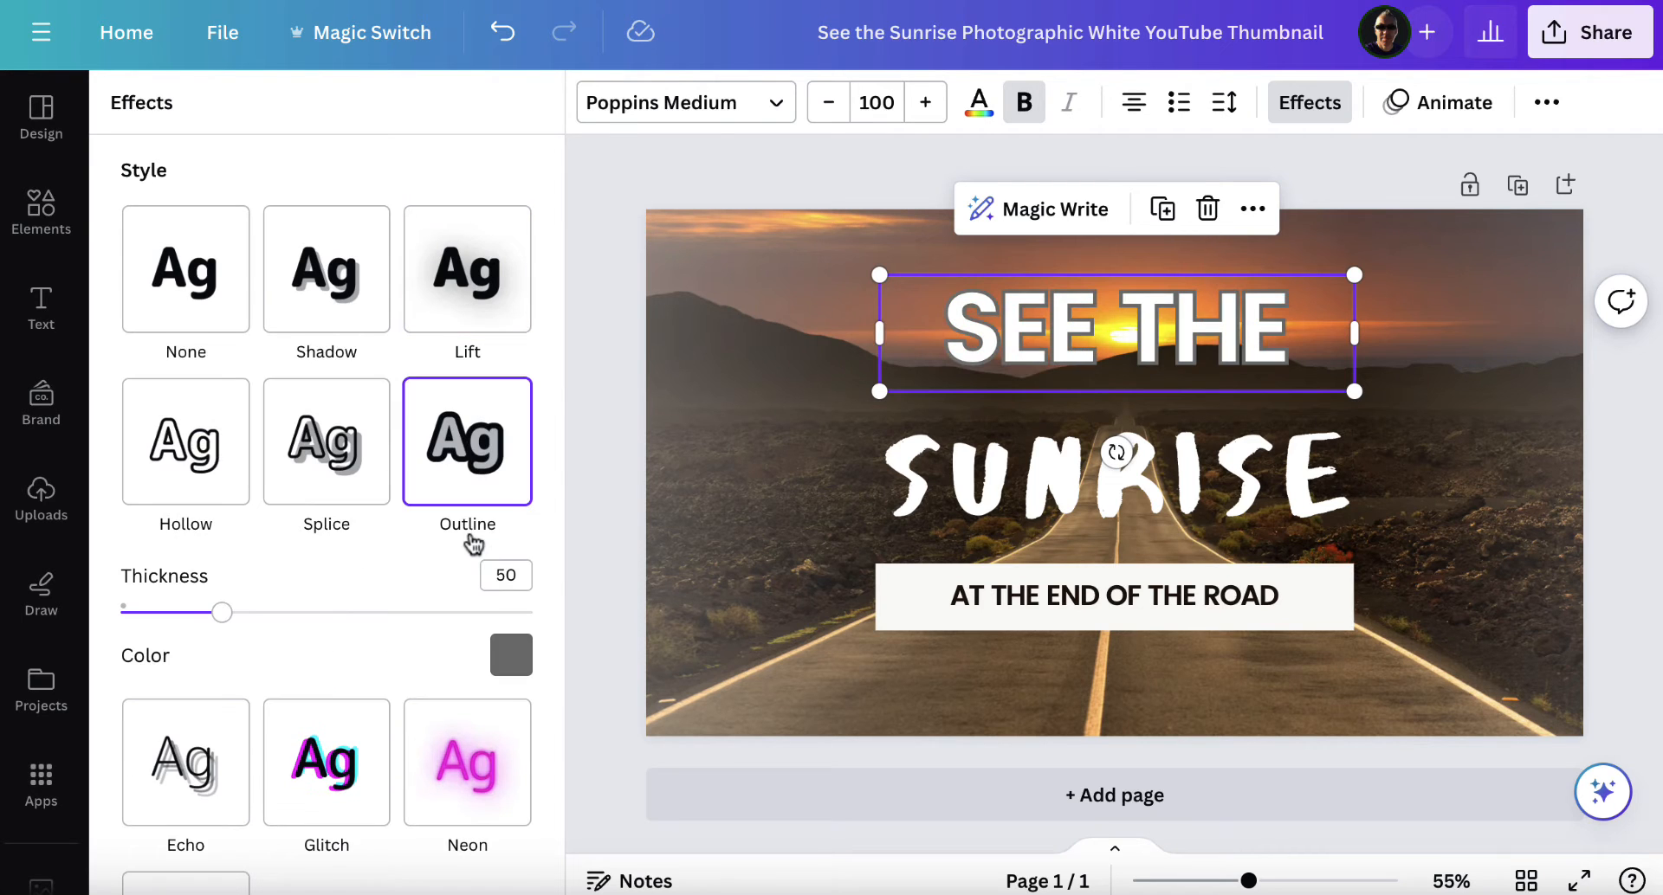
pyautogui.click(185, 442)
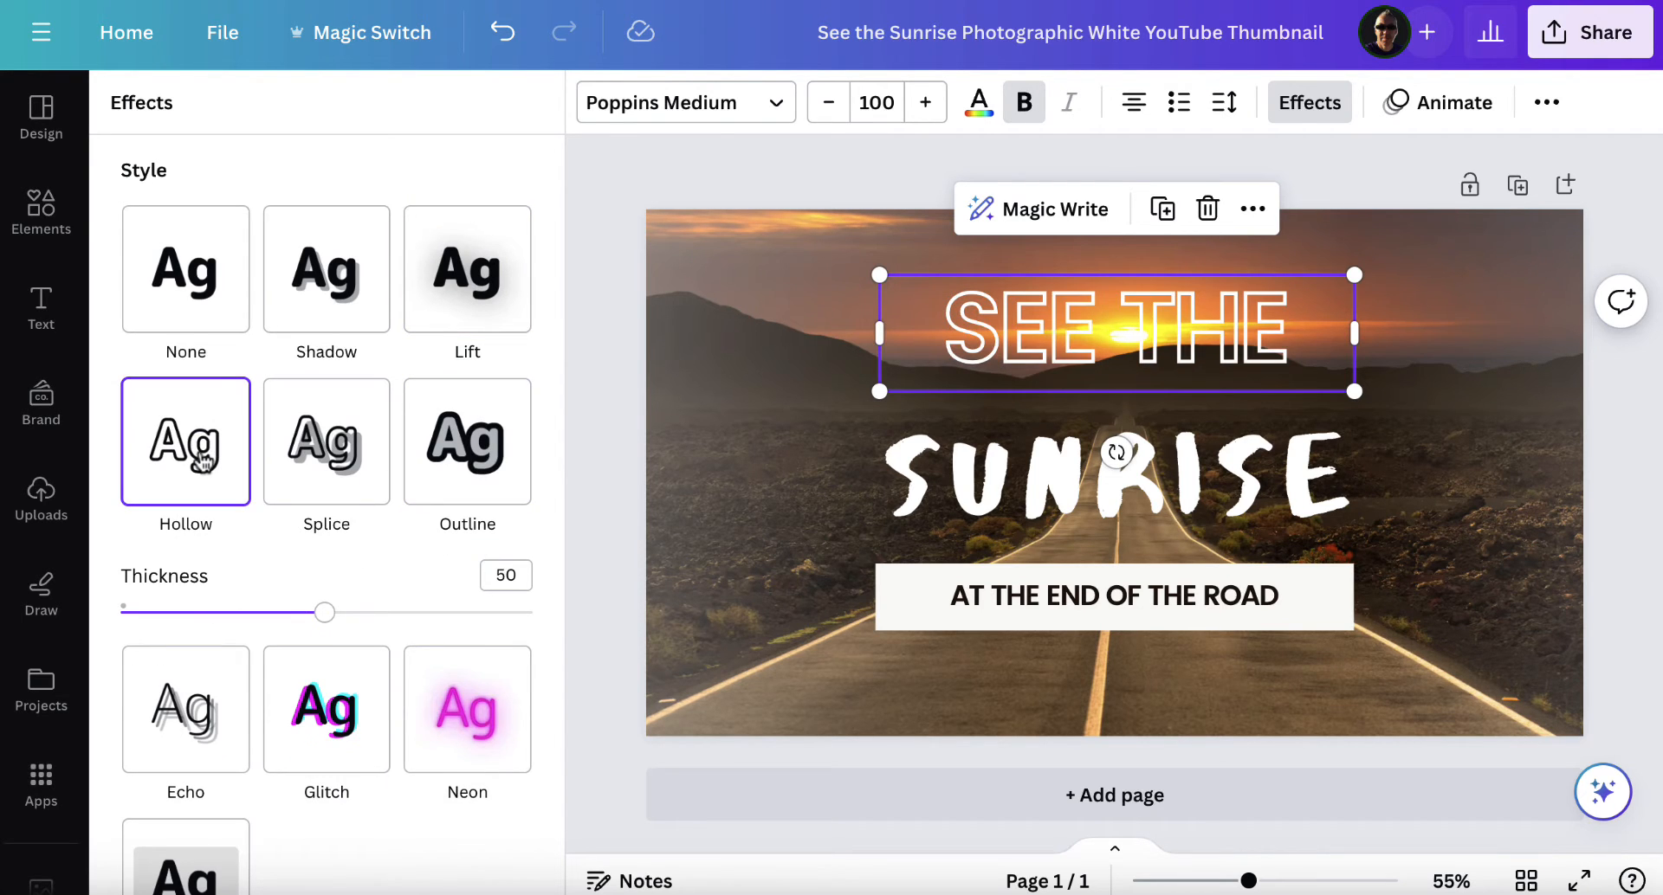
pyautogui.click(184, 268)
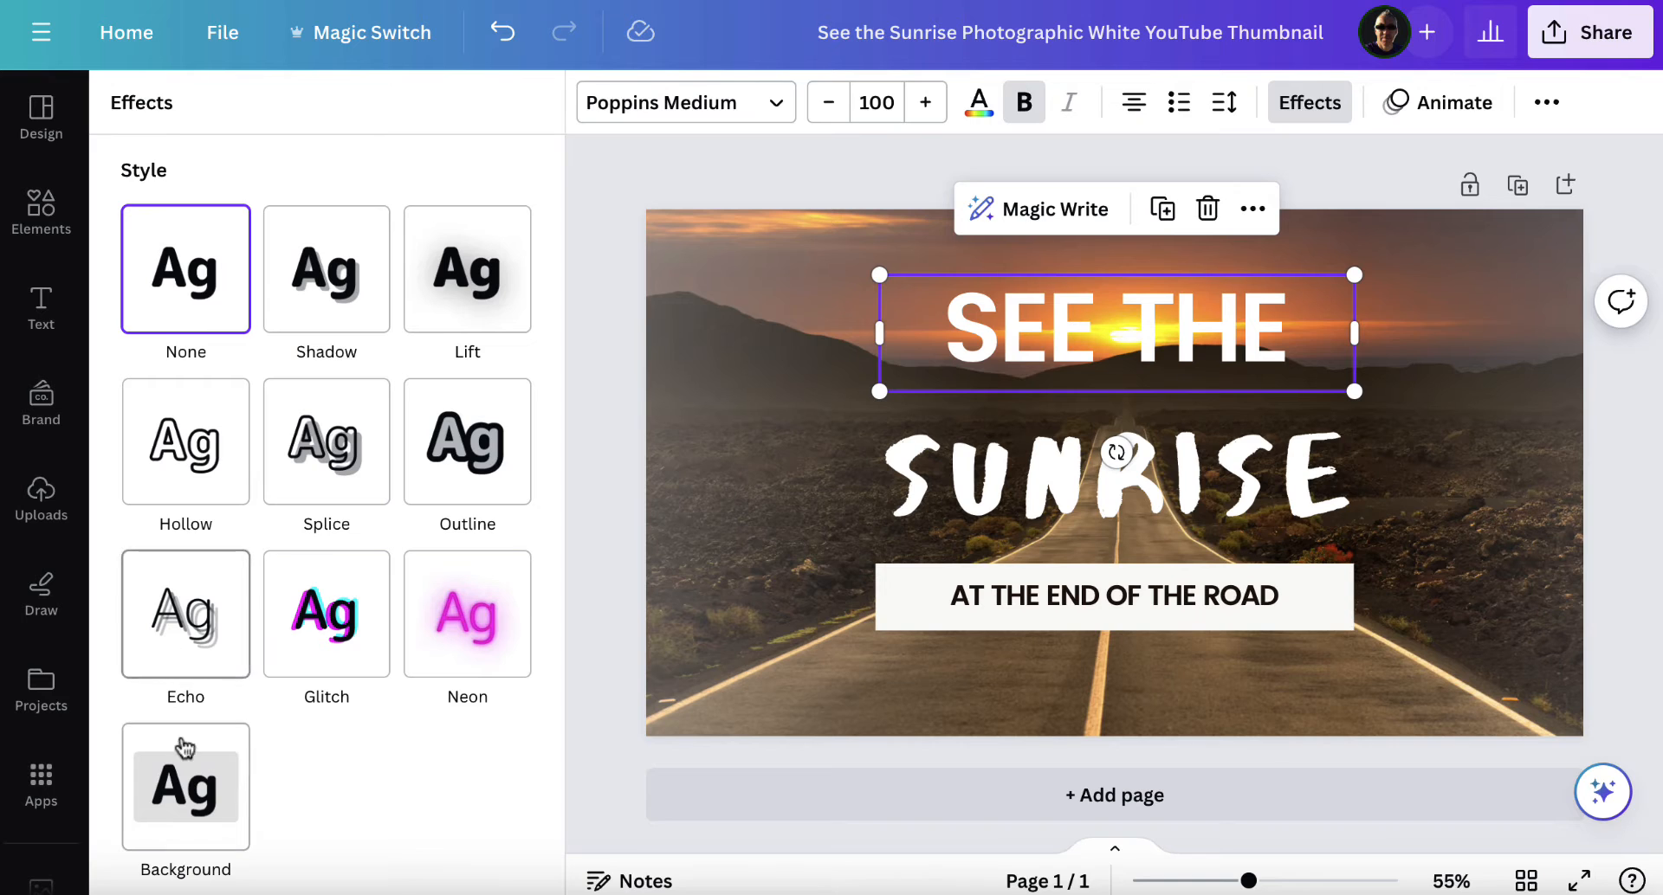
pyautogui.click(185, 785)
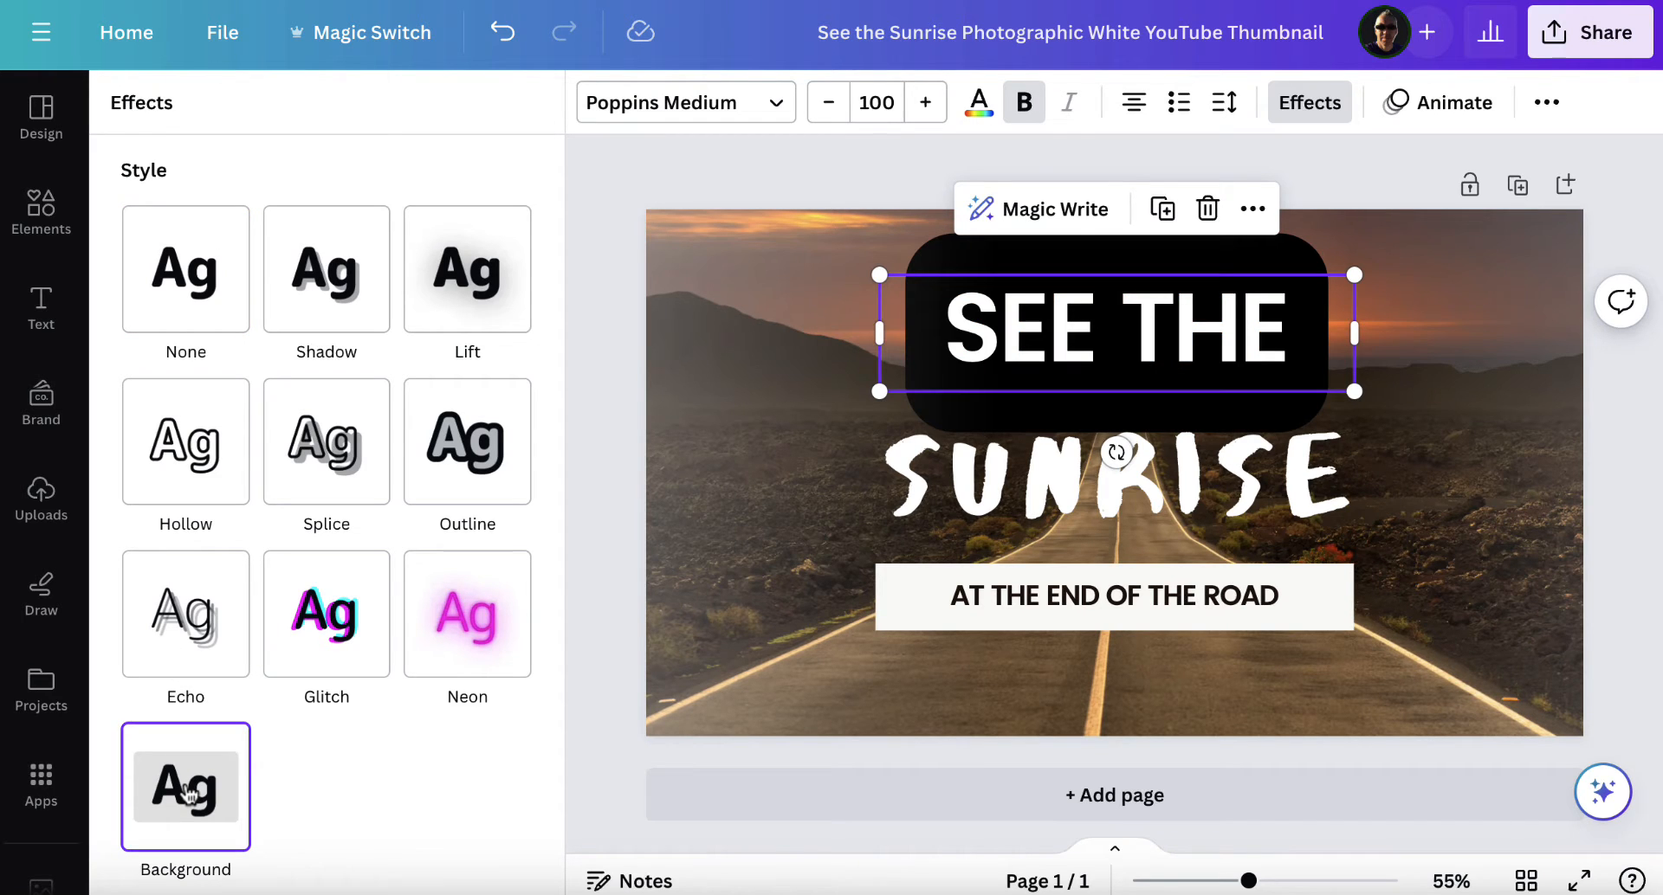
pyautogui.scroll(-3)
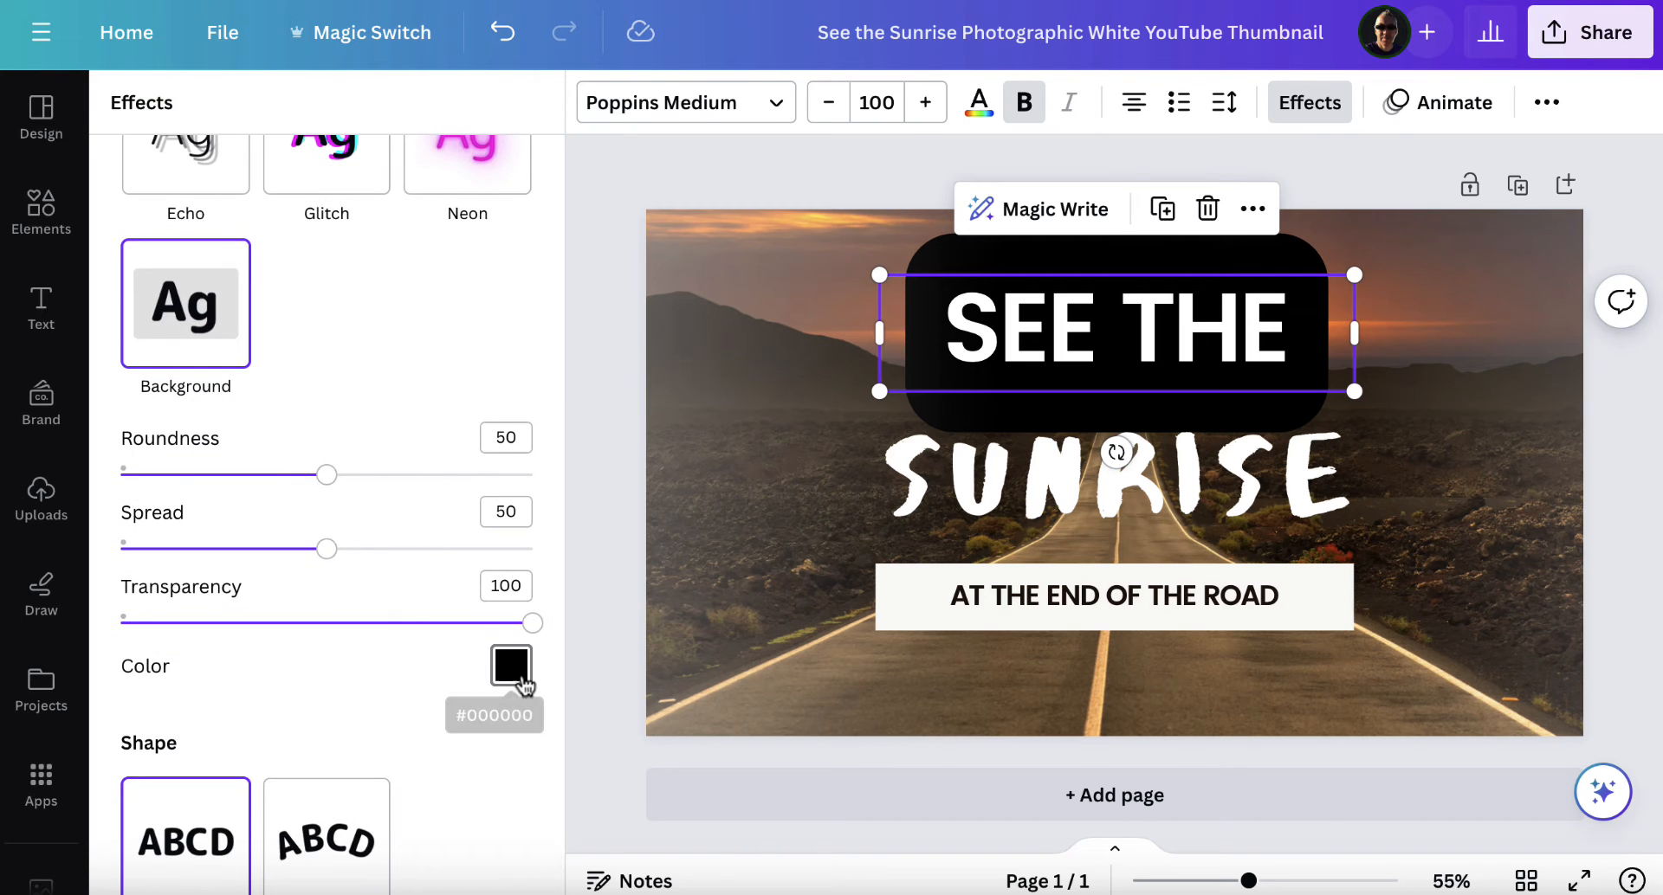
# Recolour the background behind SEE THE to olive yellow #C8BC1F
pyautogui.click(510, 666)
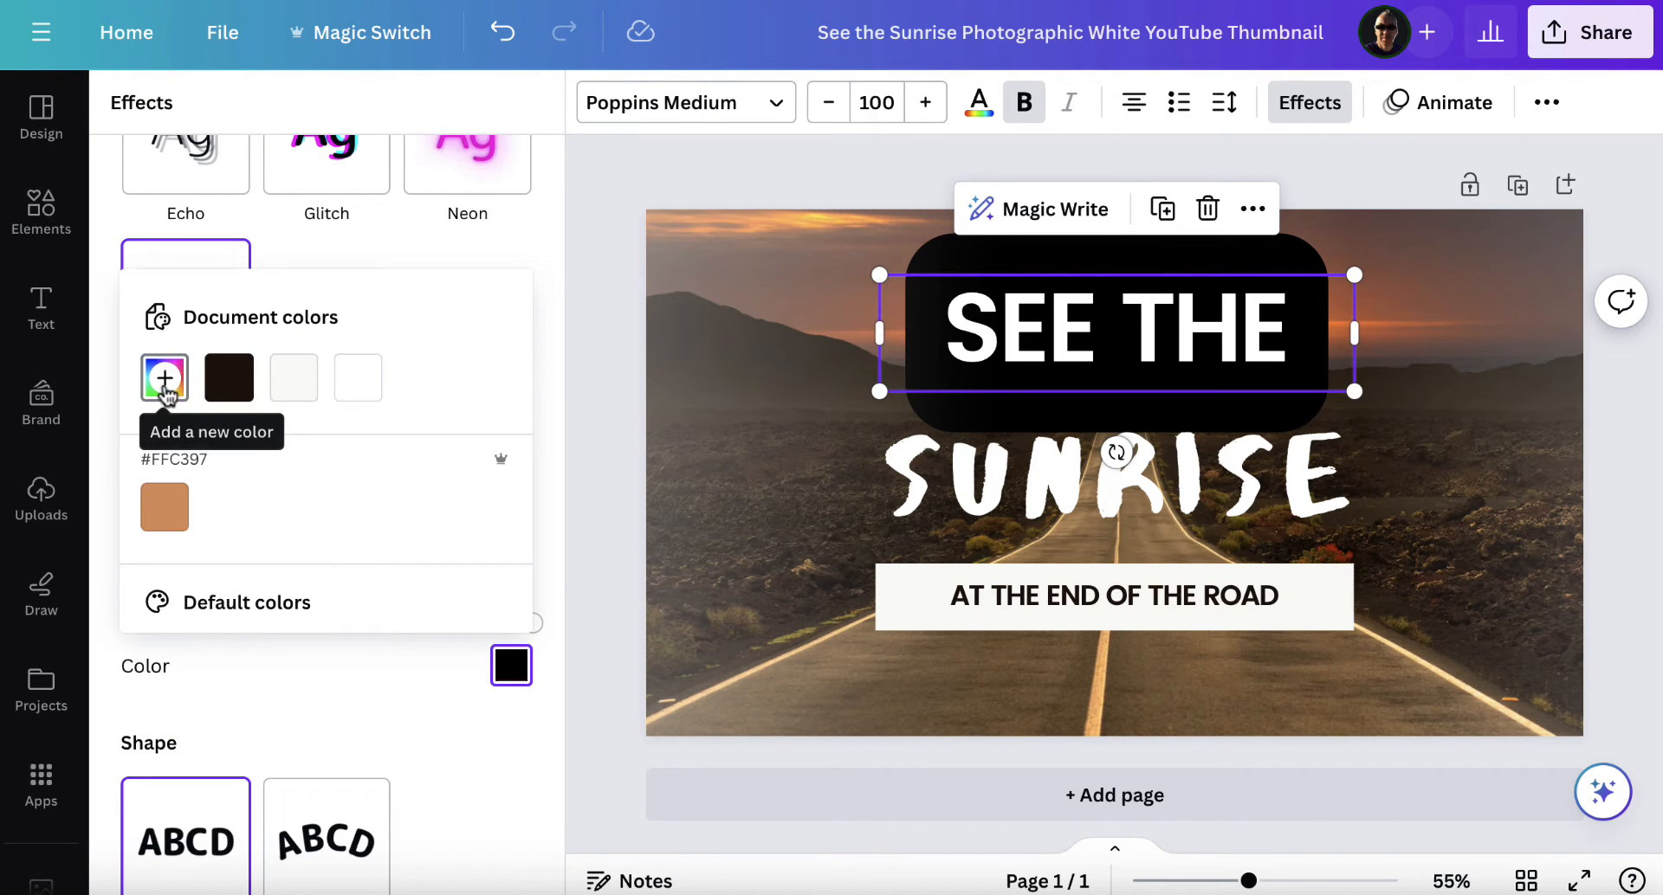
pyautogui.click(165, 378)
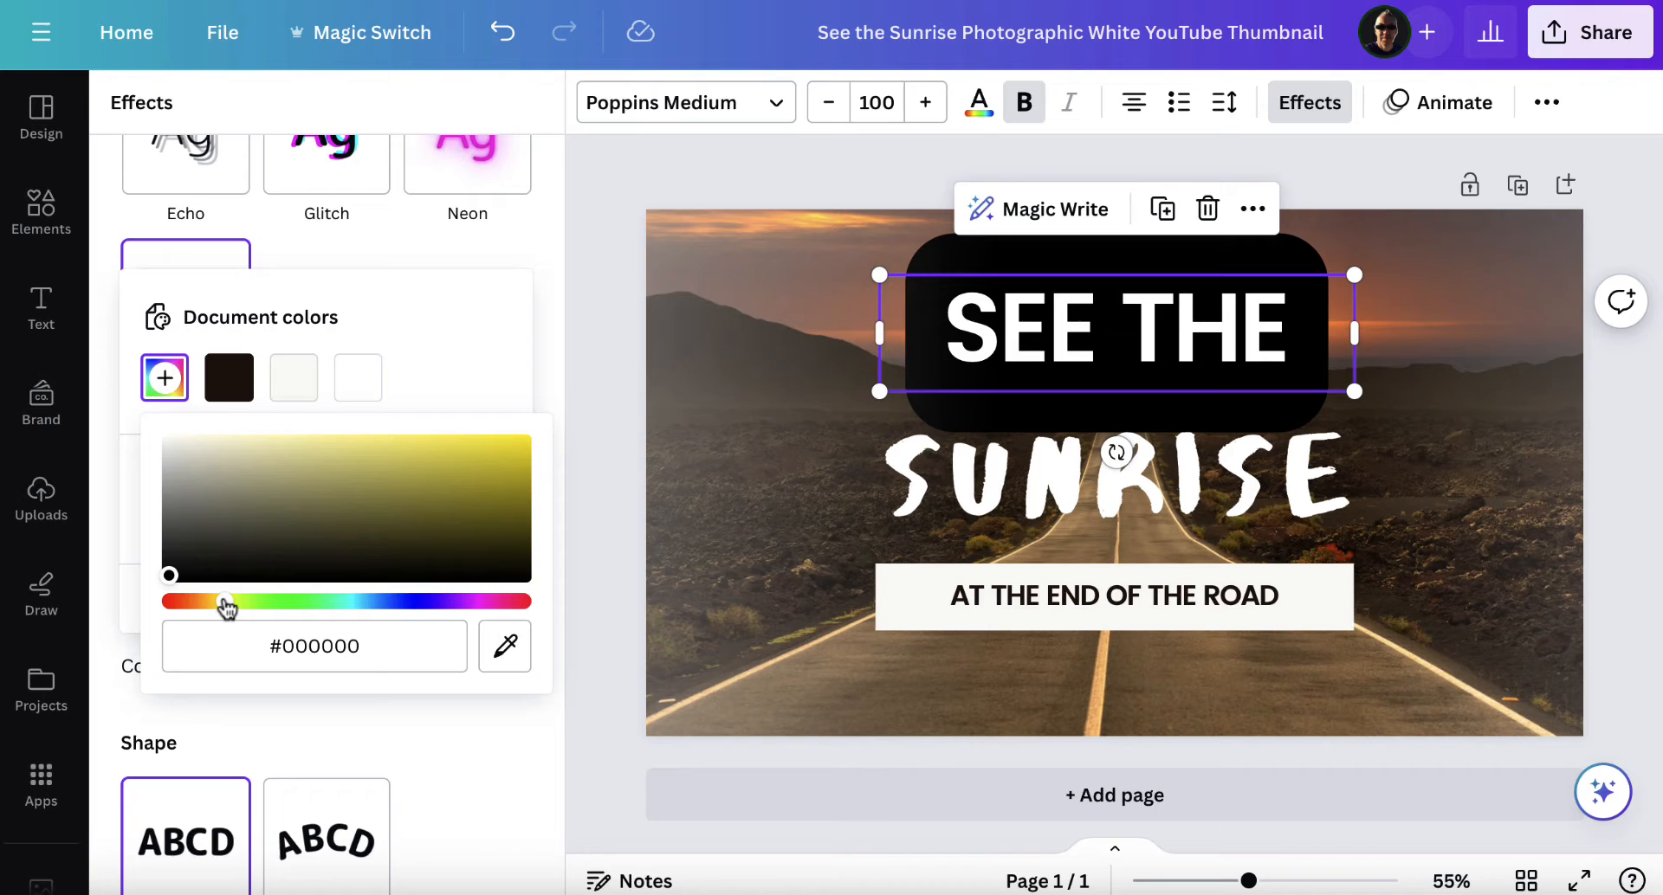
pyautogui.click(475, 473)
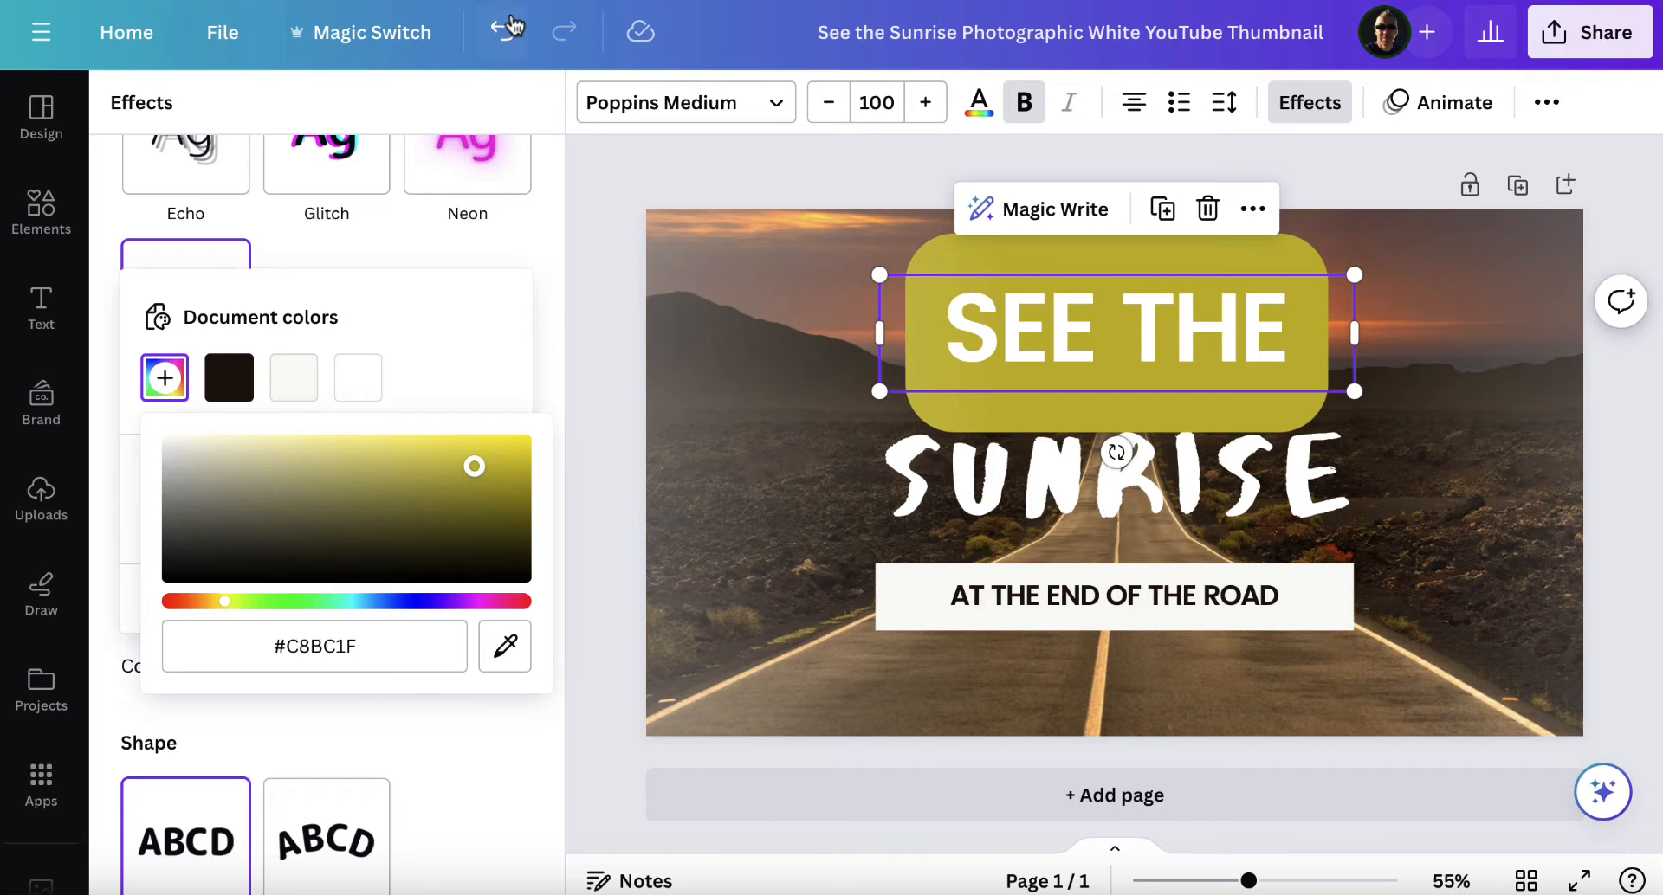
pyautogui.click(502, 31)
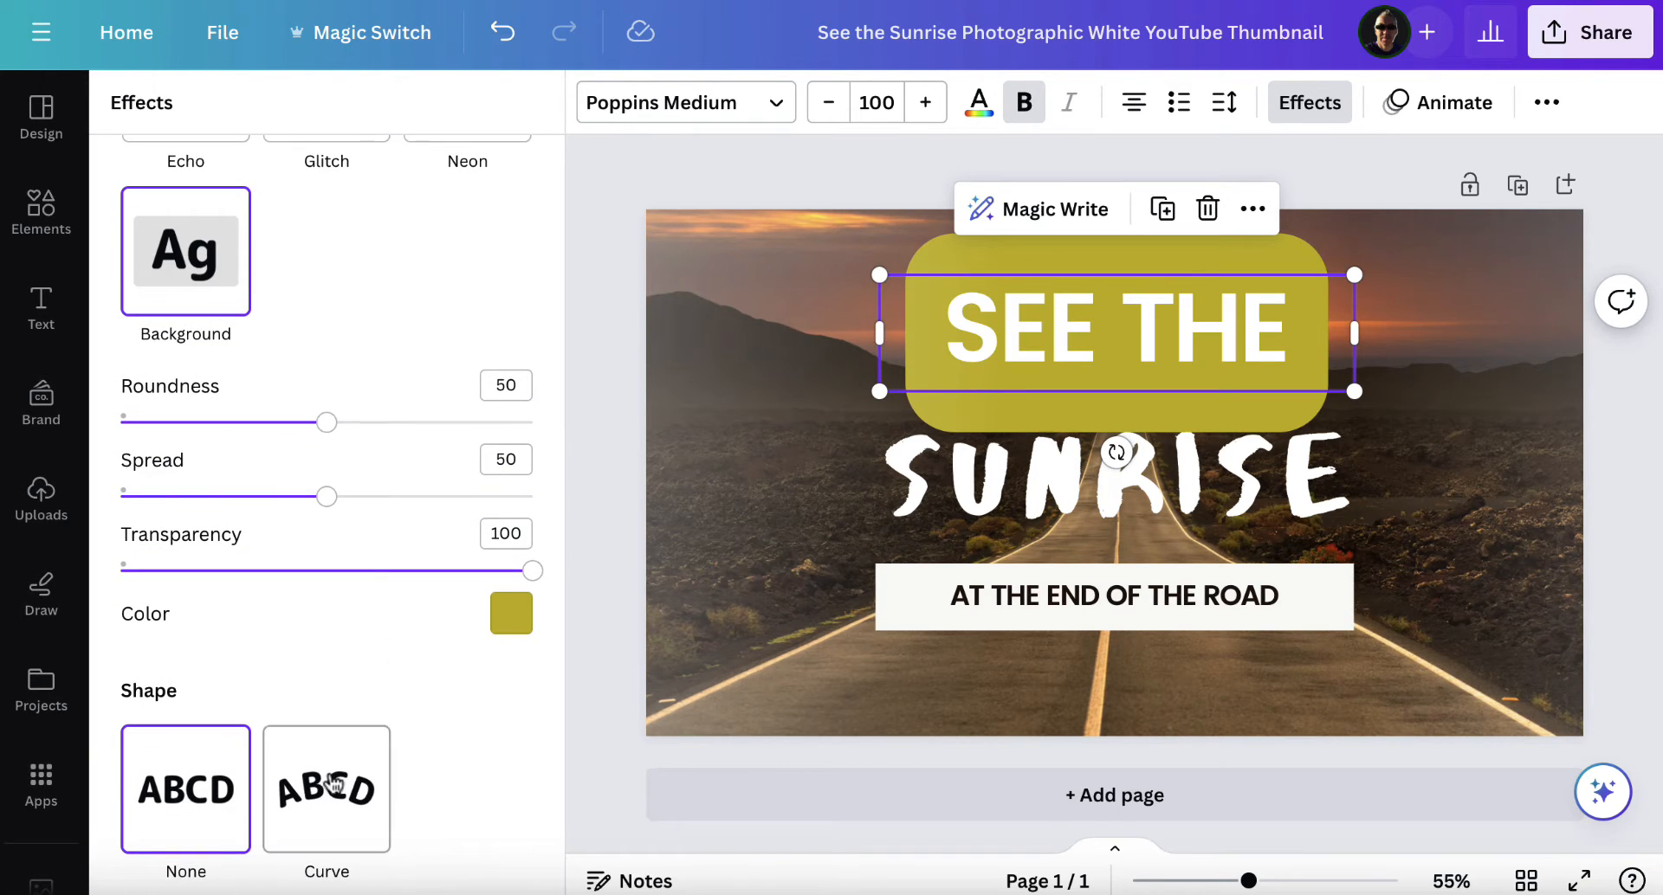
# Try a Curve shape on SEE THE, revert to straight, and undo the background effect
pyautogui.click(327, 788)
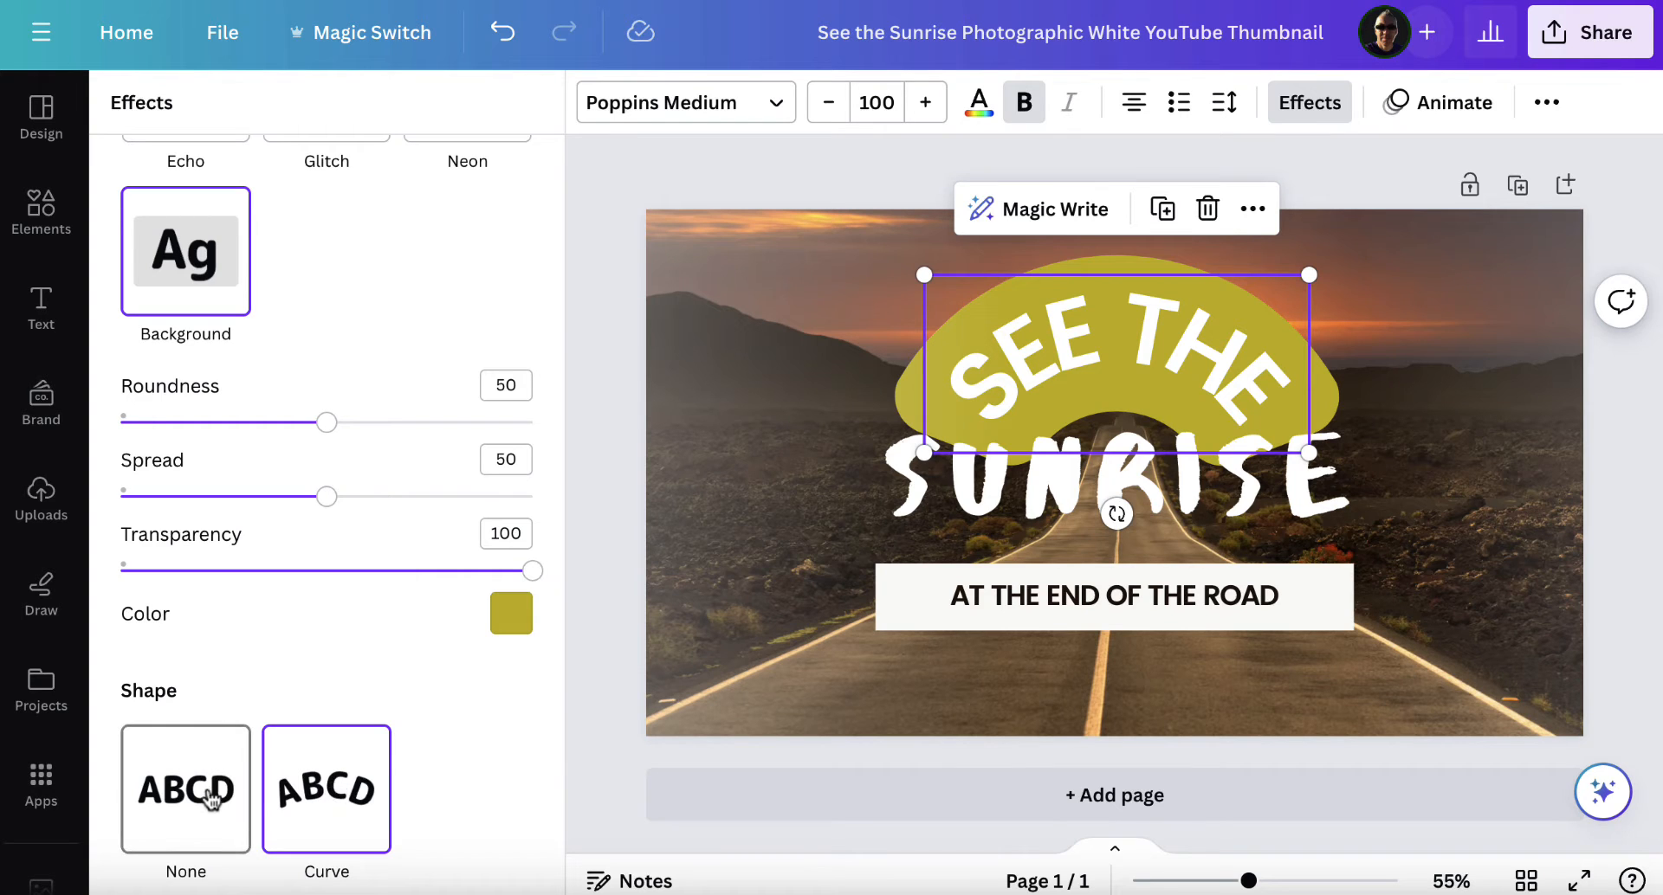
pyautogui.click(185, 787)
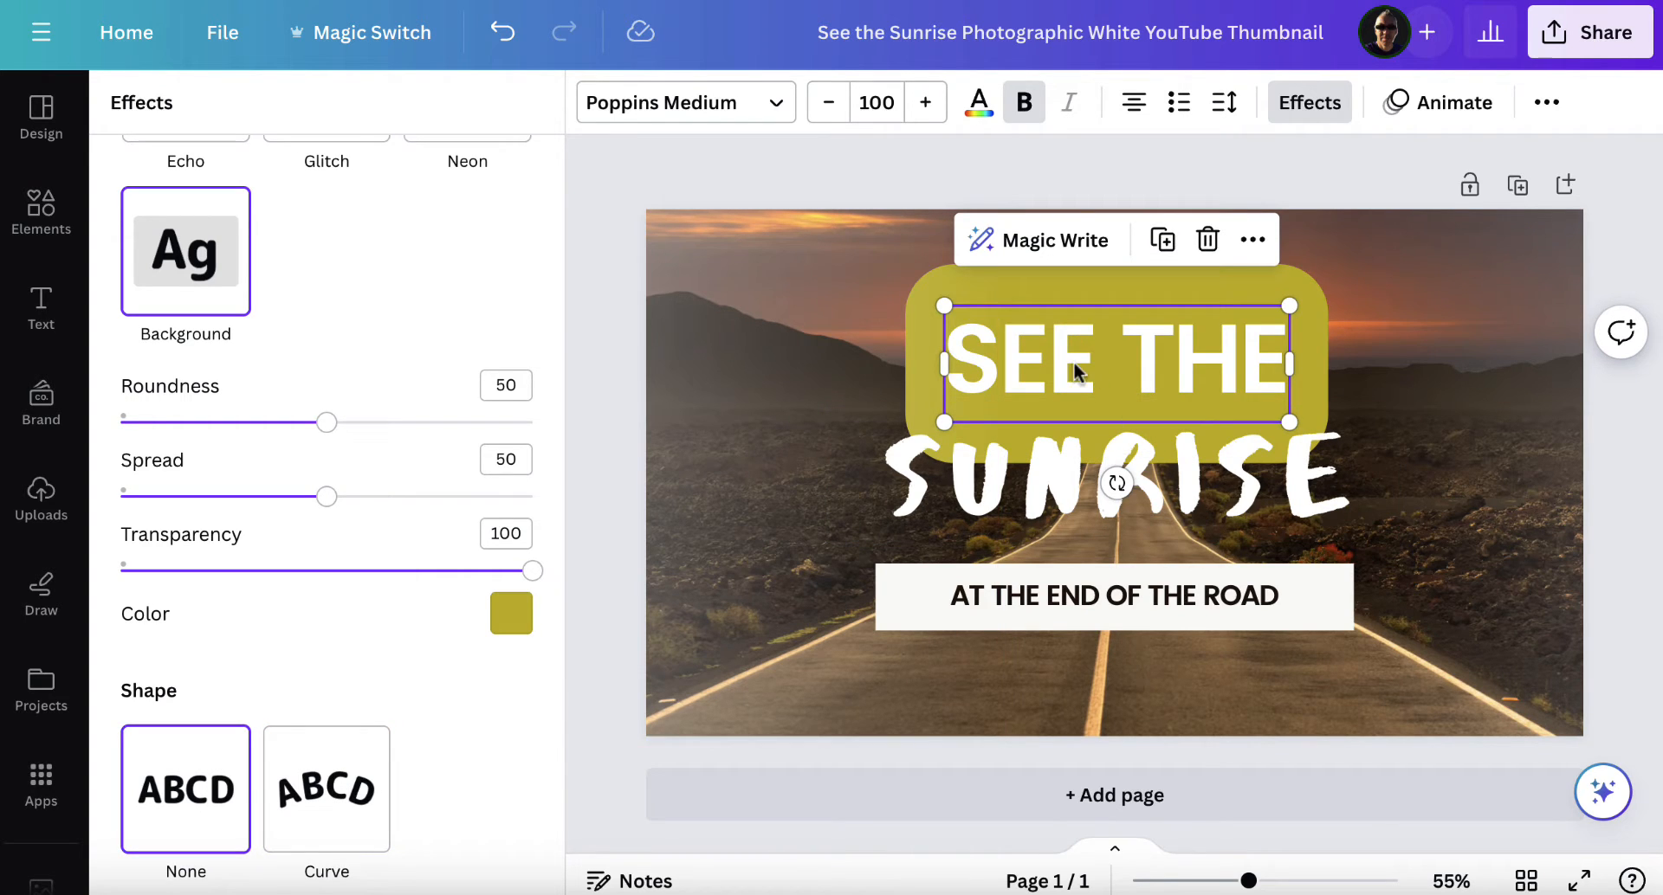
pyautogui.click(326, 788)
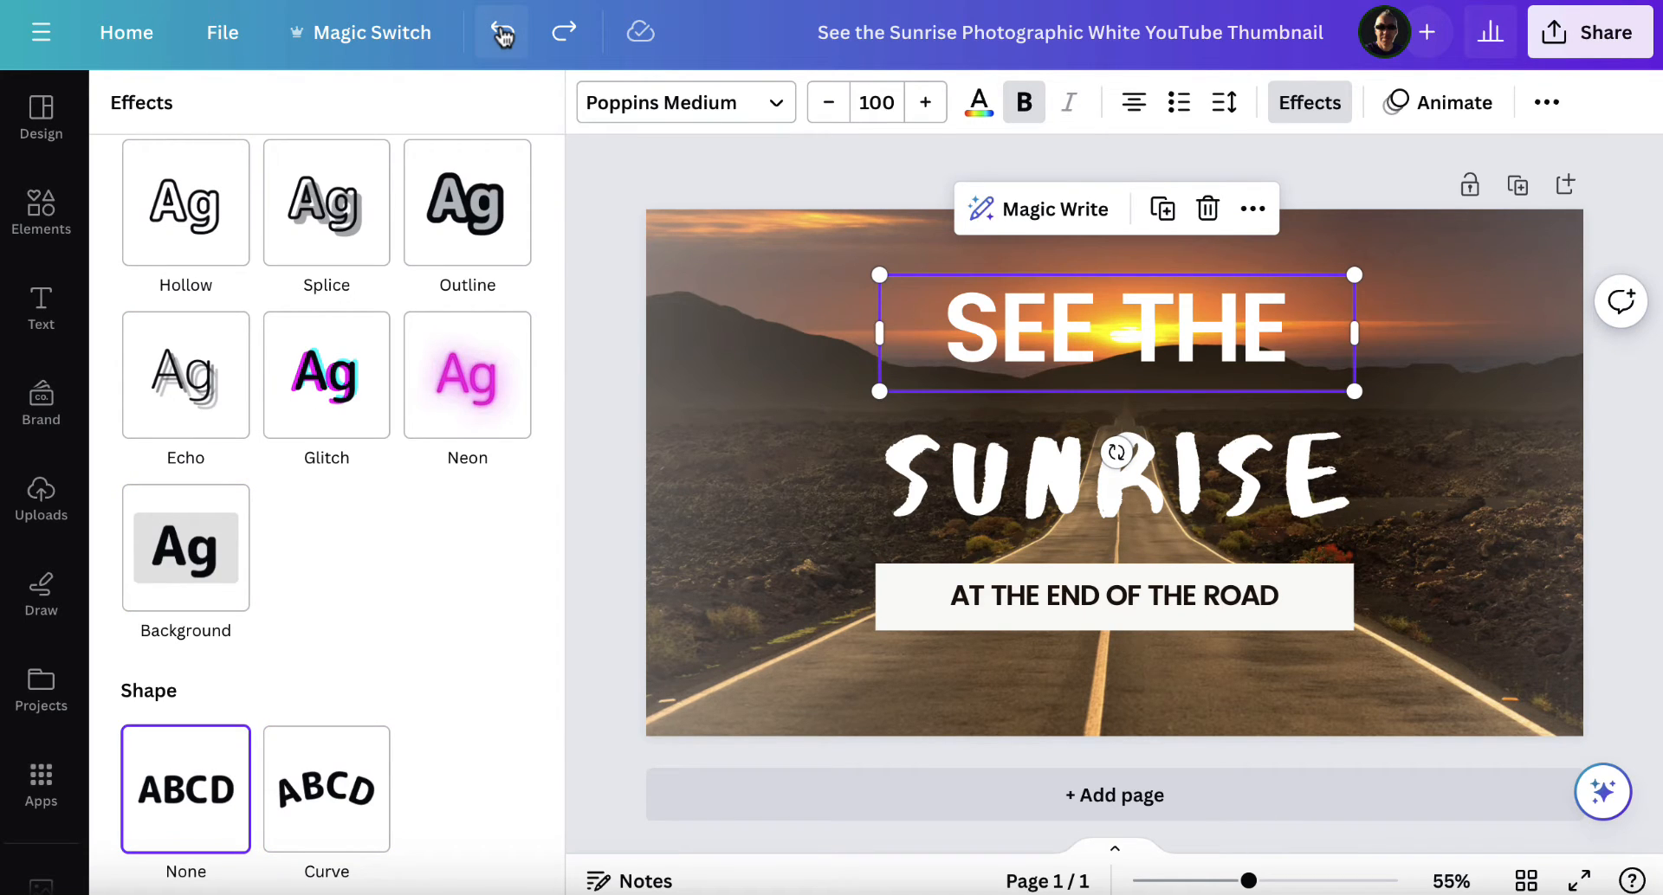
pyautogui.click(1113, 475)
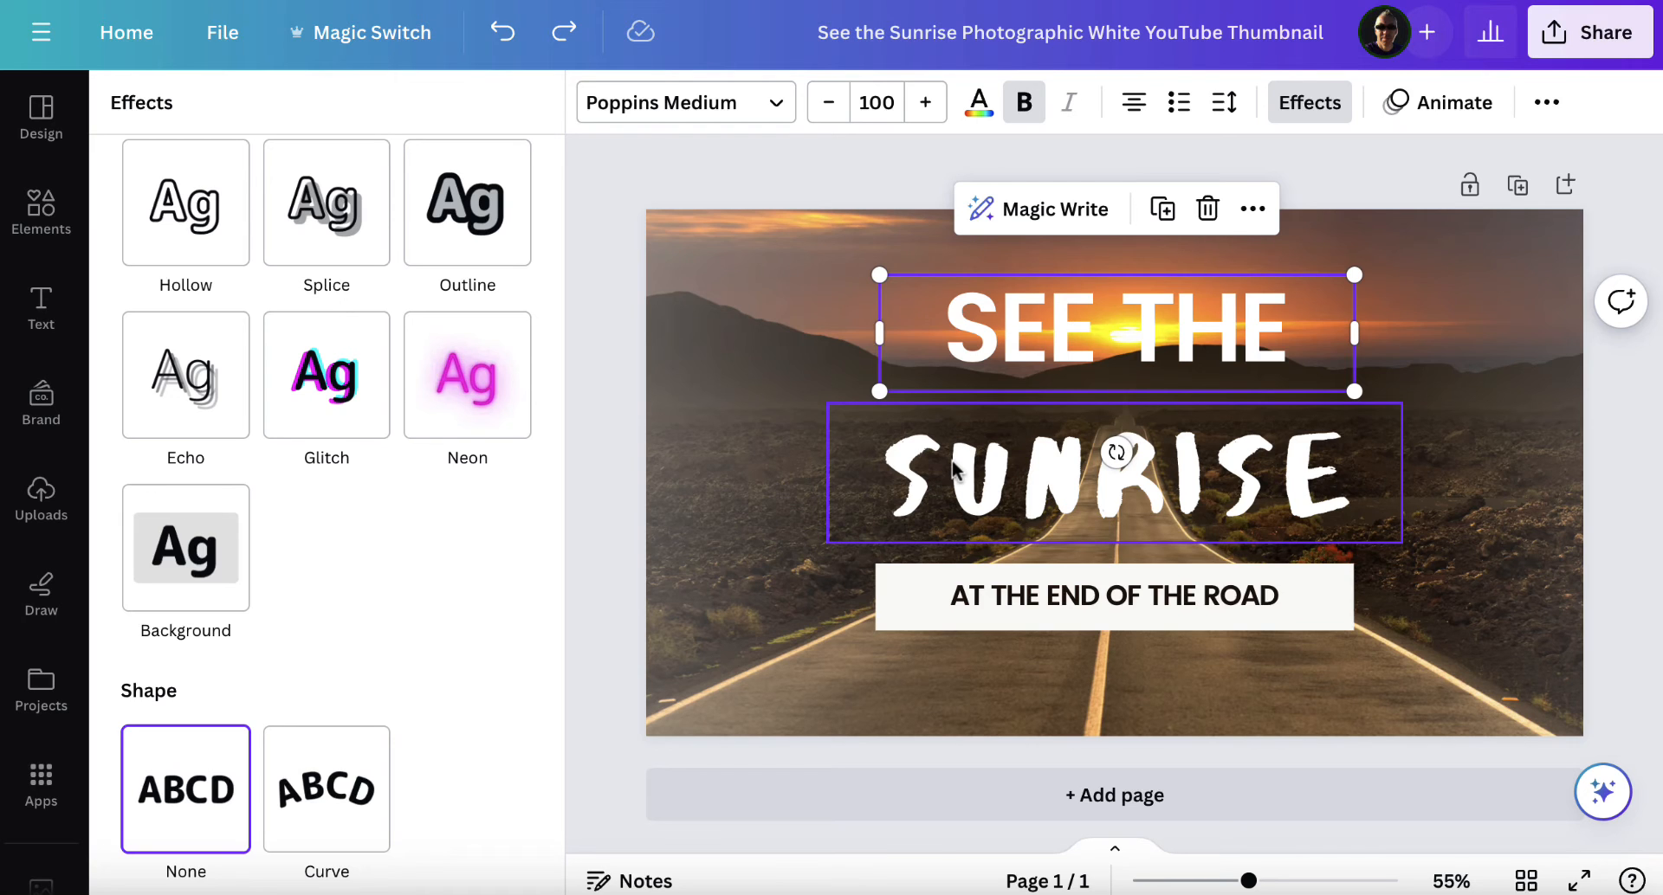
pyautogui.click(1113, 474)
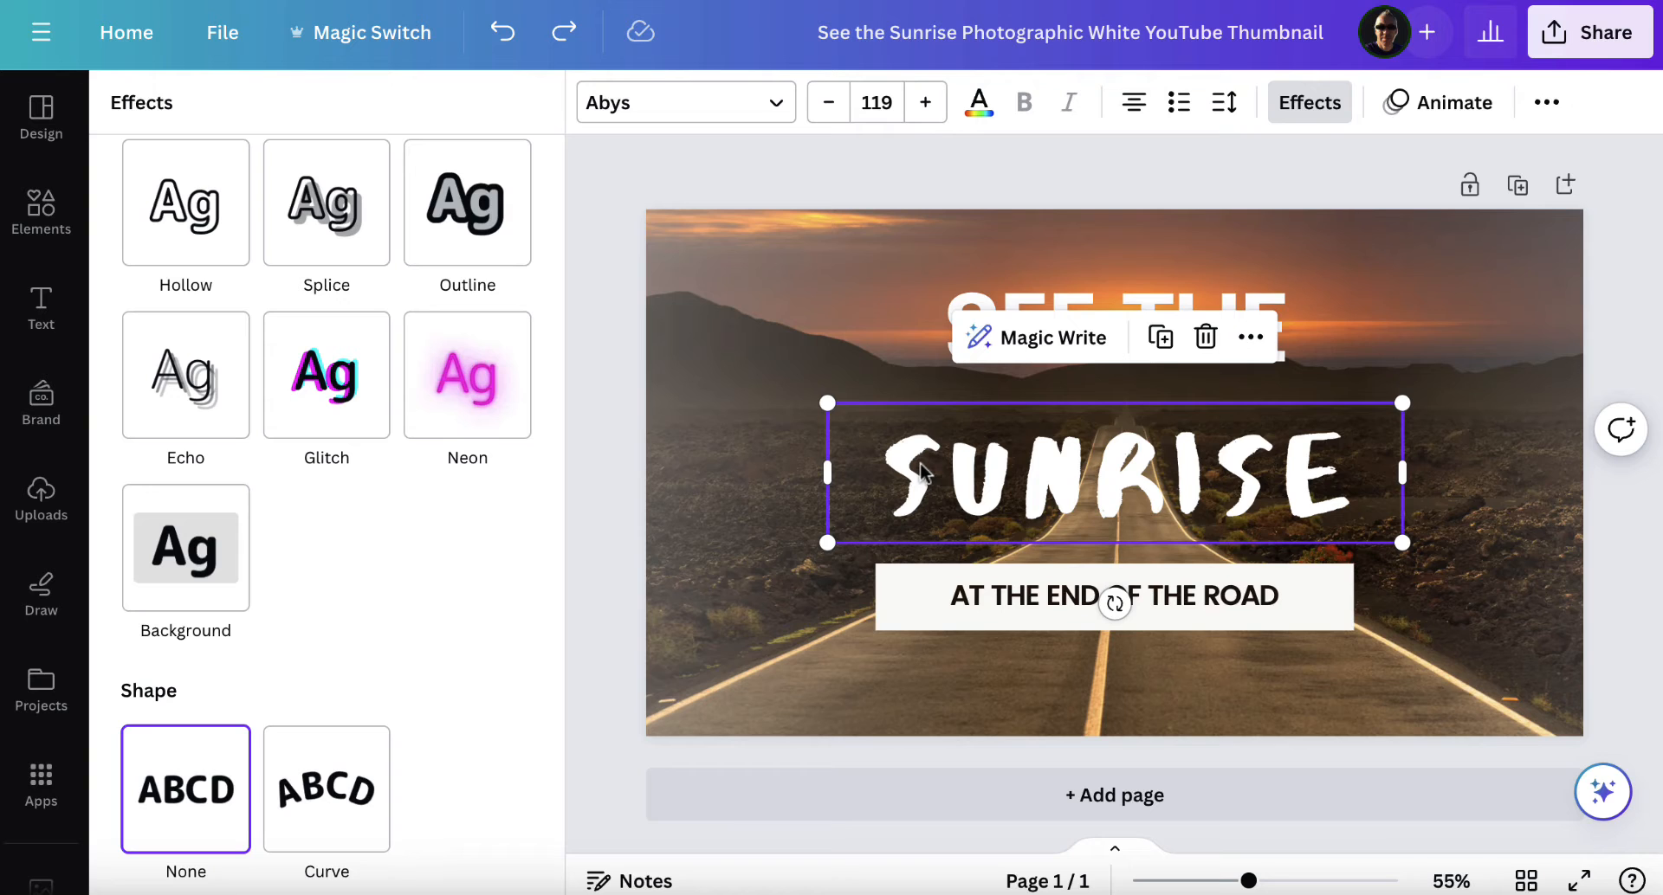
pyautogui.moveTo(1087, 468)
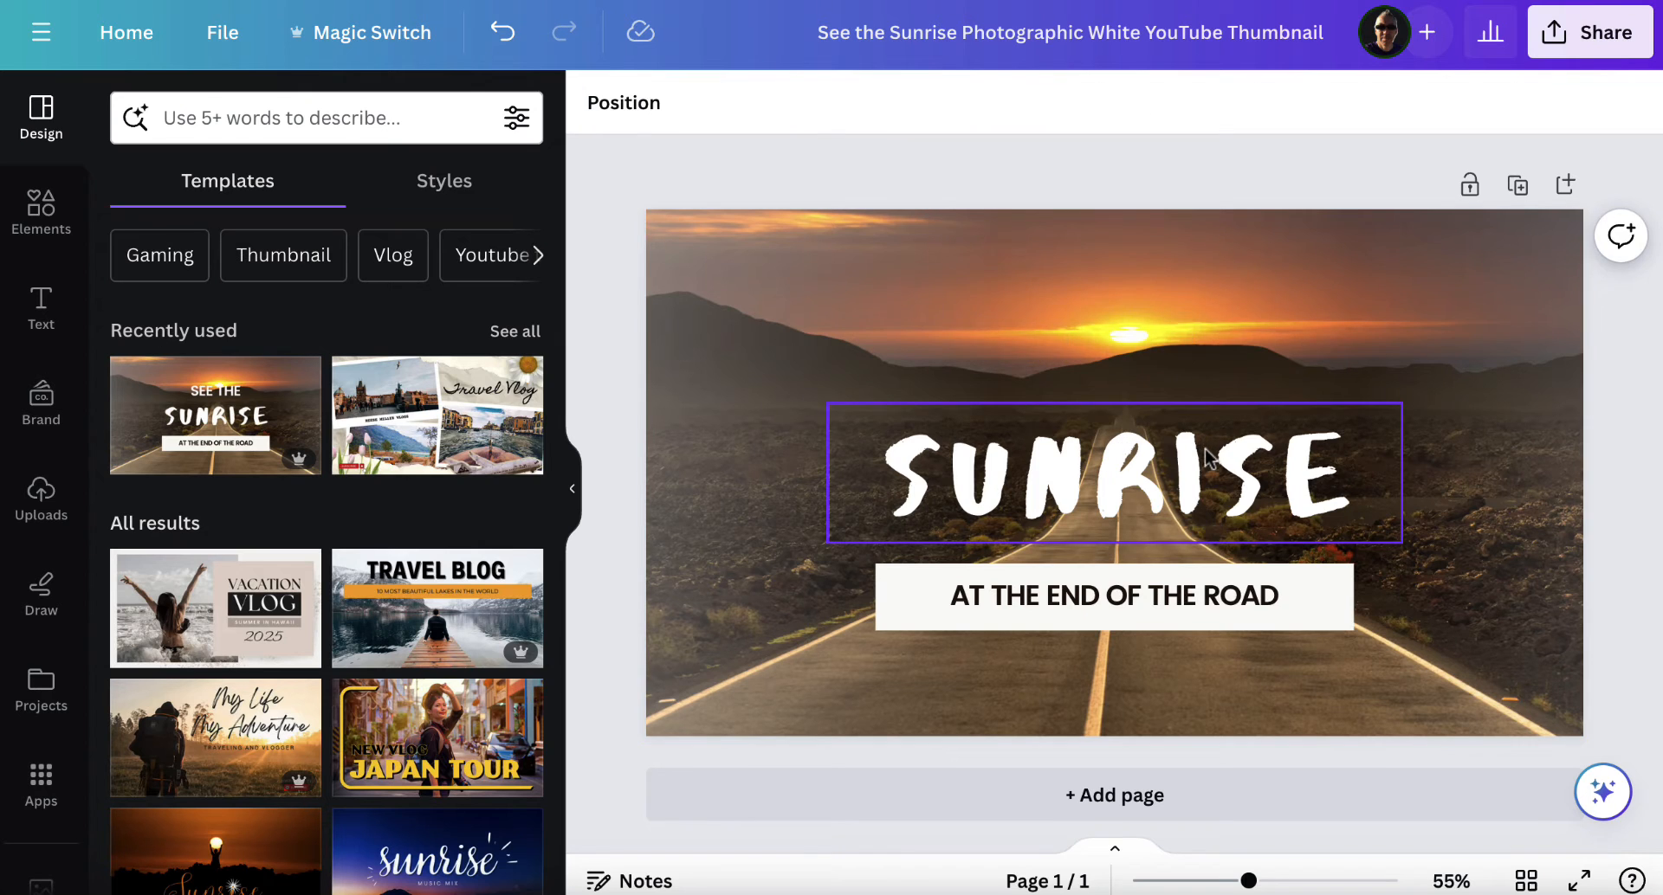
# Duplicate the SUNRISE text box from its right-click menu
pyautogui.rightClick(1113, 472)
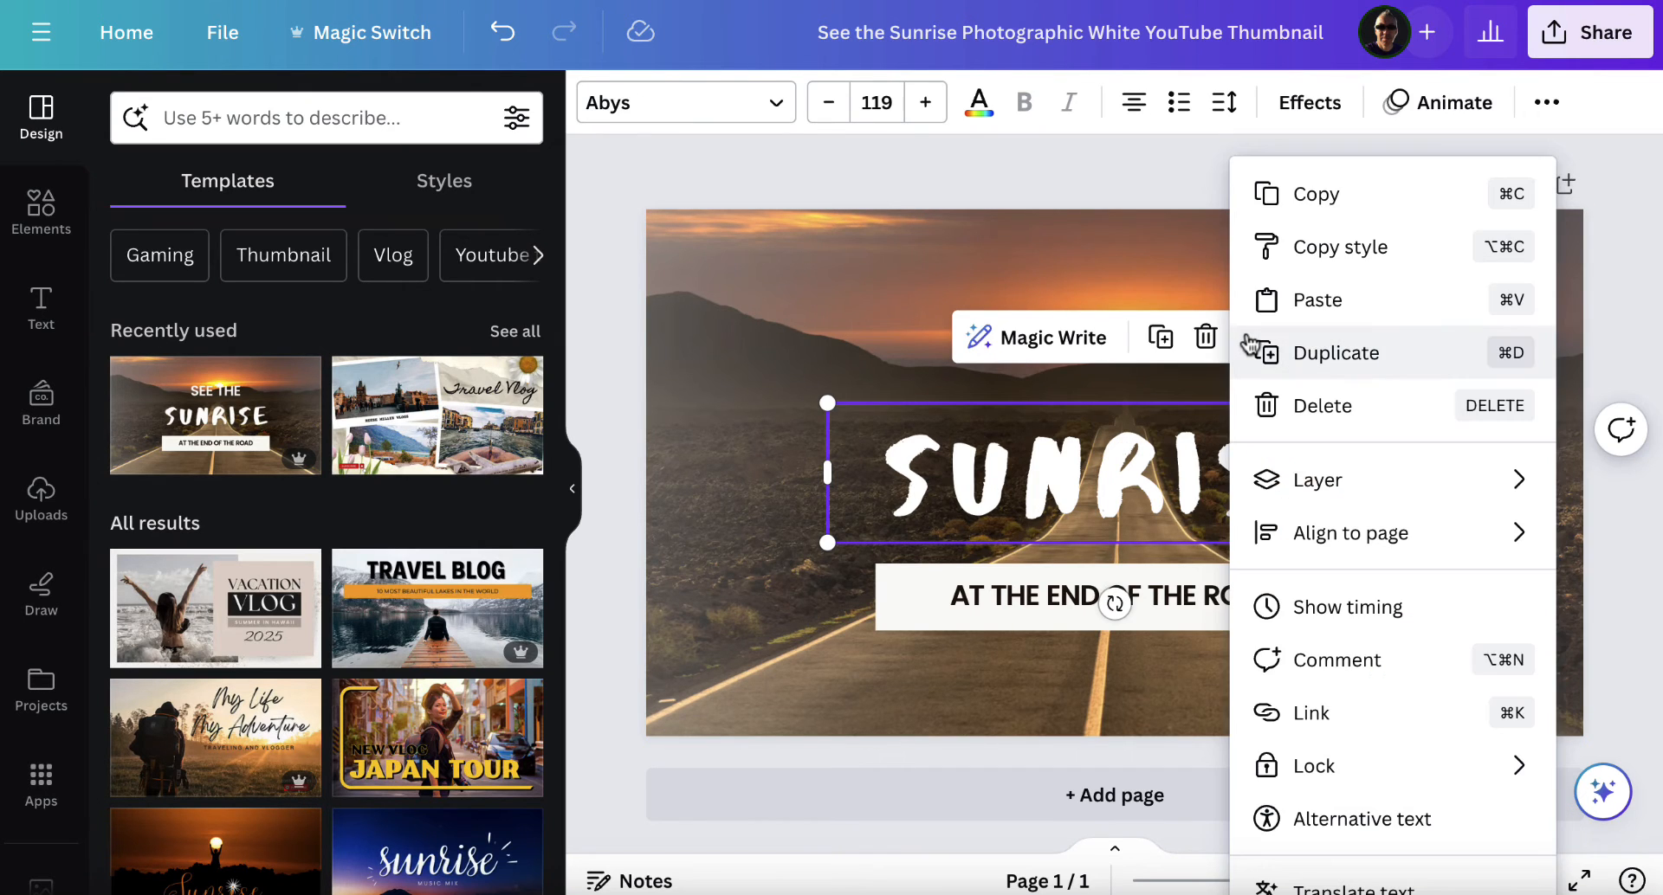
pyautogui.click(1338, 352)
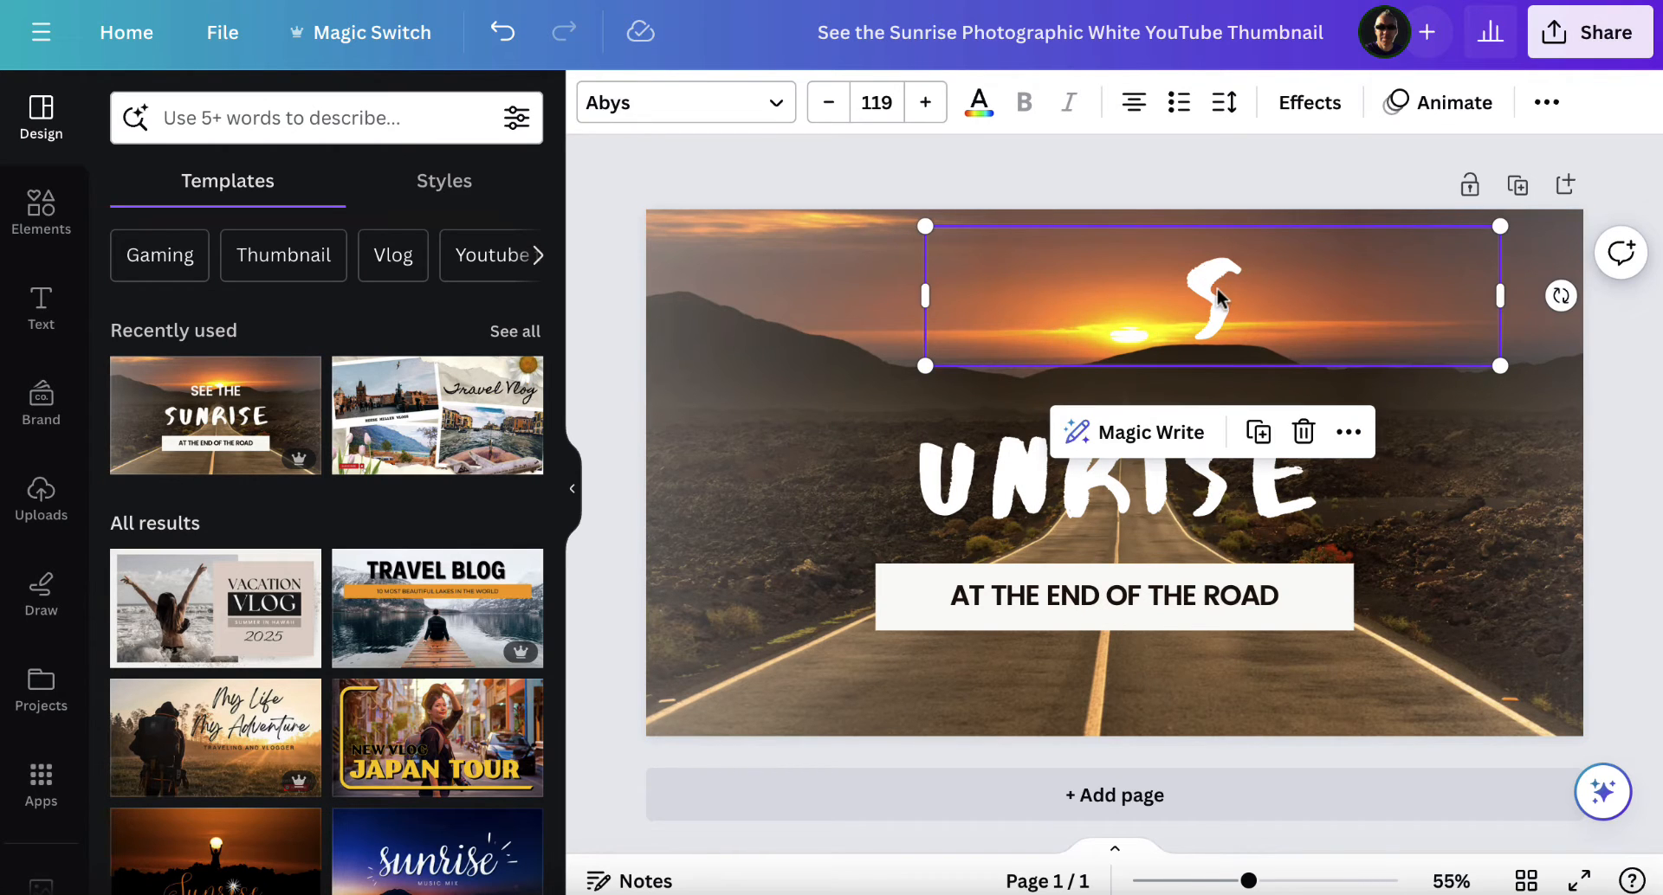
# Move the S in front of UNRISE and change its text colour to dark
pyautogui.moveTo(1214, 295); pyautogui.dragTo(874, 477)
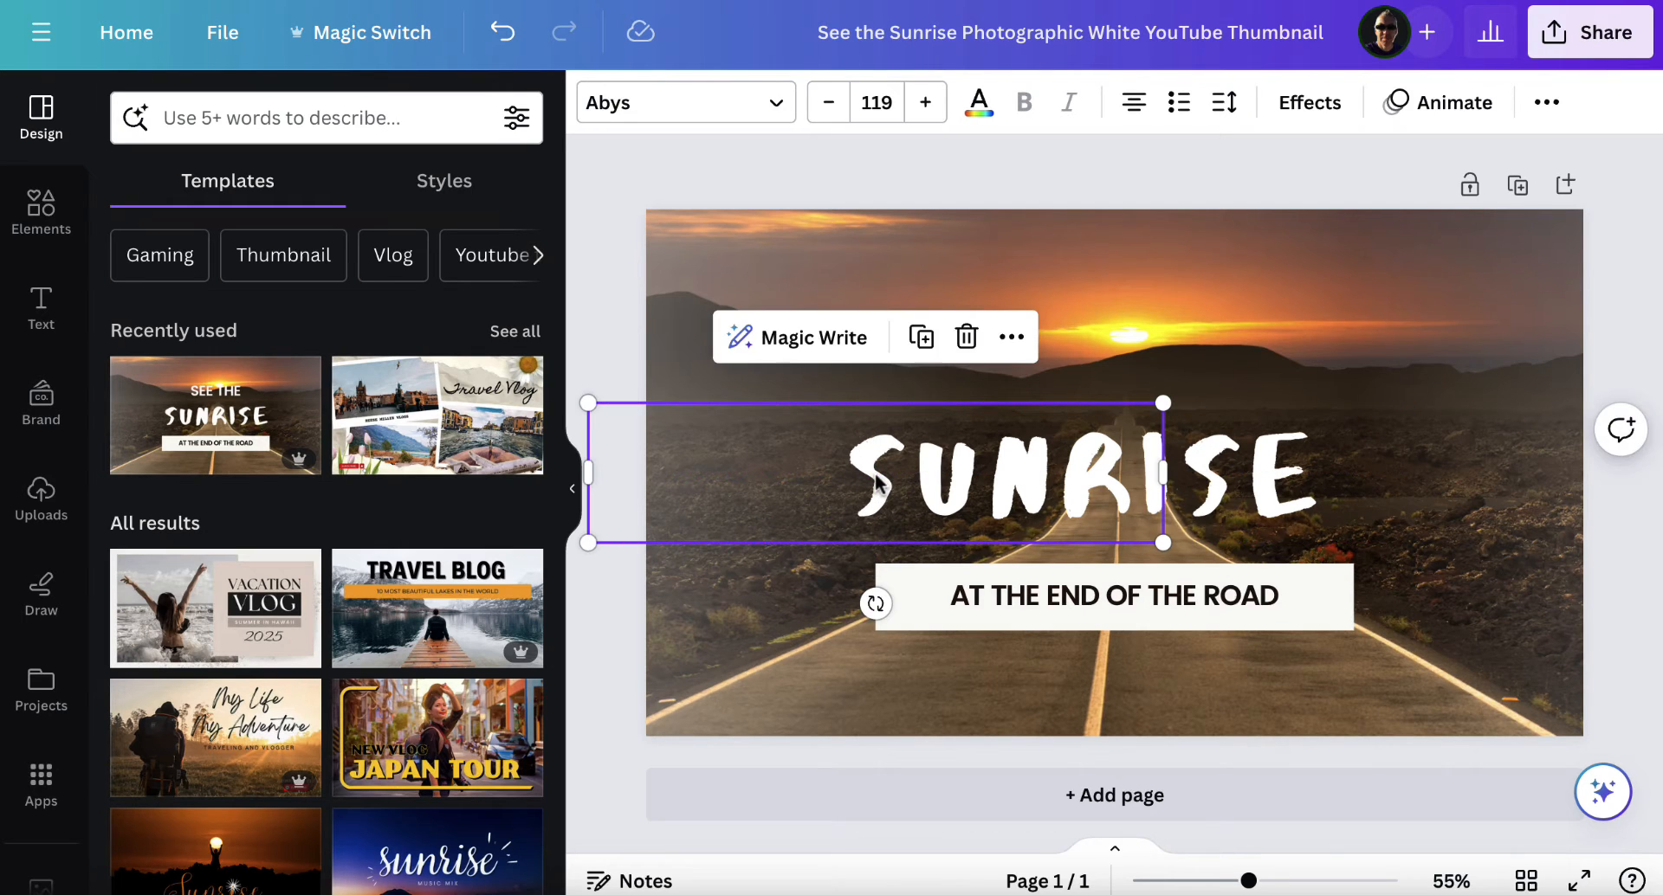
pyautogui.click(977, 102)
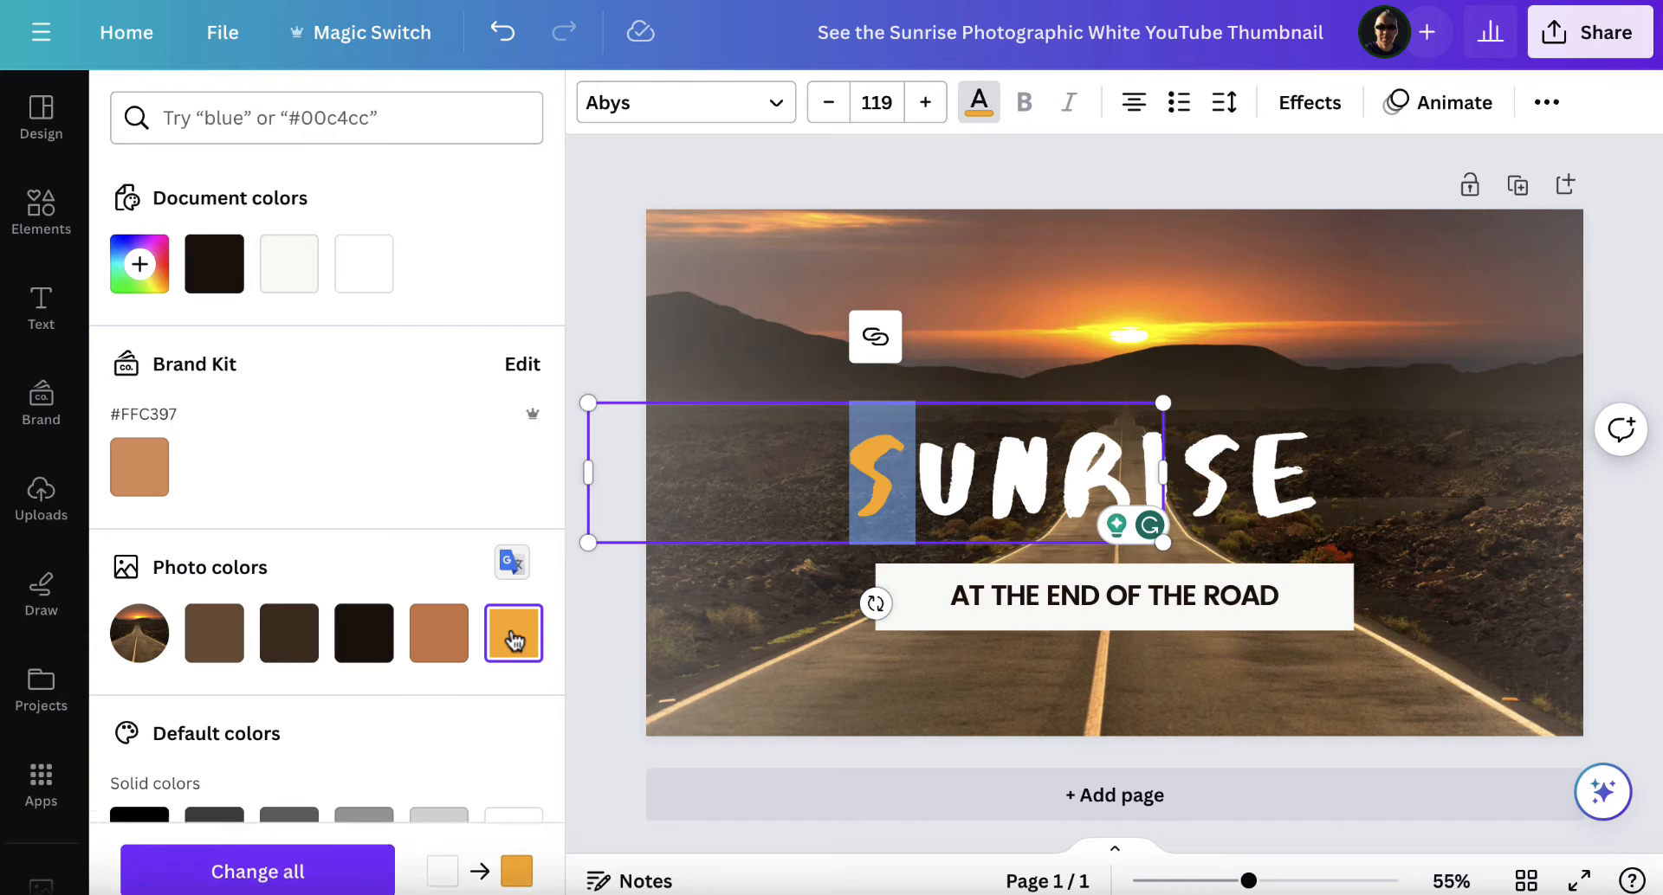
pyautogui.click(364, 633)
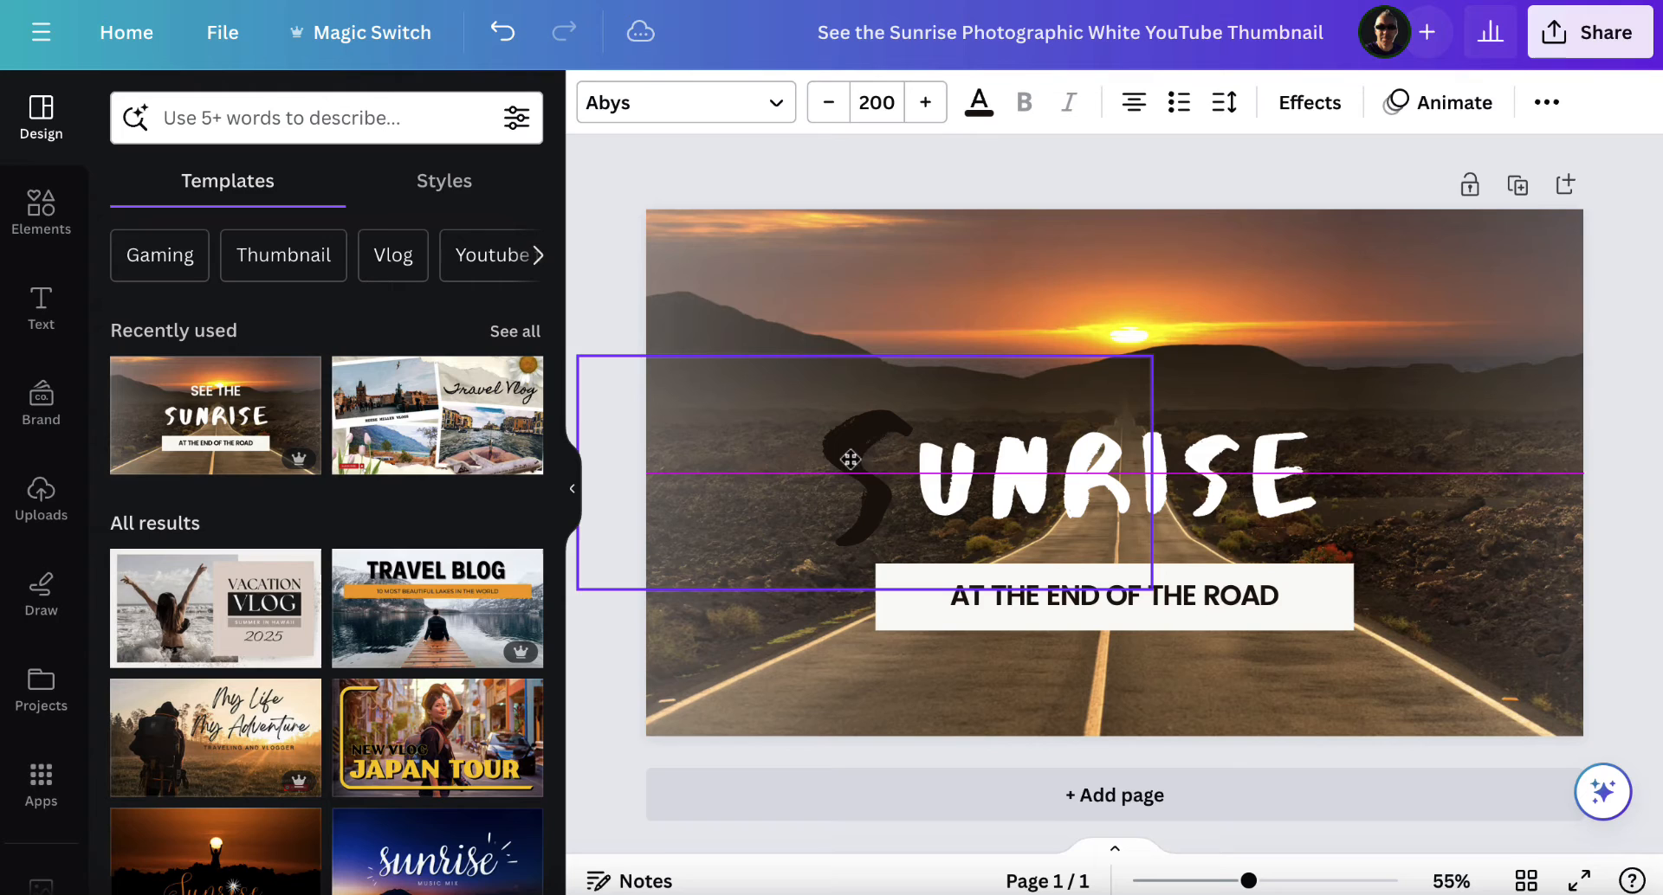
# Browse the font list for the big Abys S
pyautogui.click(668, 103)
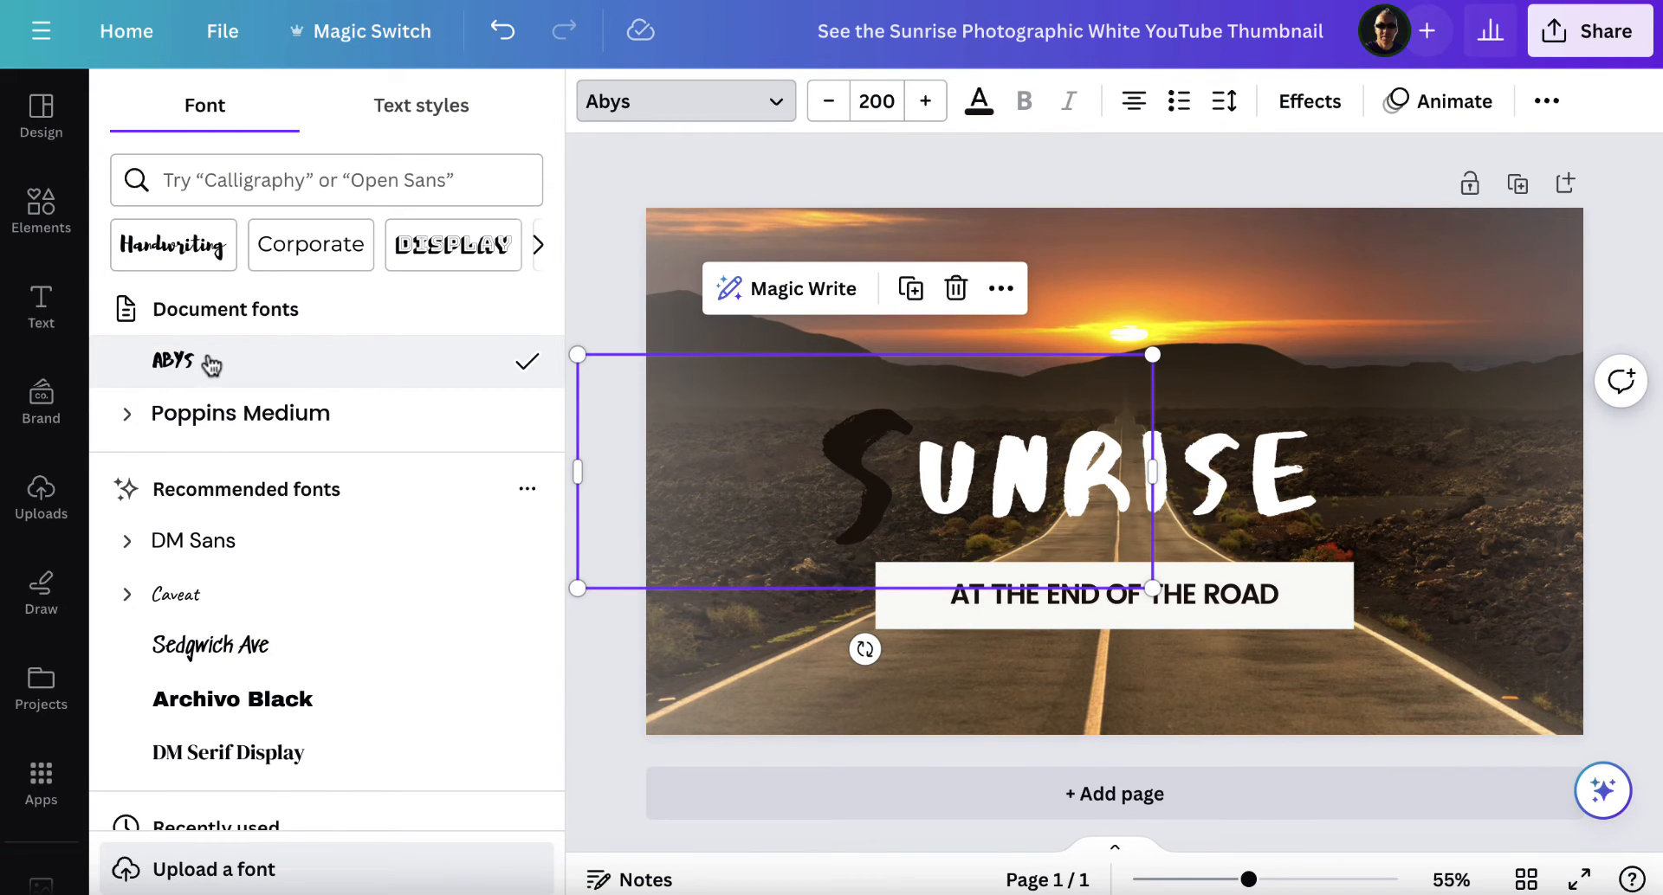
pyautogui.moveTo(313, 509)
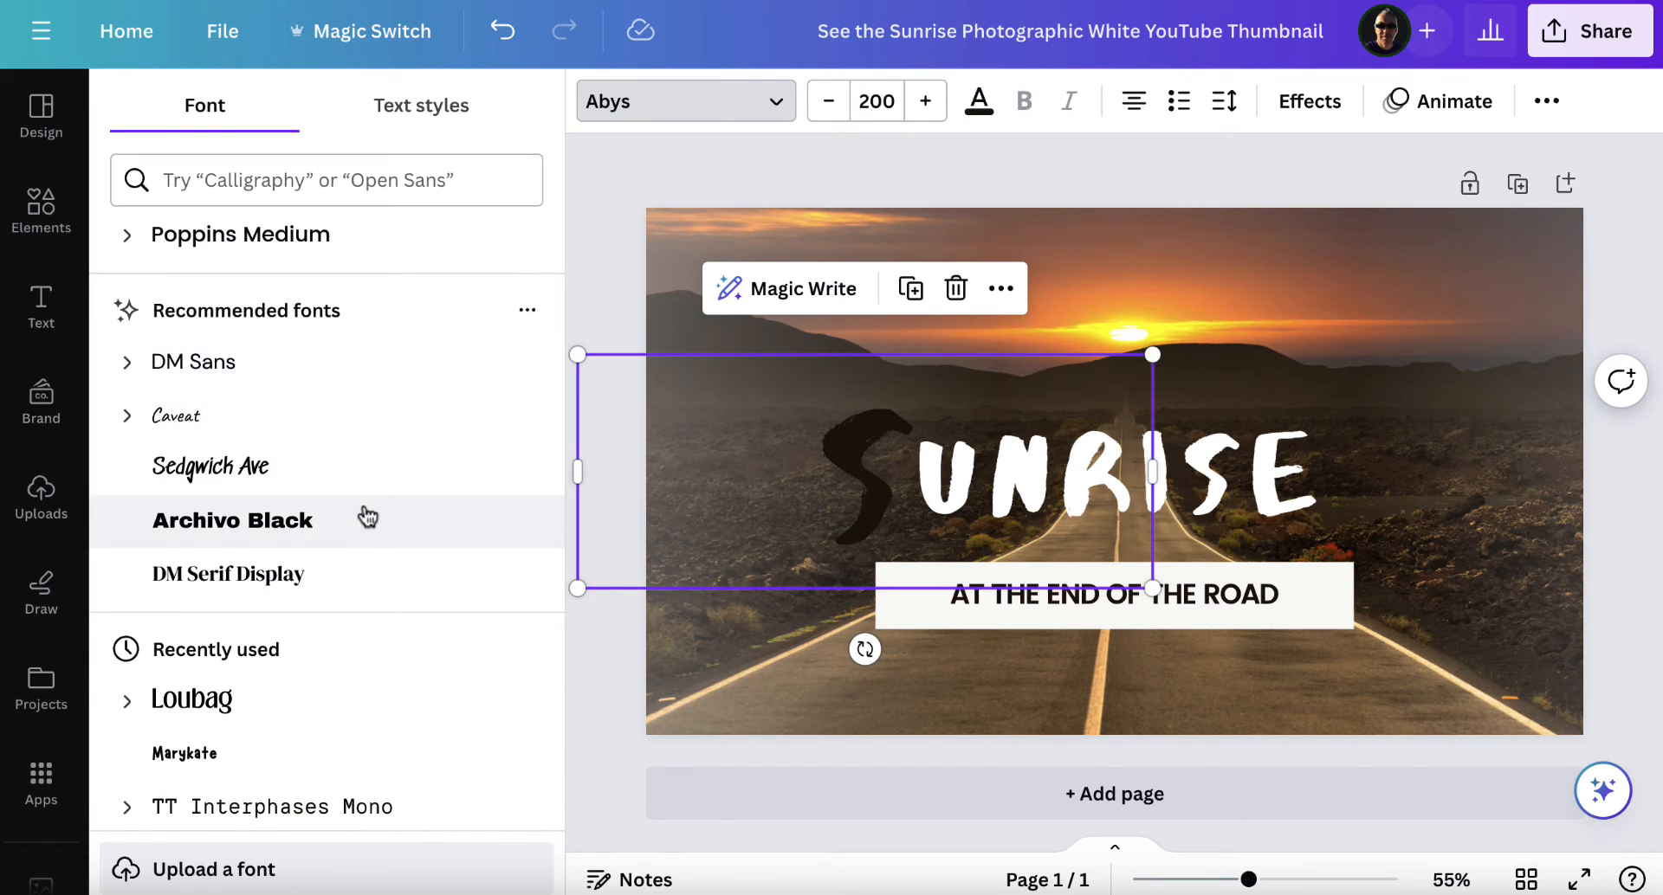
pyautogui.scroll(-3)
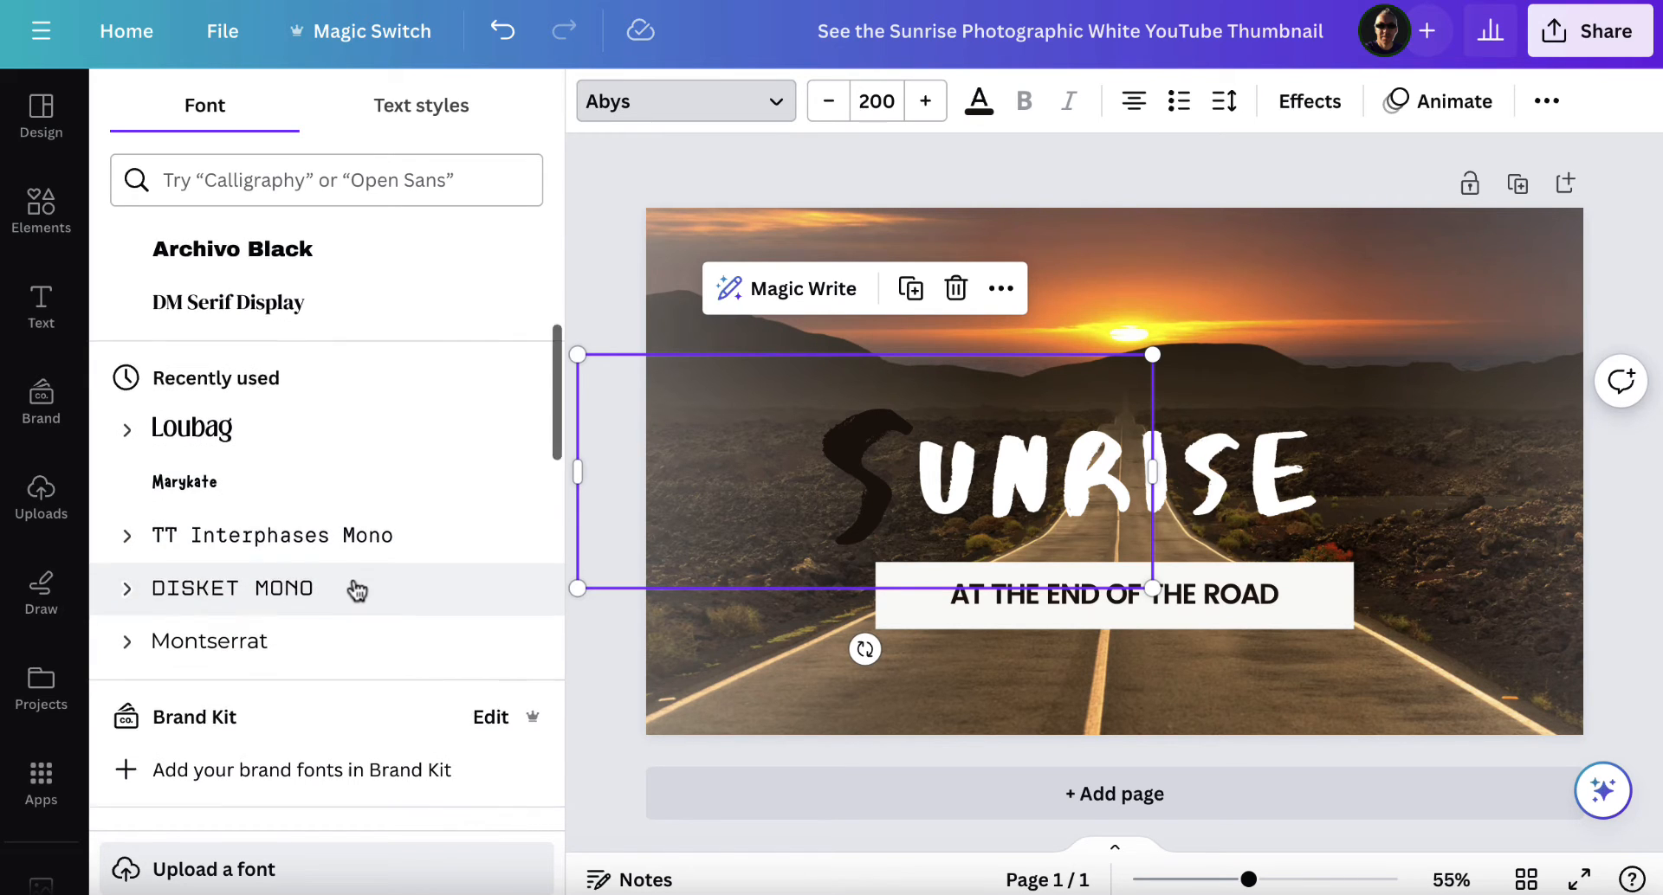
pyautogui.scroll(-3)
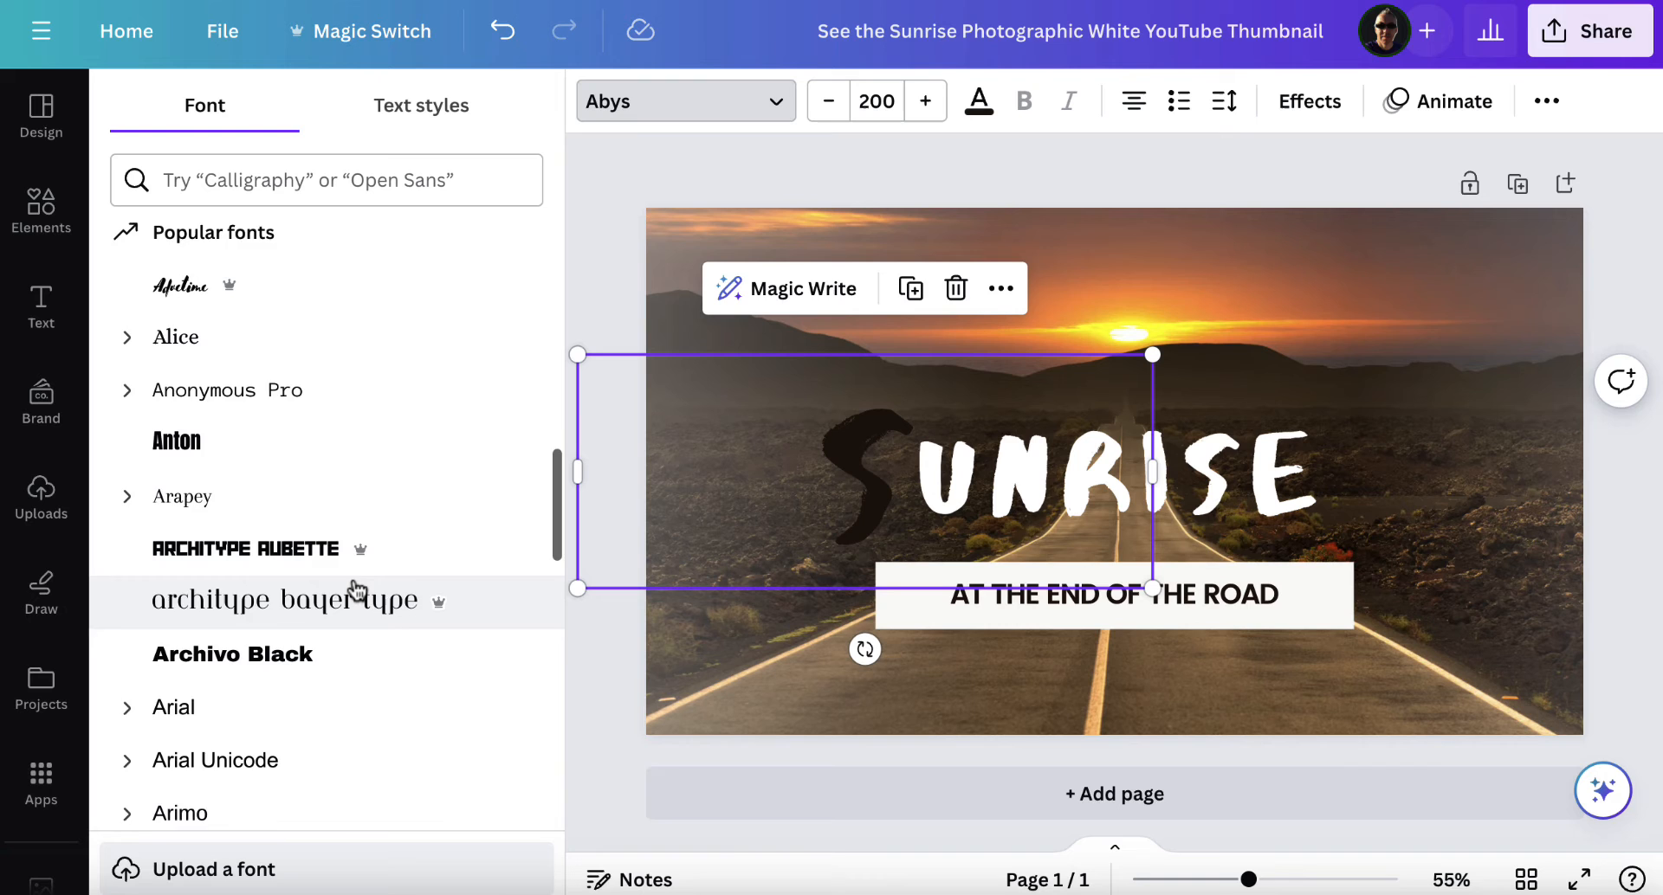
pyautogui.scroll(-3)
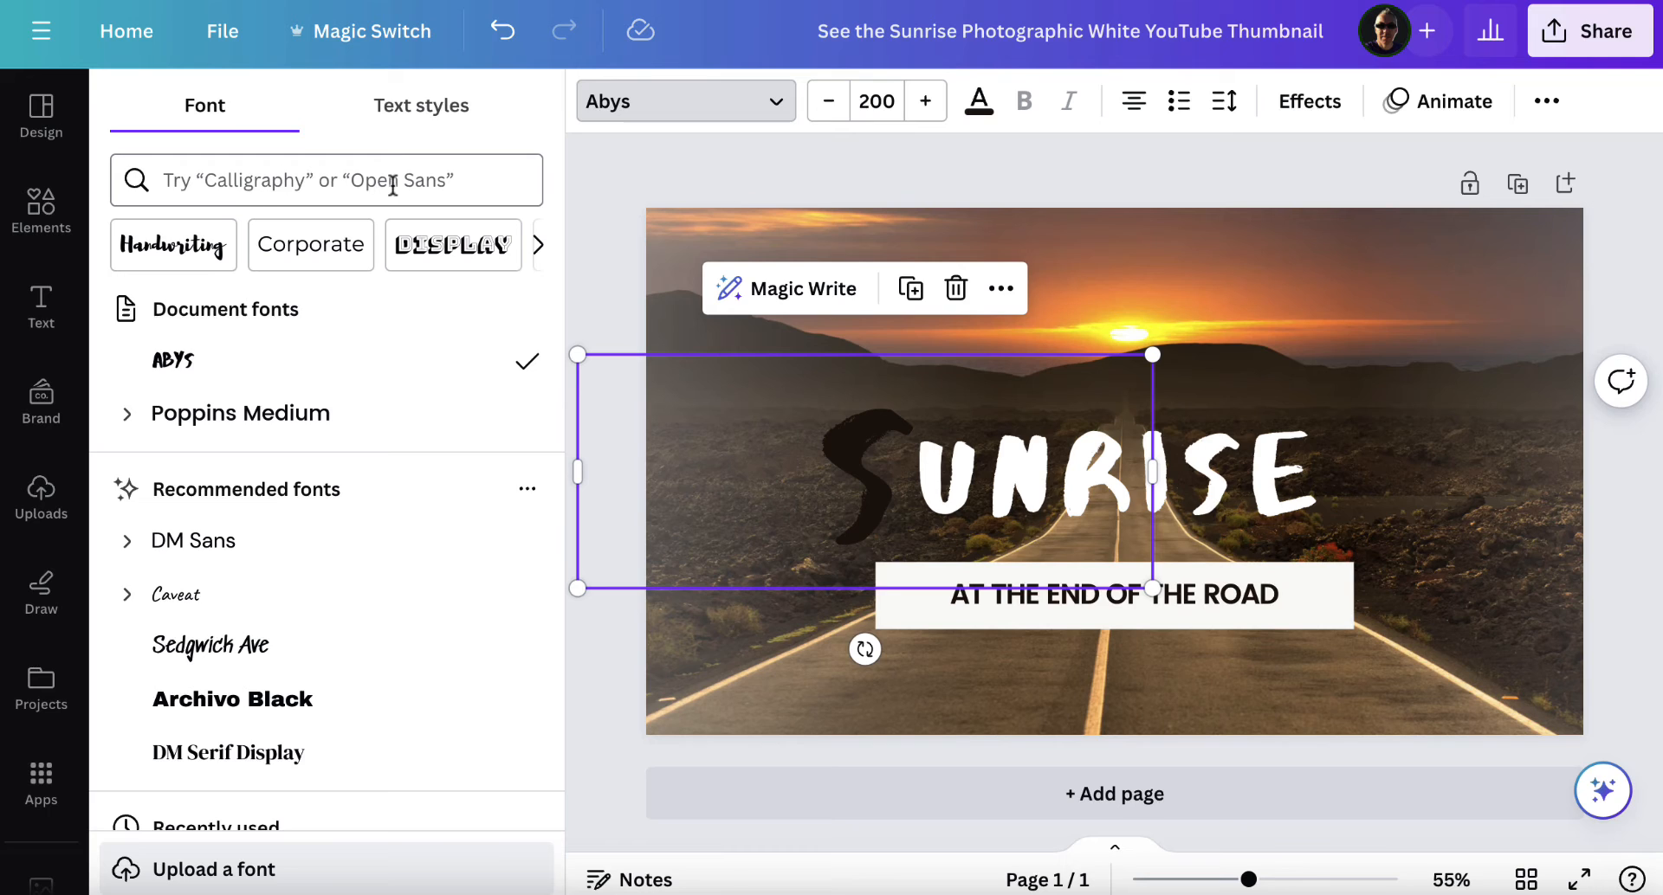
# Search 'mon', try bold Montserrat on the S, then undo back to Abys
pyautogui.click(326, 179)
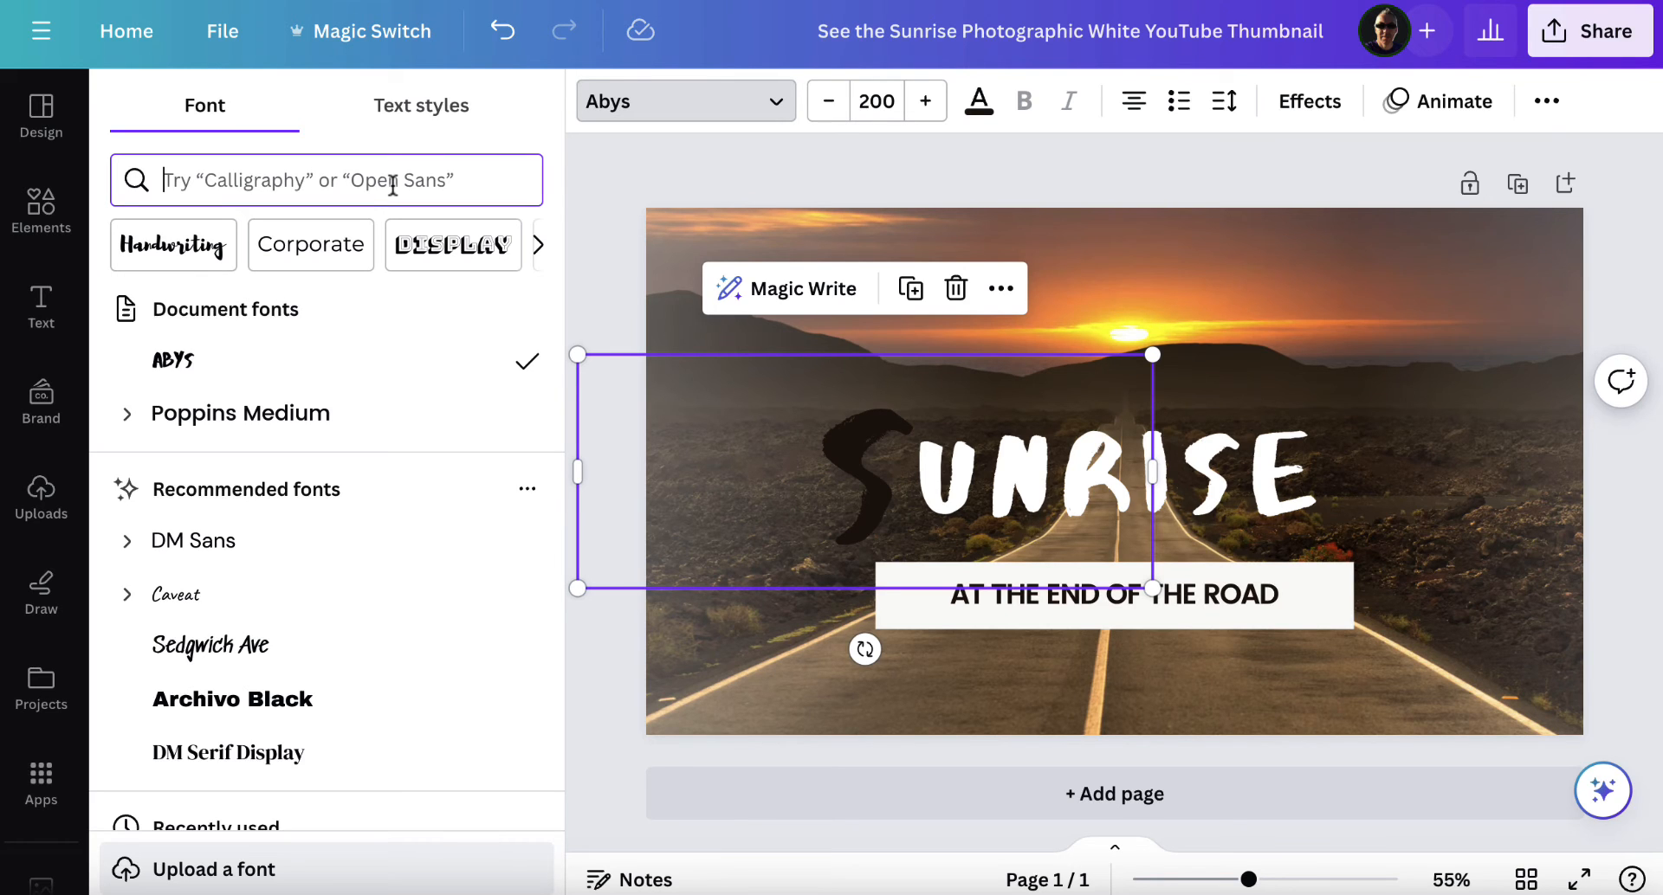
pyautogui.write('mon')
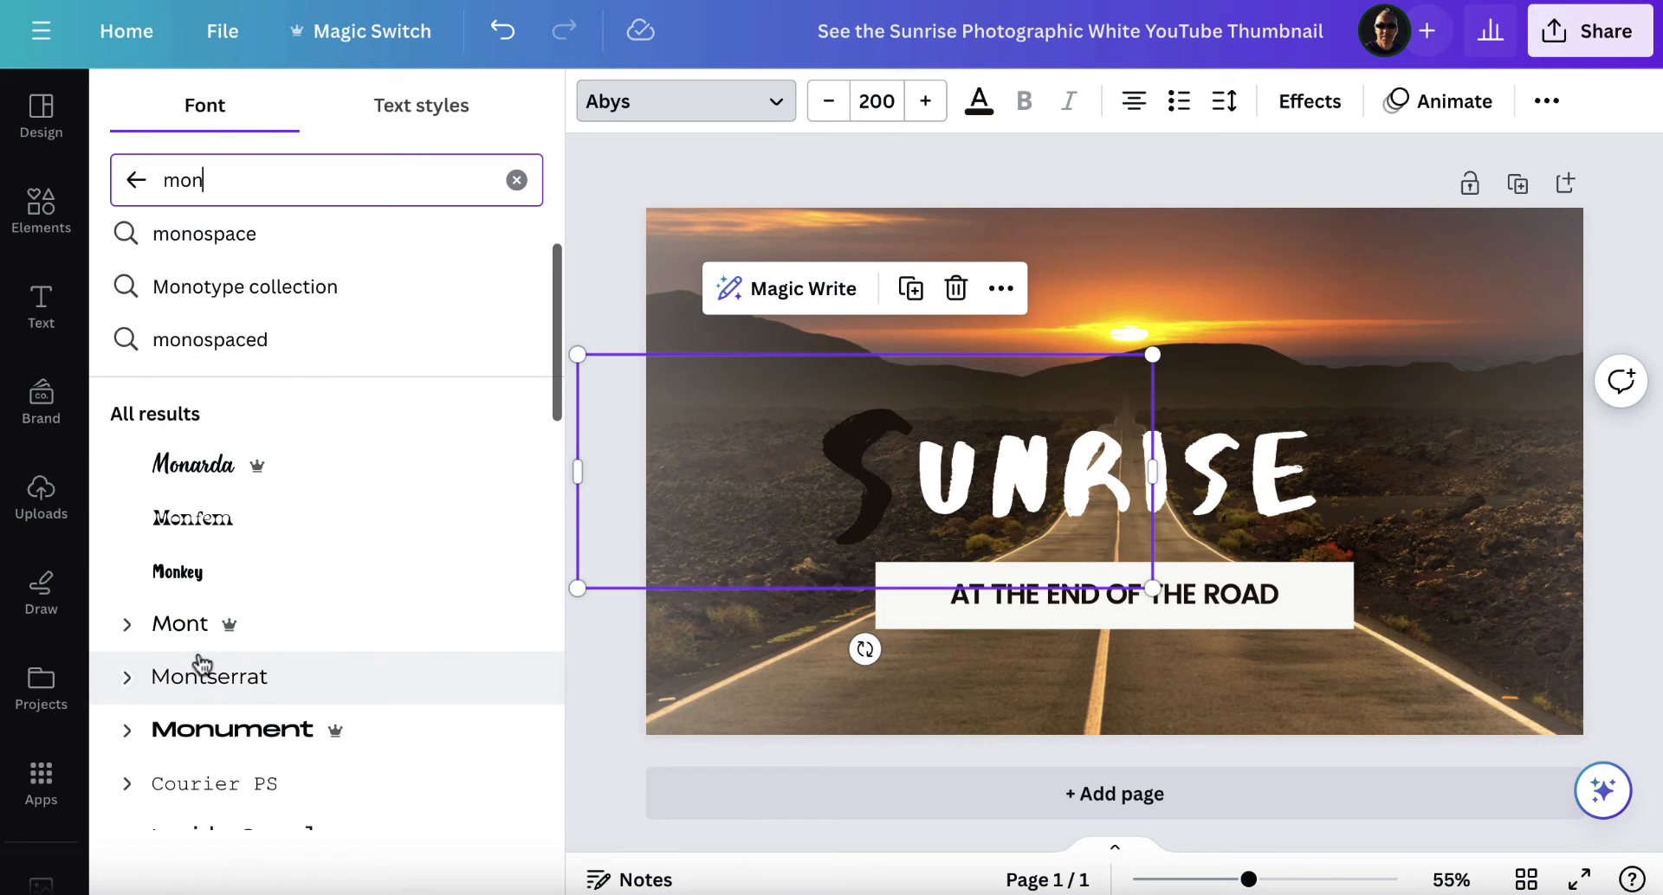
pyautogui.click(208, 677)
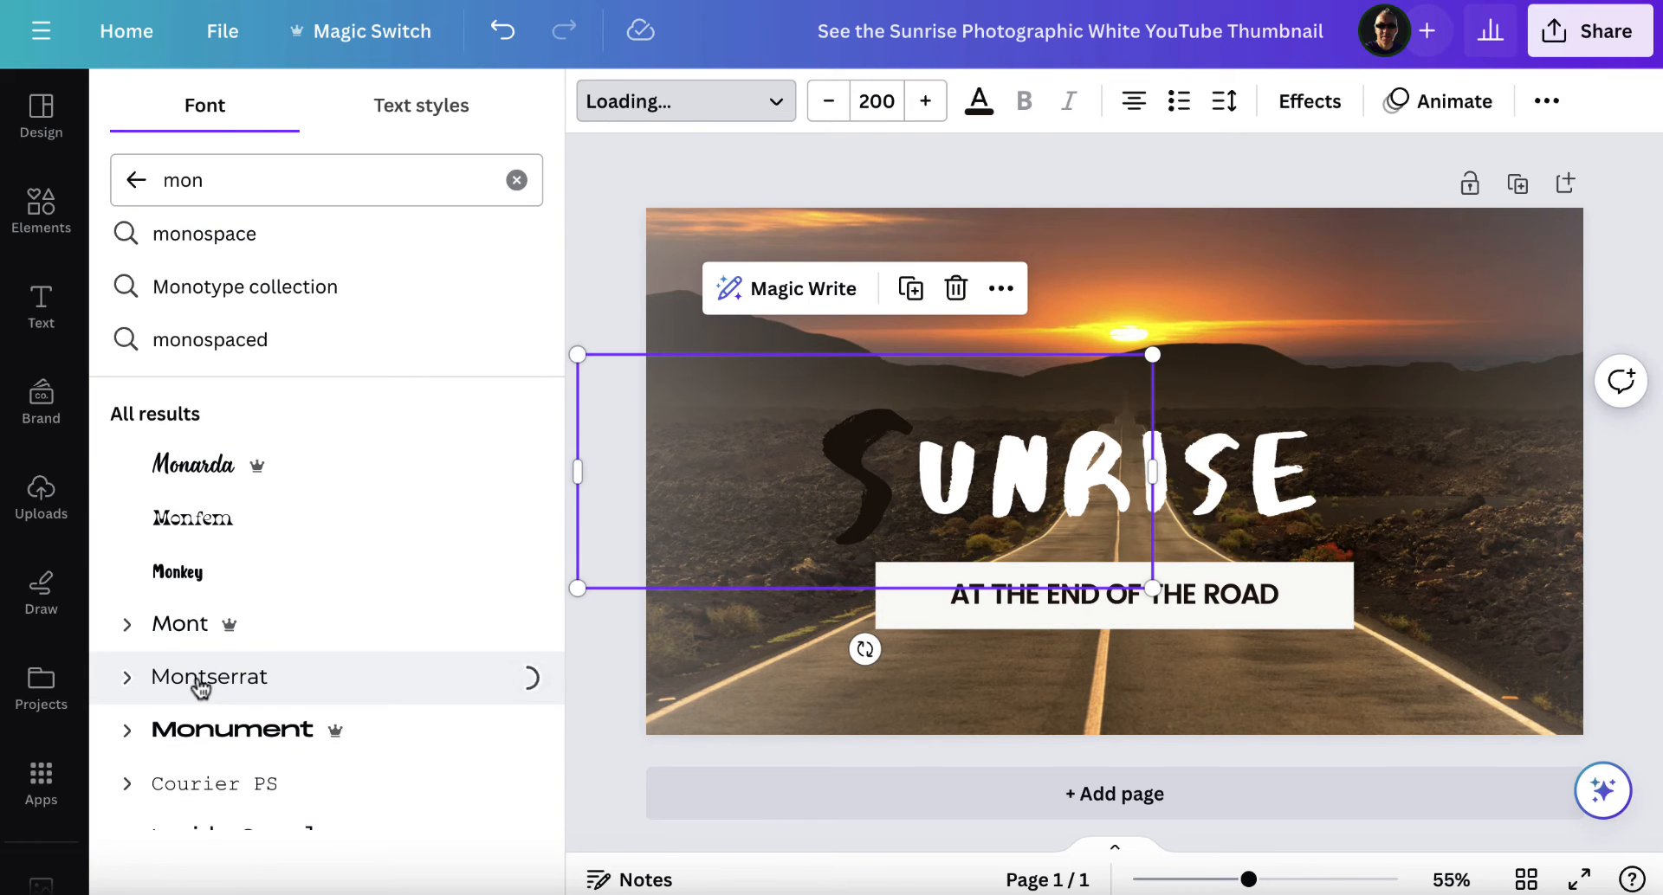
pyautogui.click(208, 677)
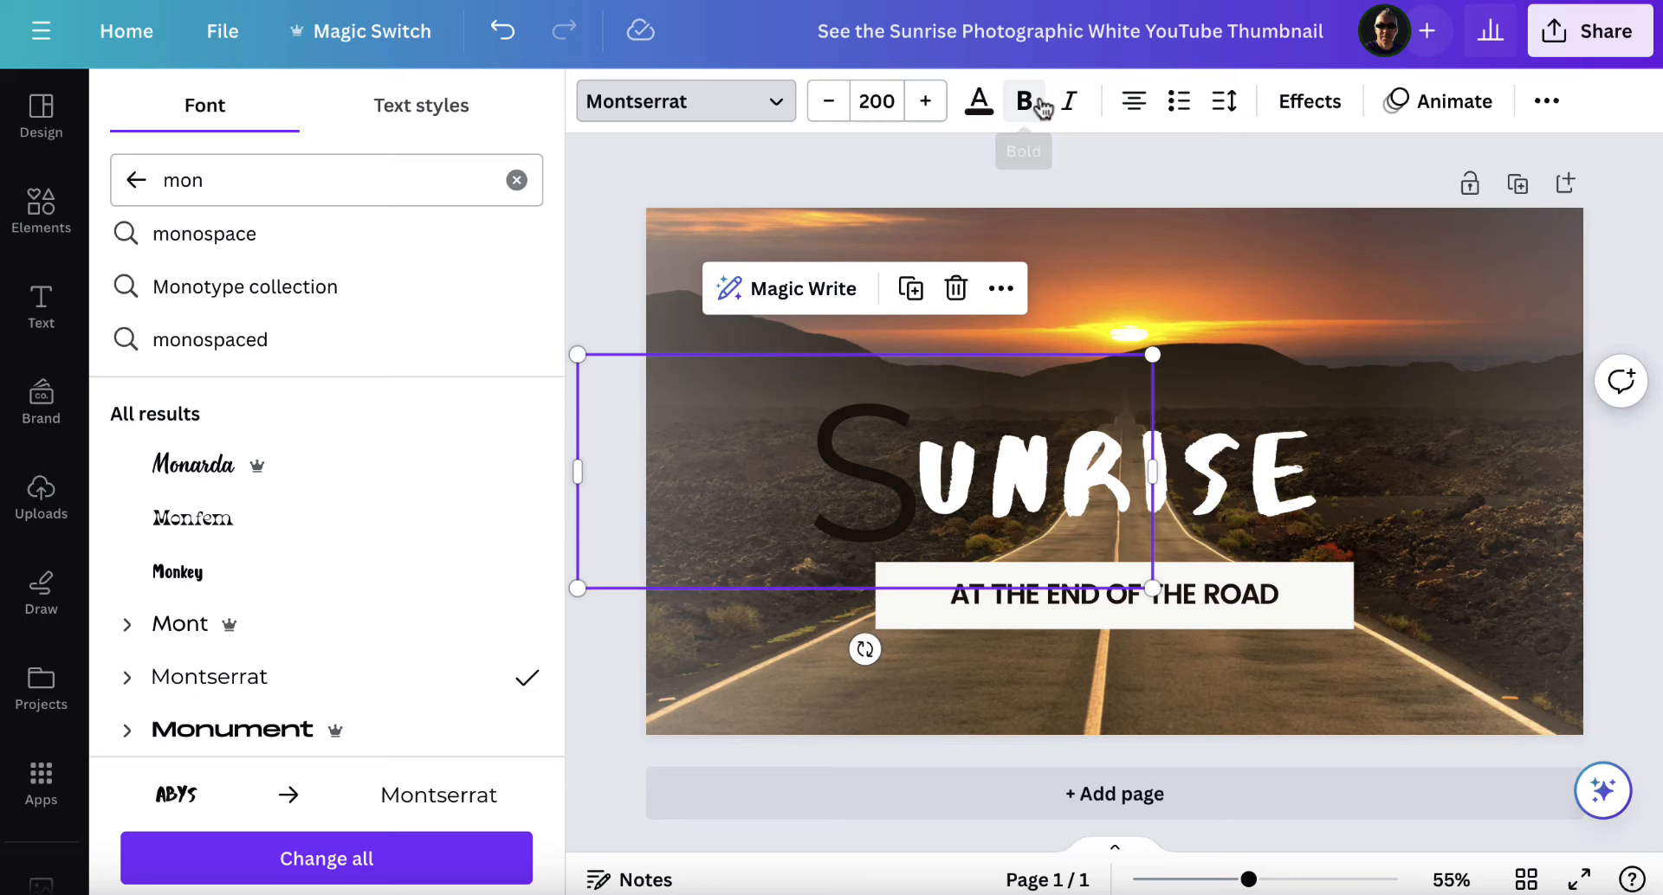
pyautogui.moveTo(1070, 100)
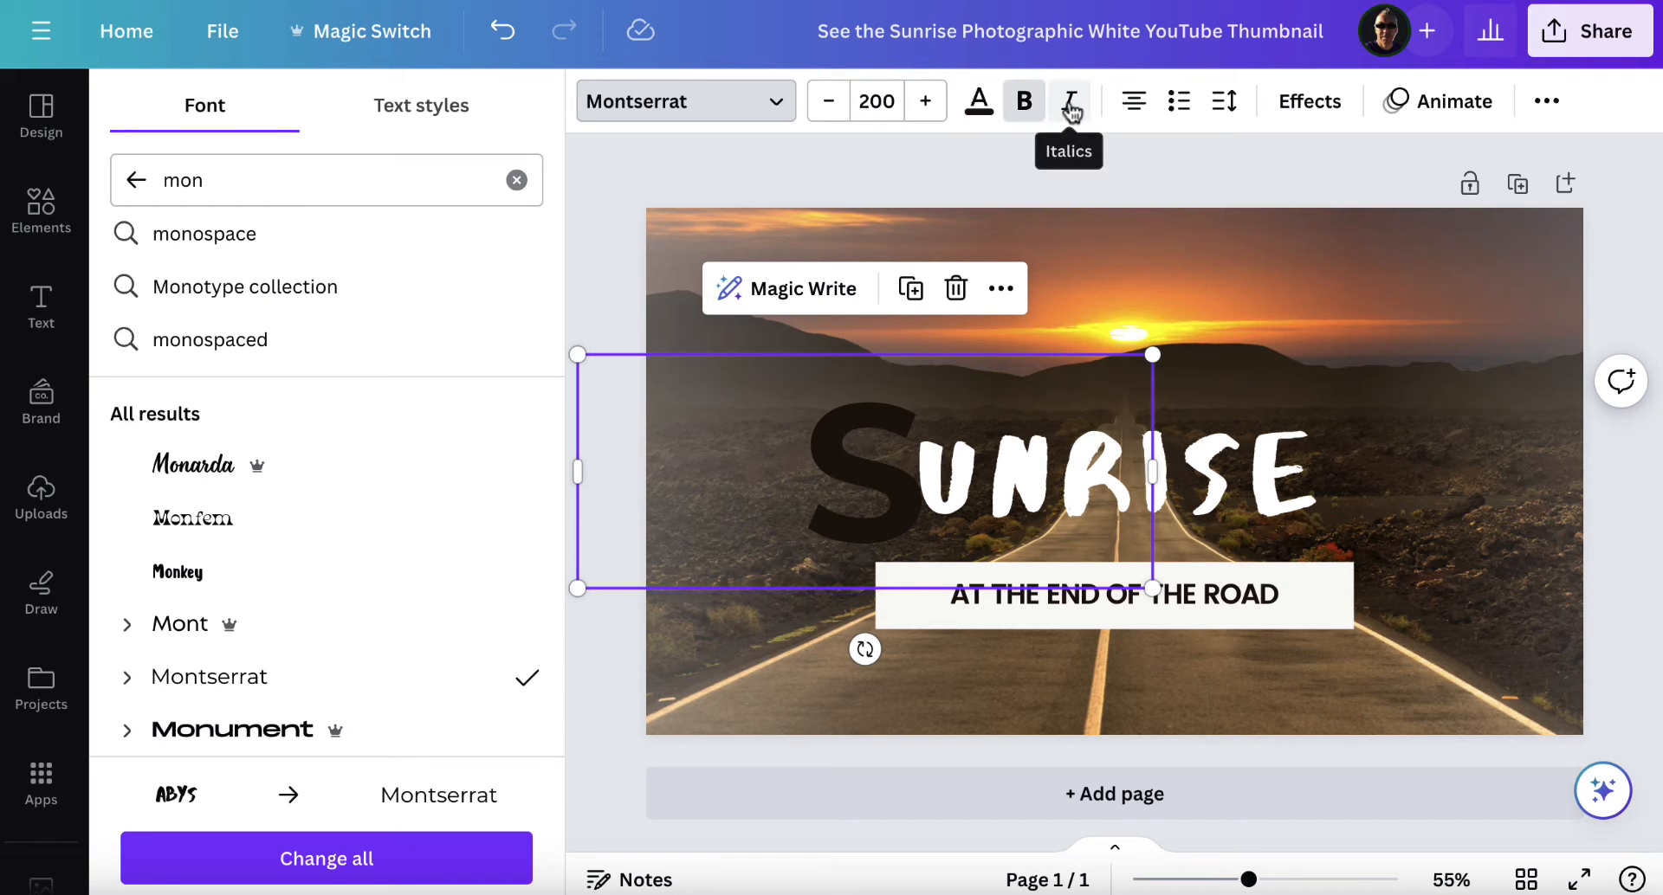
pyautogui.moveTo(1022, 100)
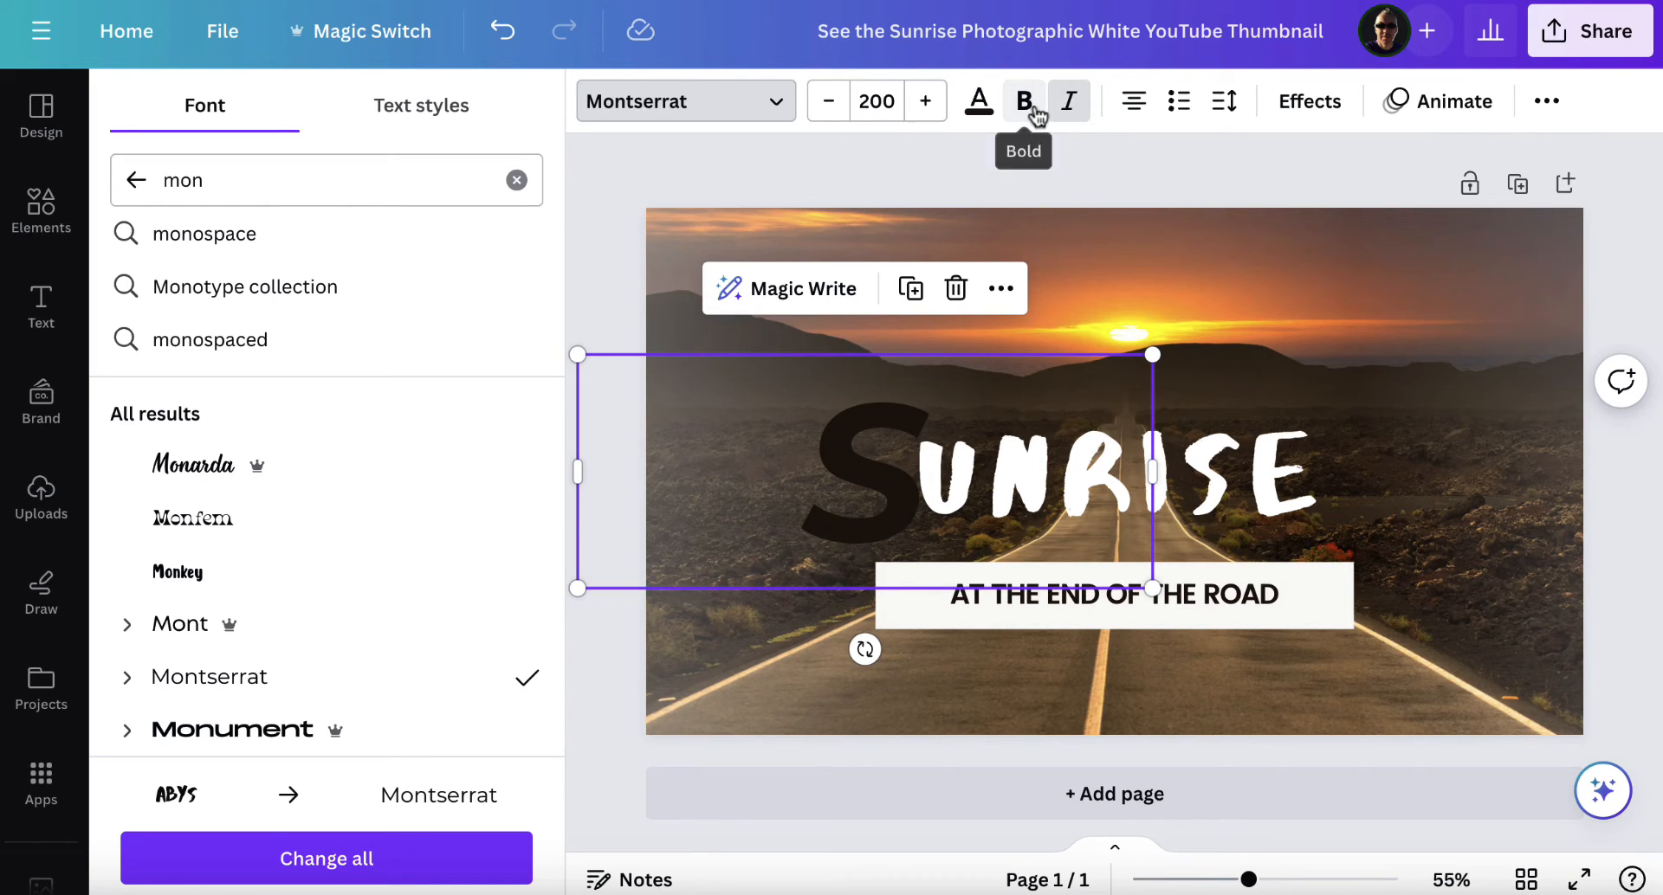
pyautogui.click(1021, 101)
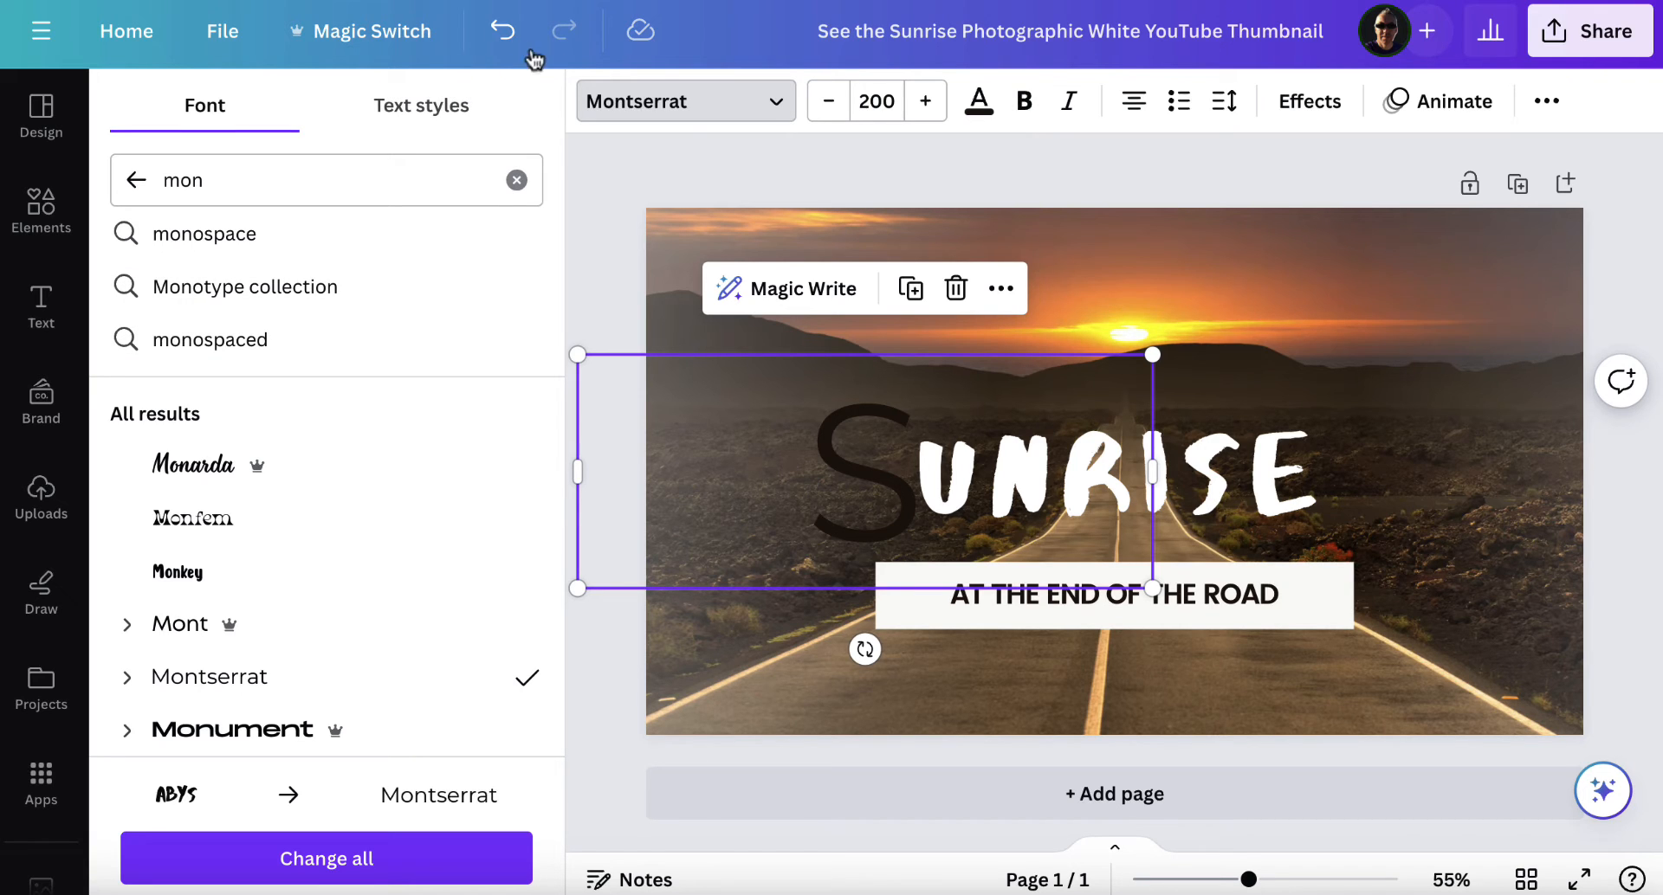
pyautogui.click(501, 30)
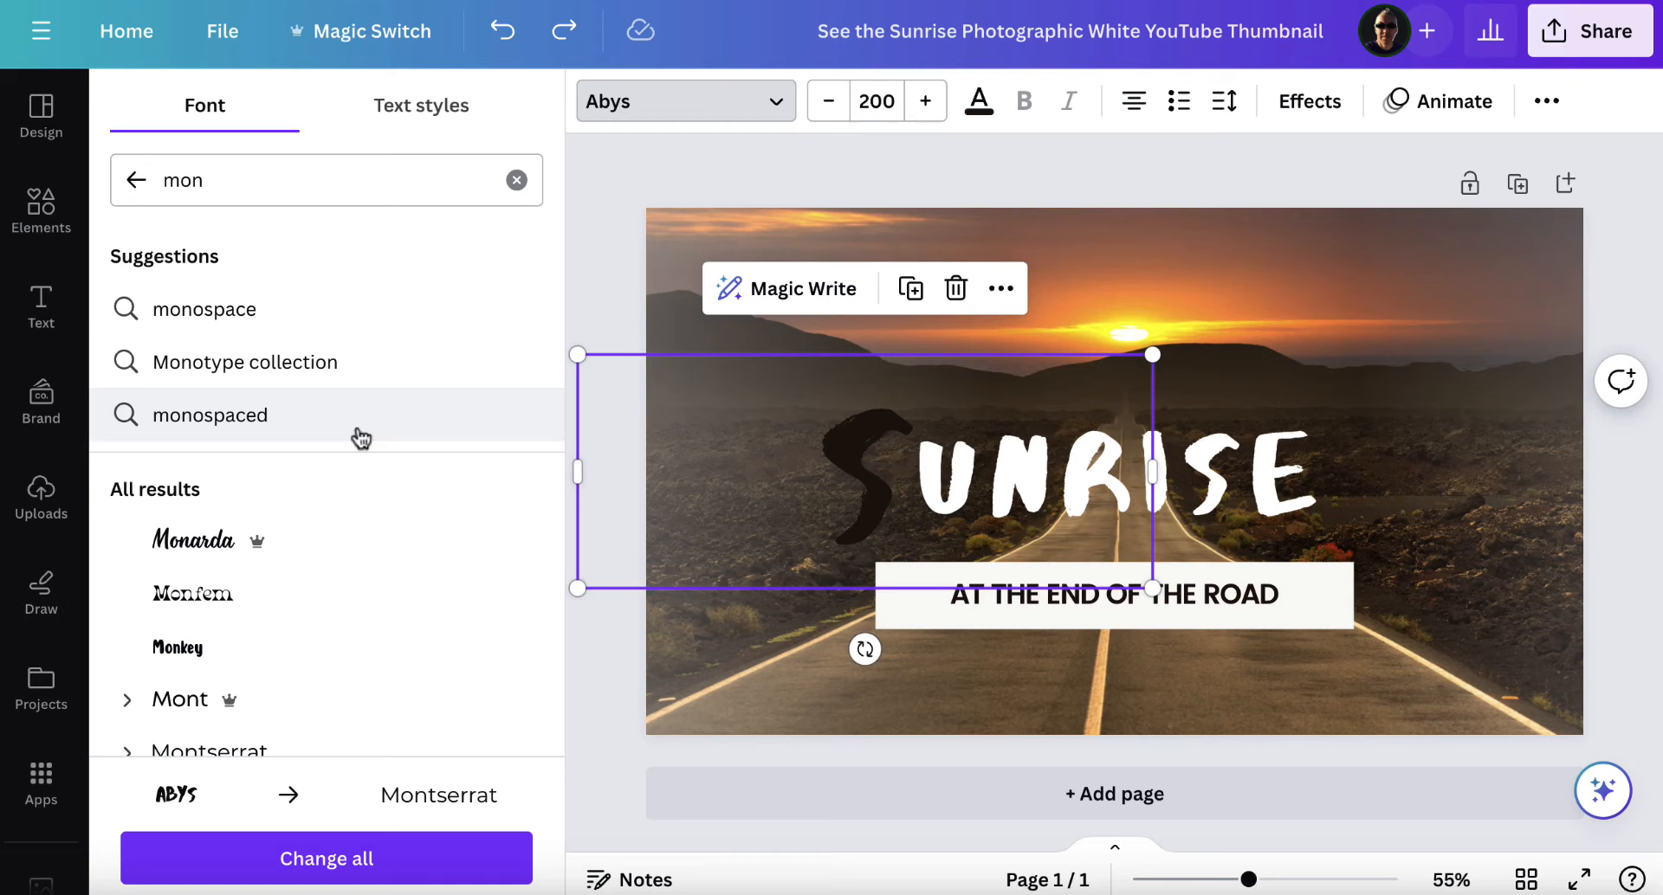
pyautogui.moveTo(397, 260)
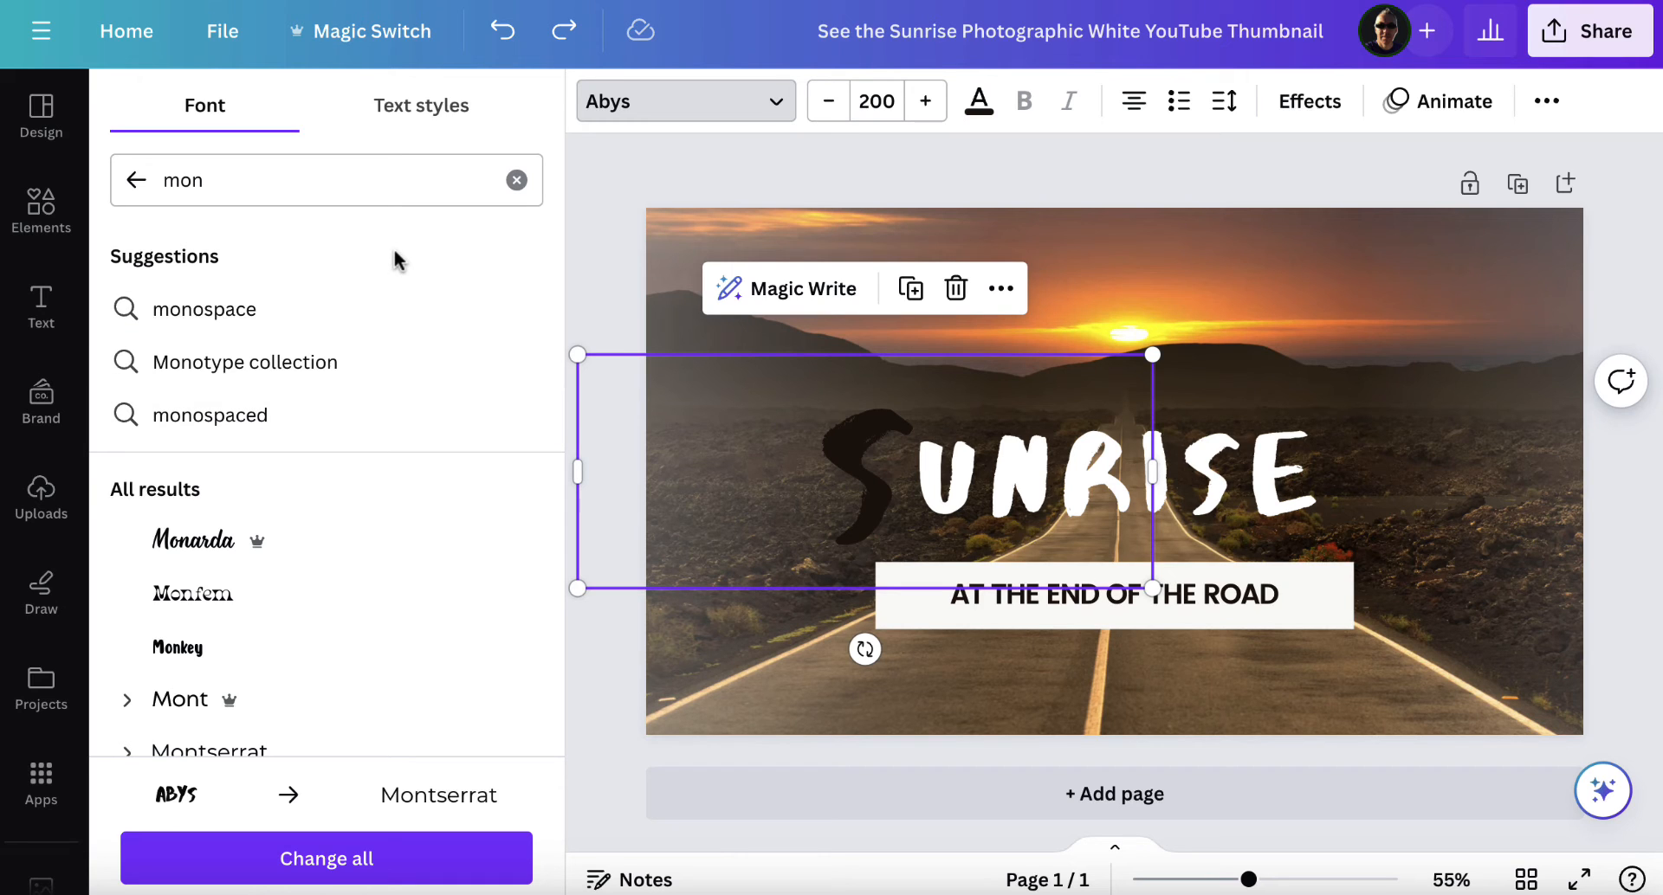
# Apply the document's Heading text style to the S from Text styles
pyautogui.click(420, 105)
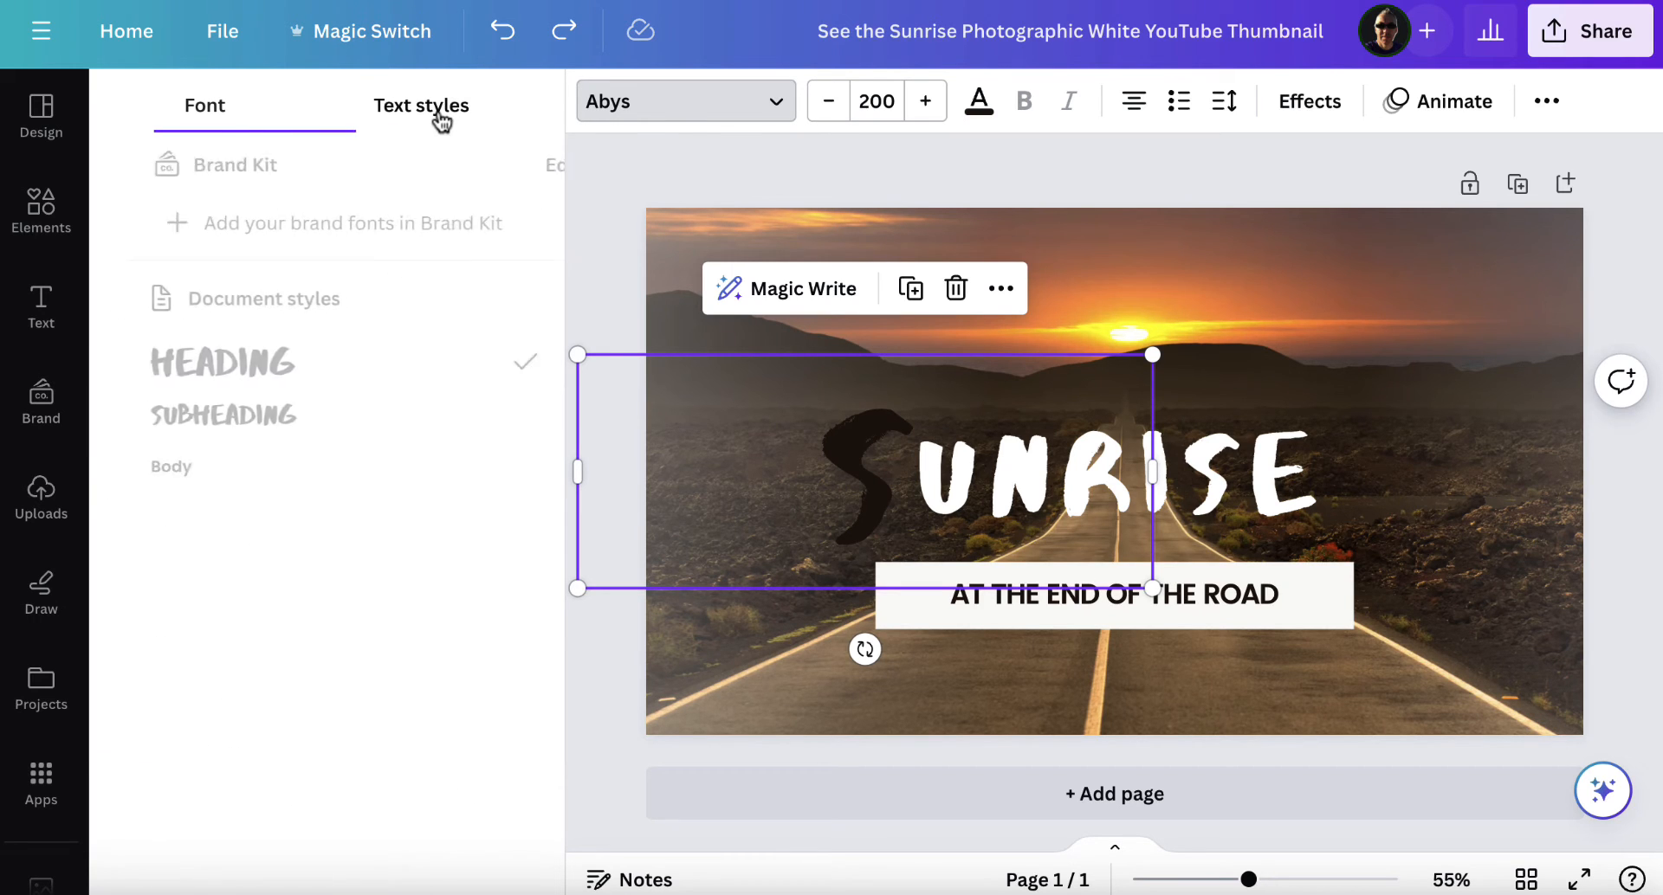
pyautogui.click(421, 105)
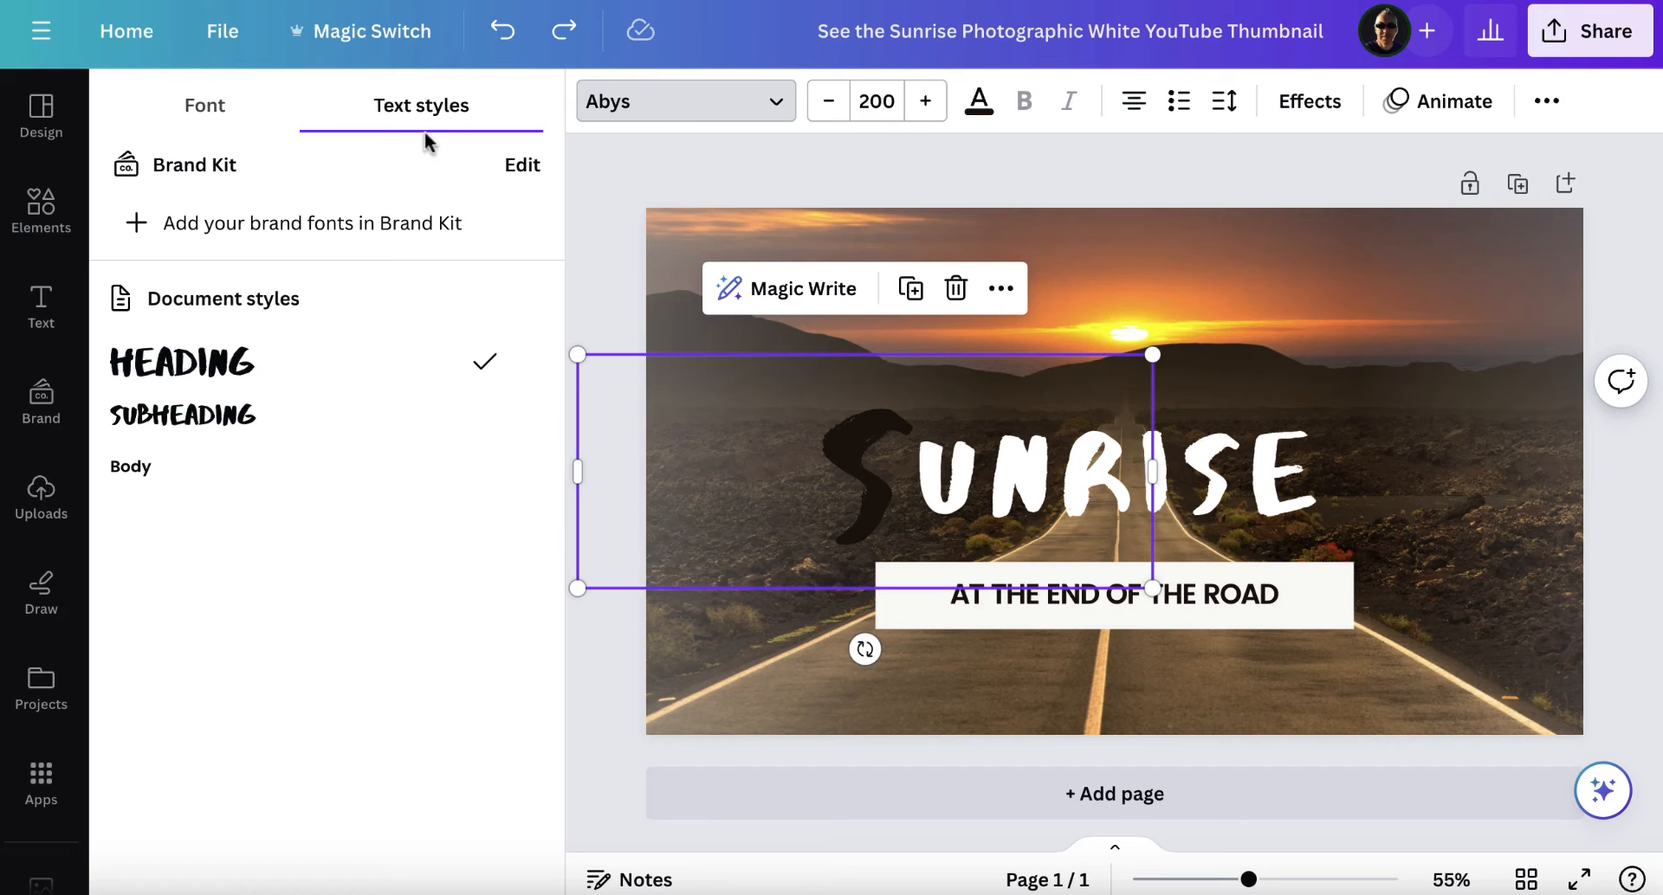
pyautogui.click(183, 415)
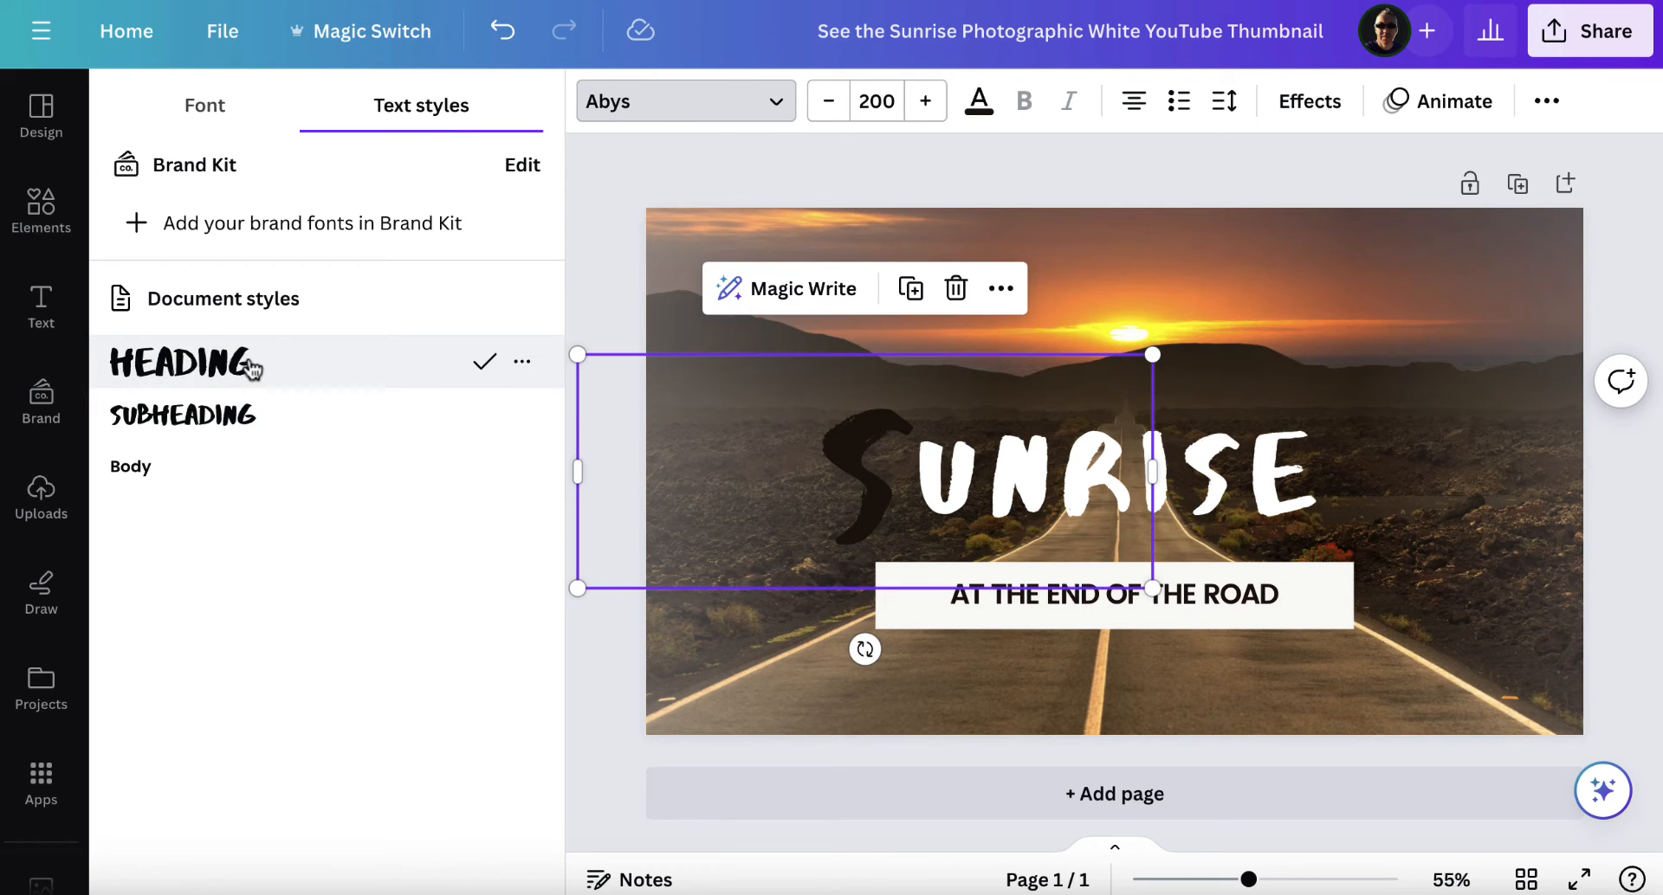
pyautogui.click(129, 467)
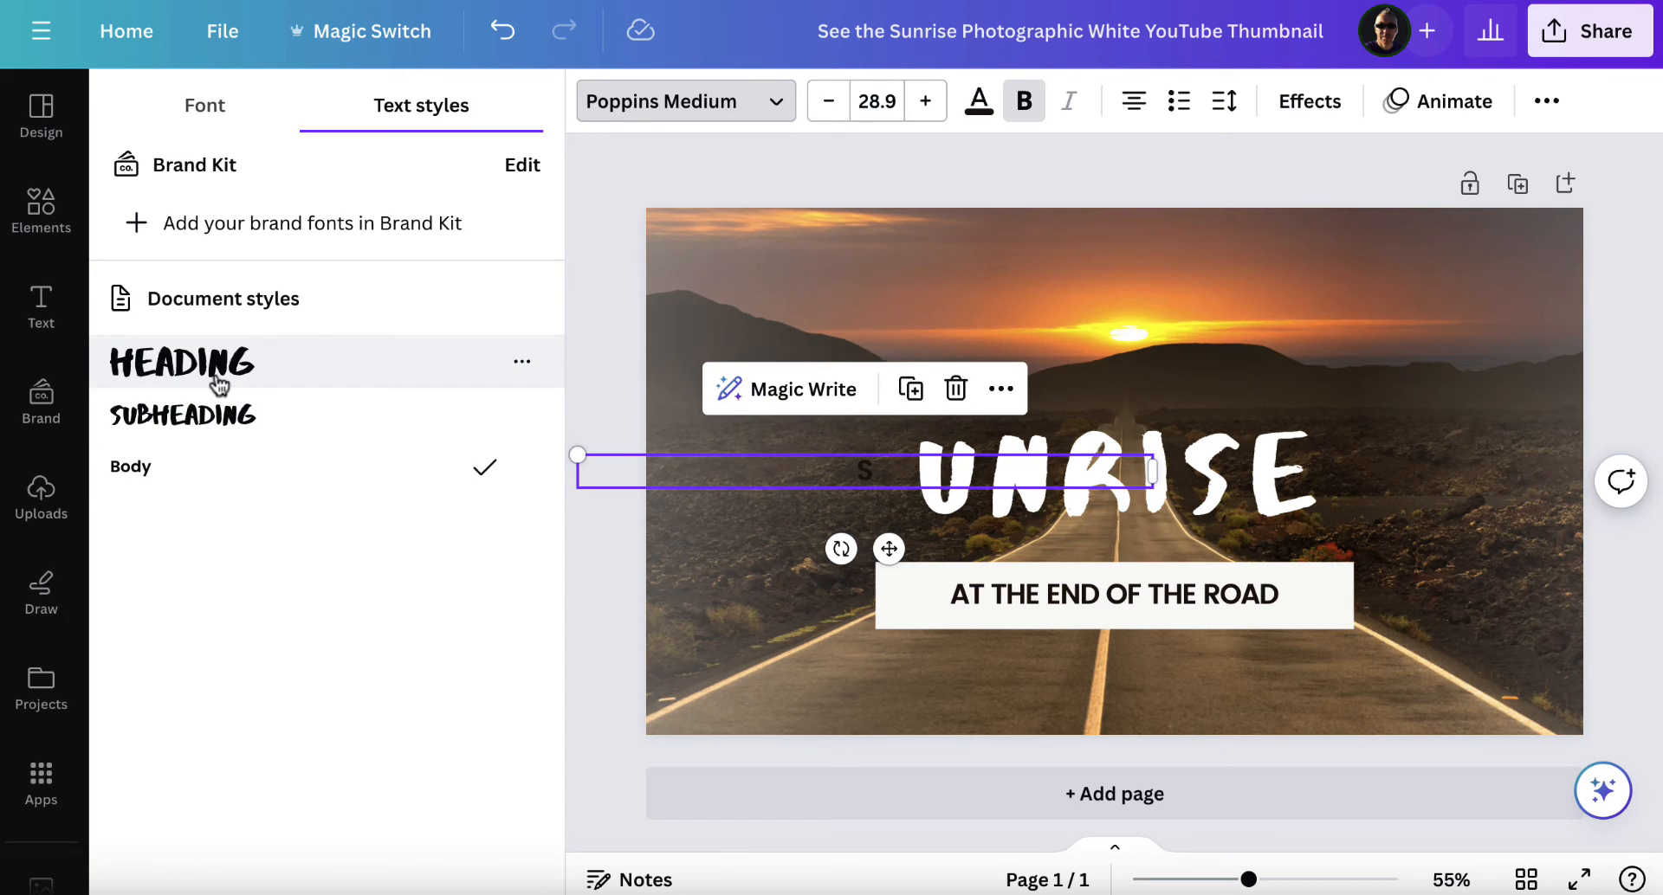
pyautogui.click(180, 362)
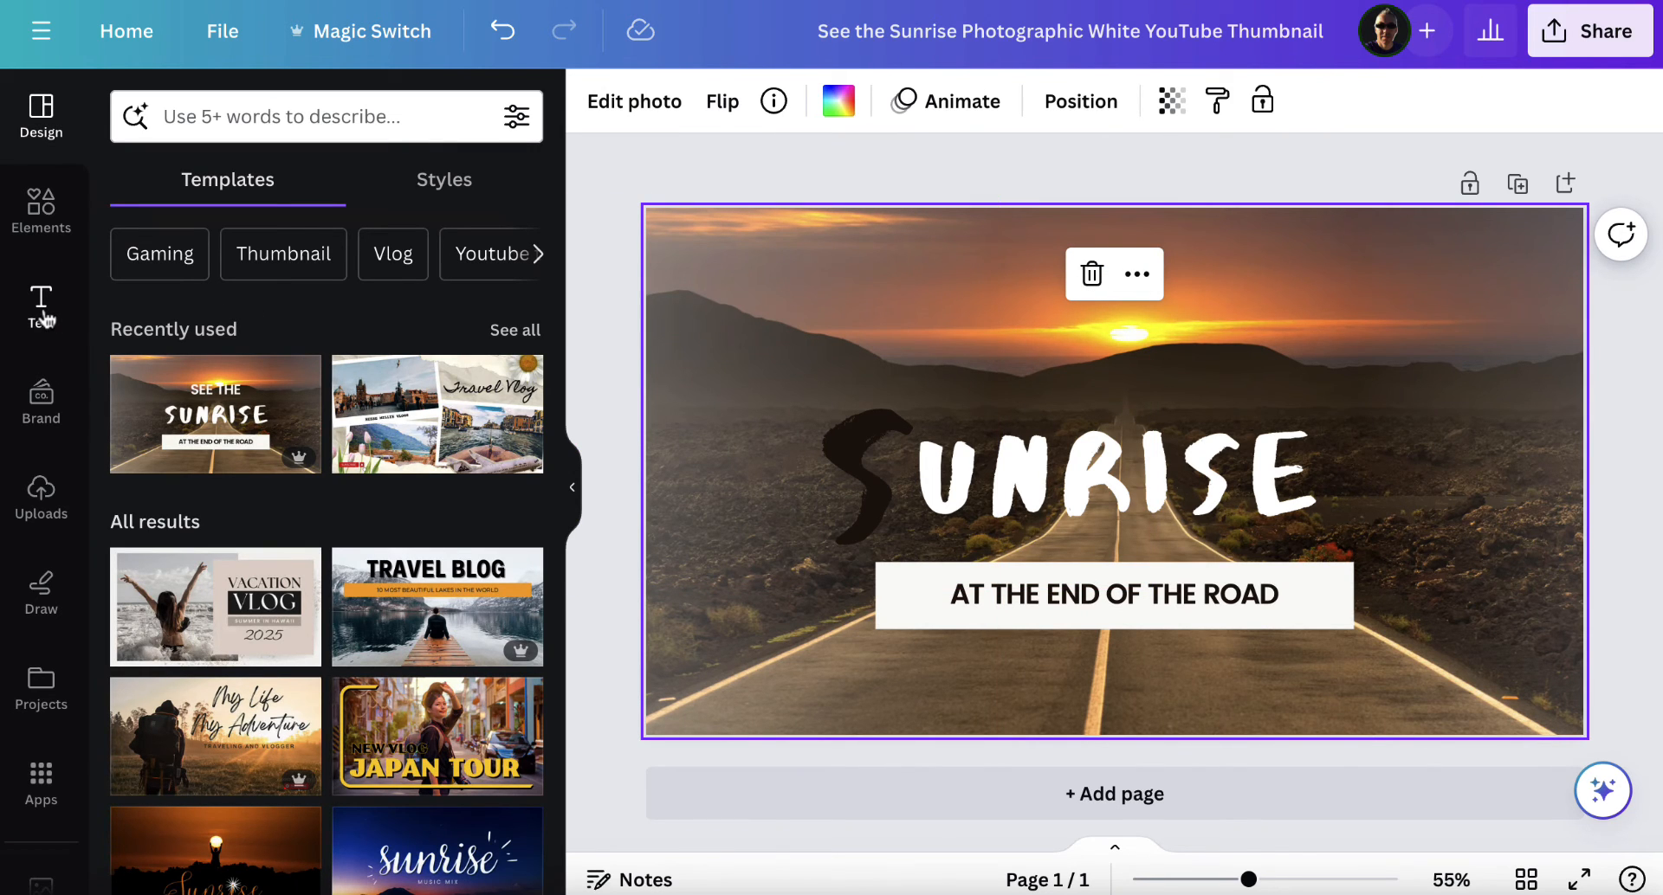
# Show the Text panel and browse its ready-made font combinations
pyautogui.click(41, 307)
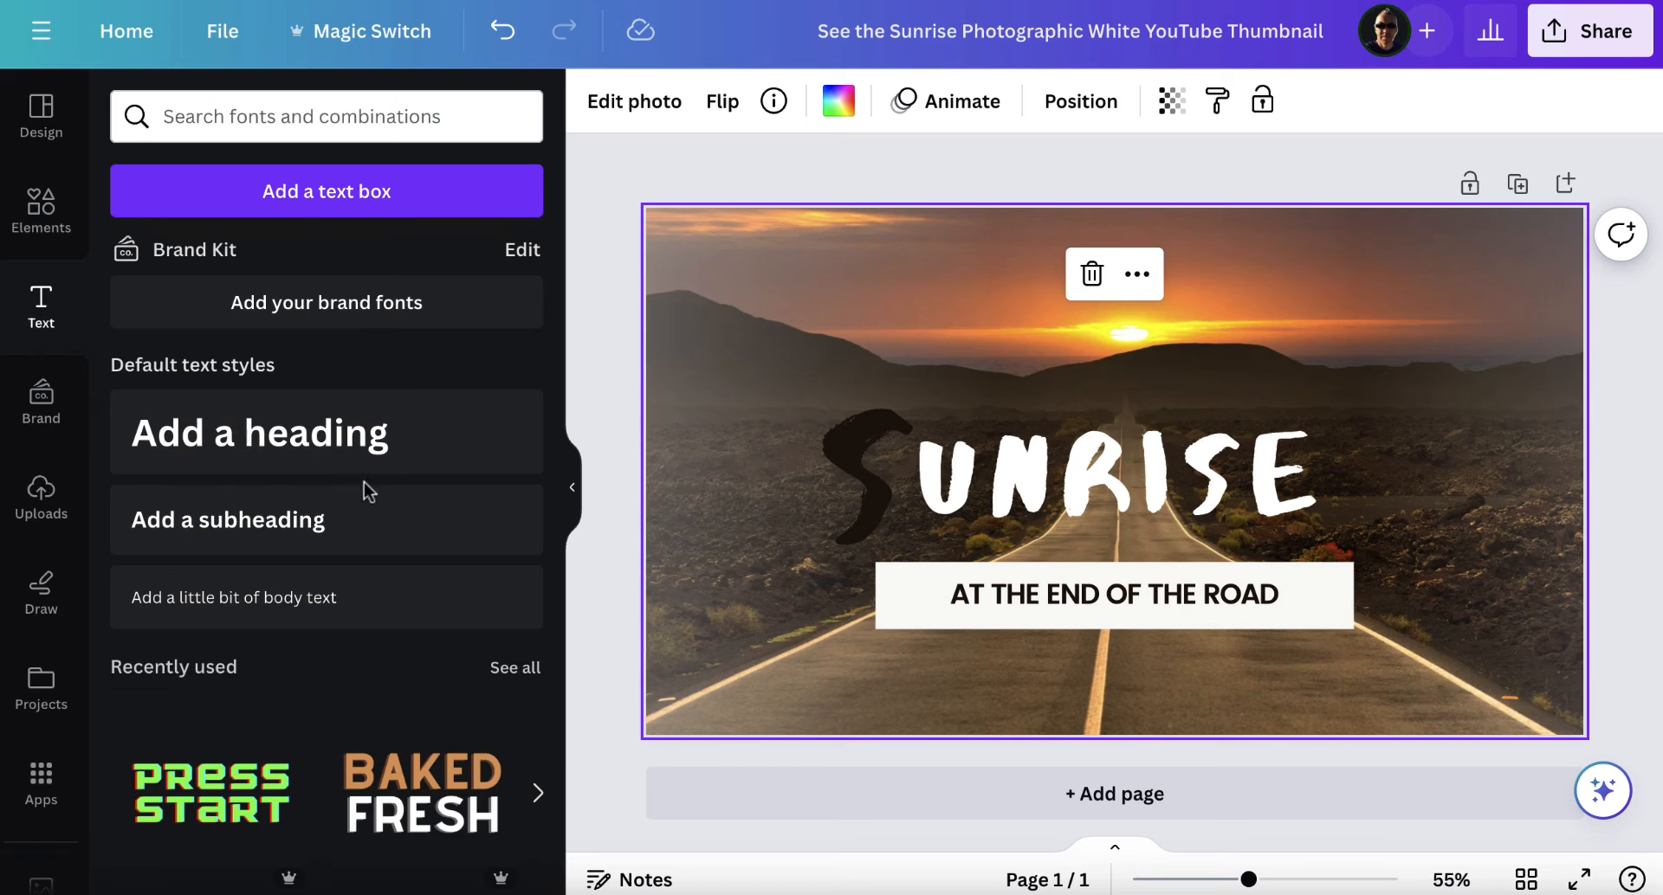
pyautogui.scroll(-3)
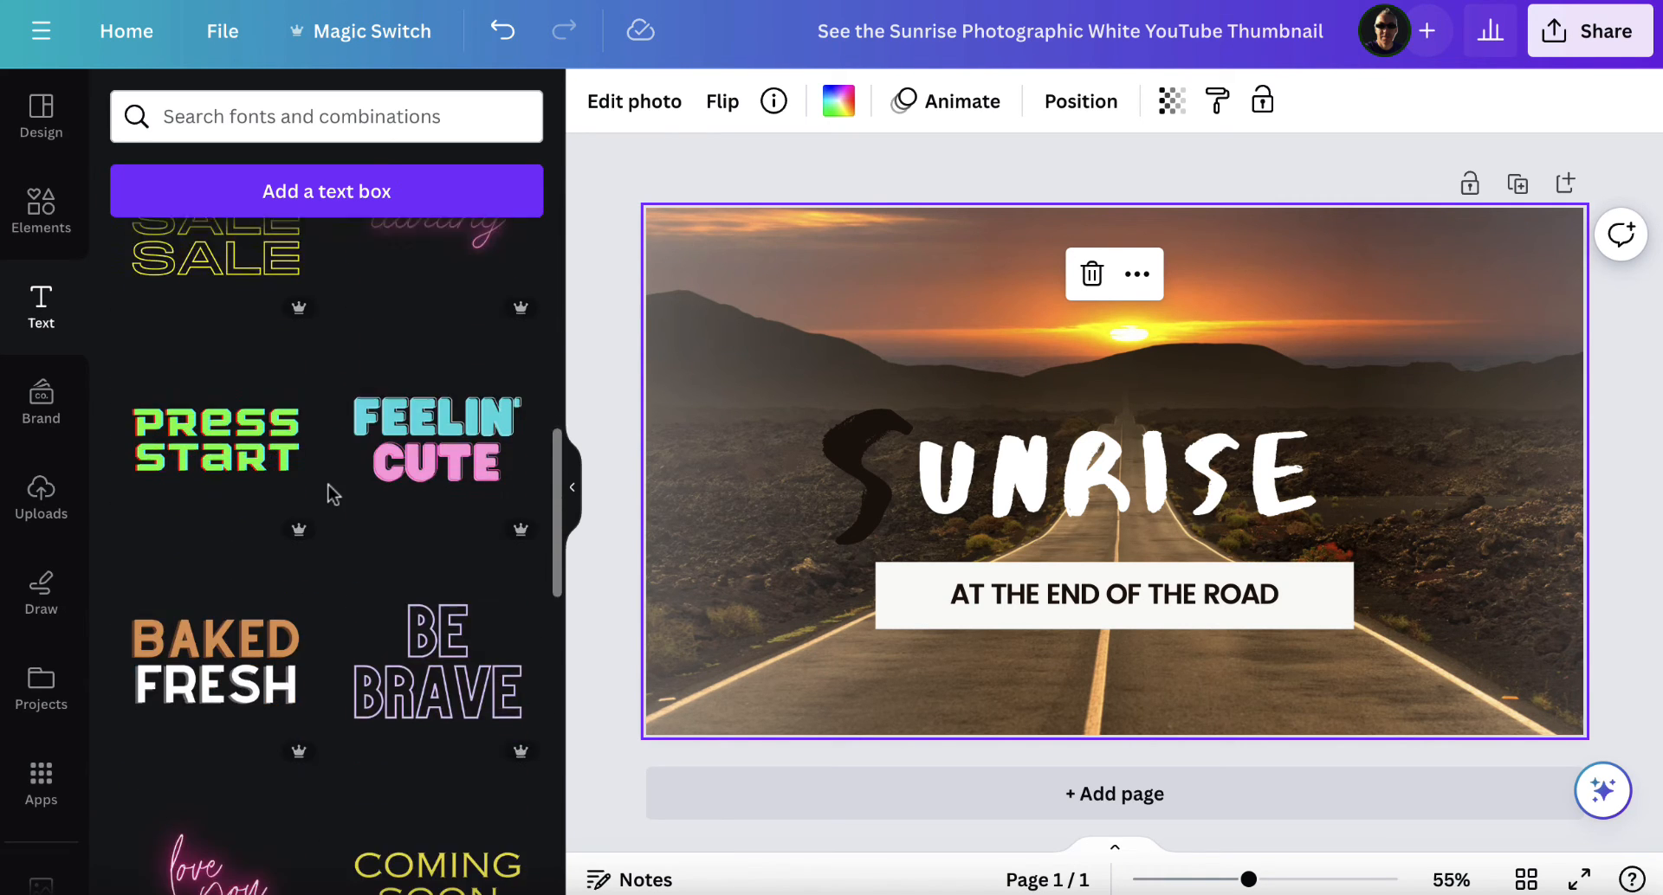
pyautogui.scroll(-3)
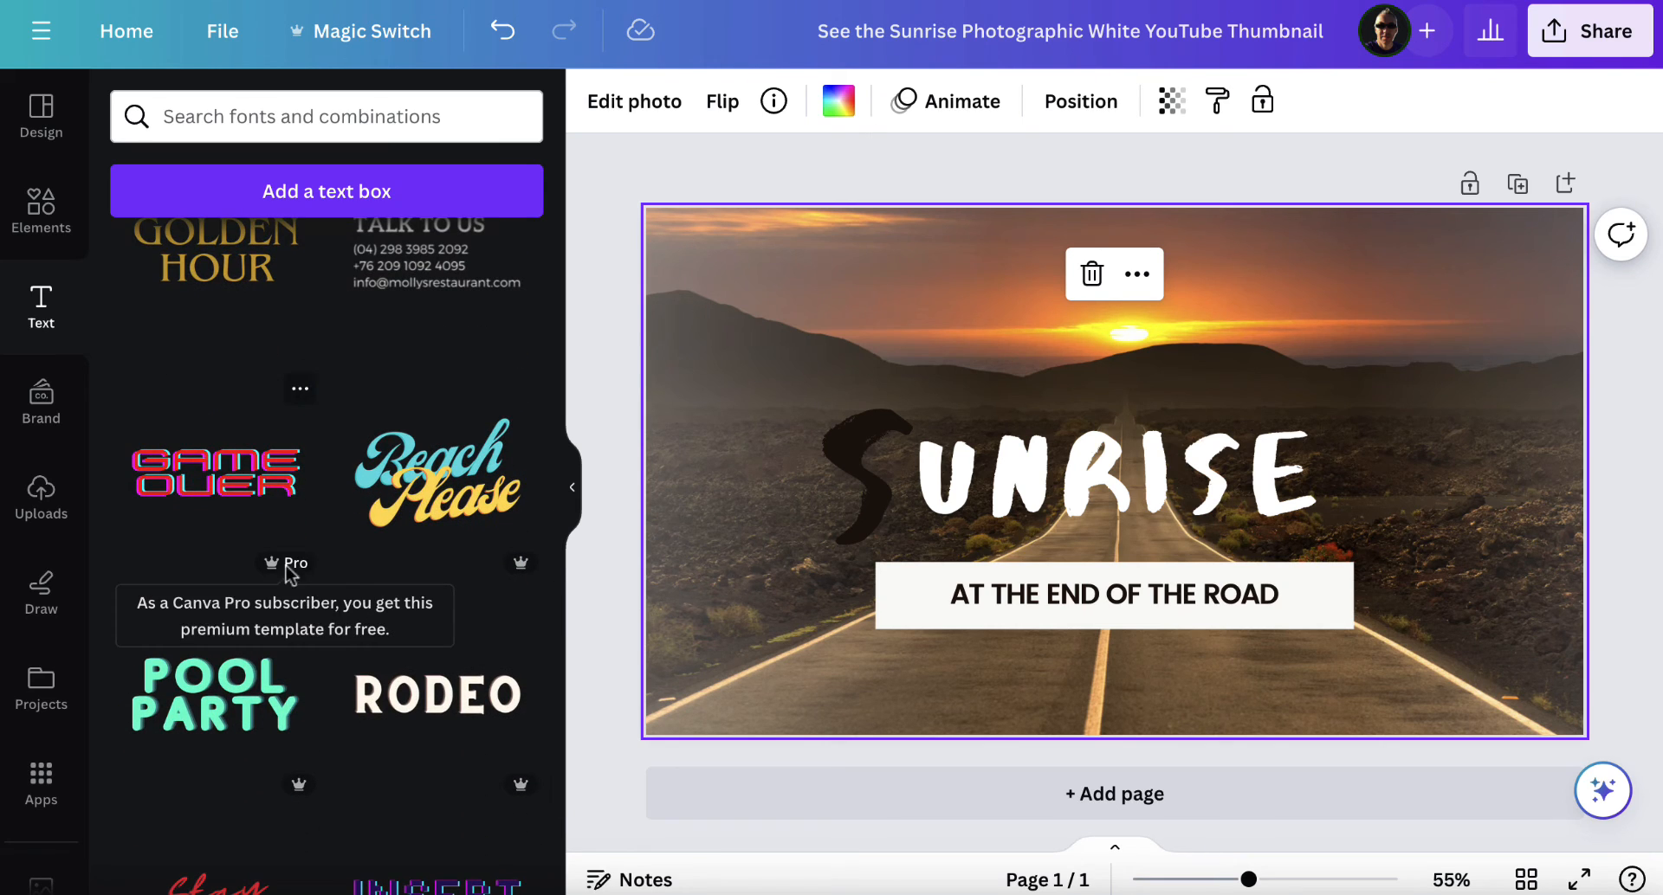
pyautogui.moveTo(343, 561)
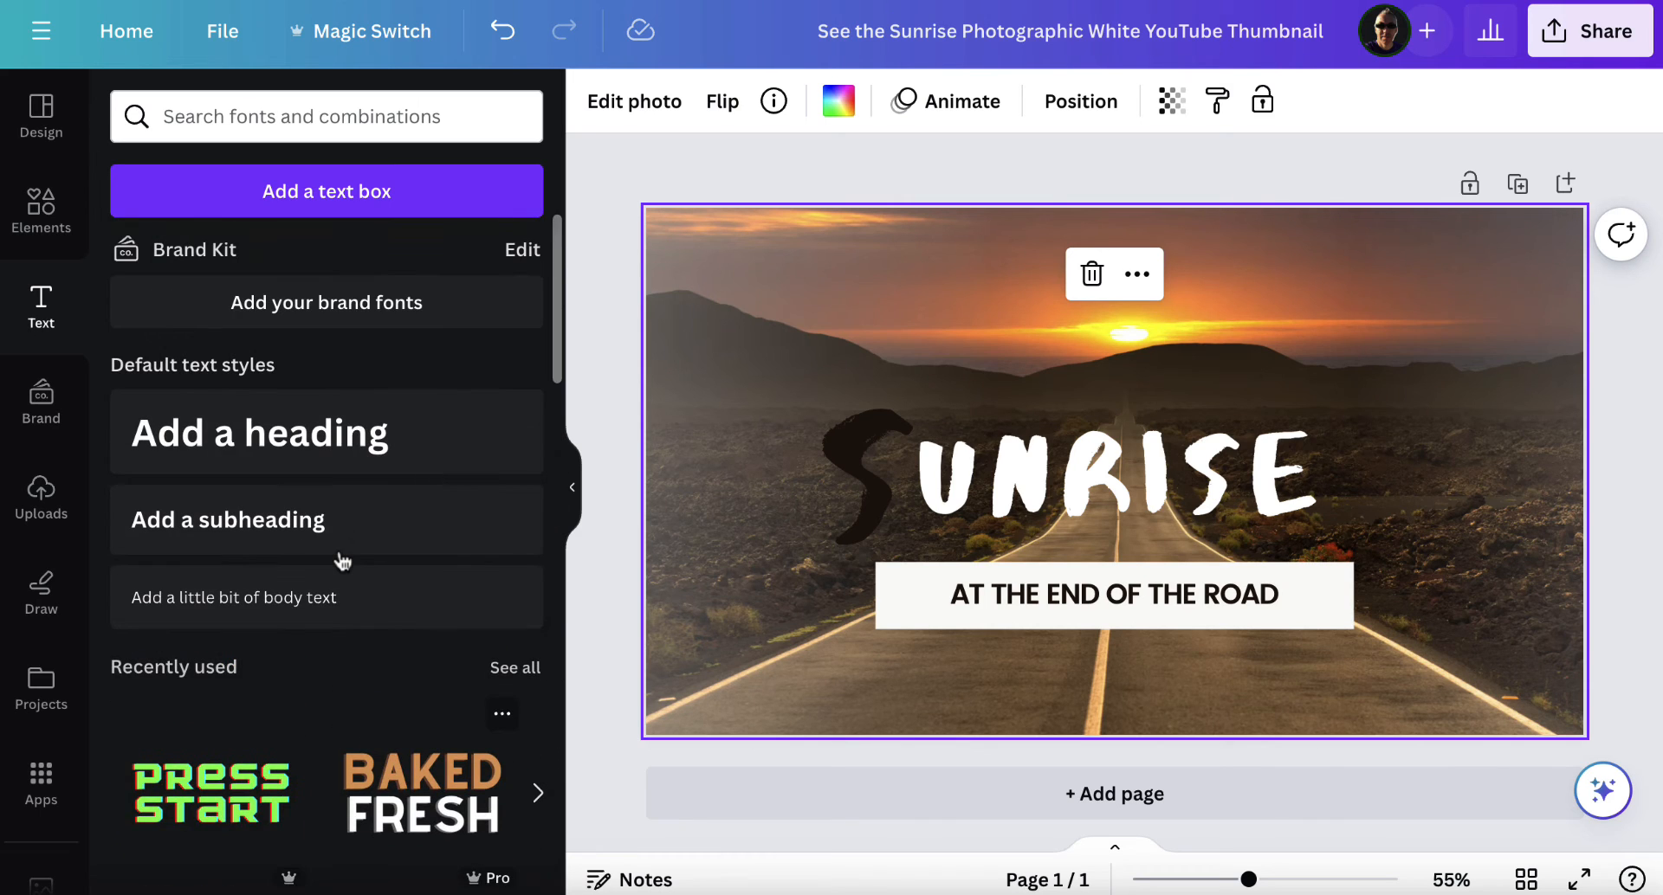
pyautogui.moveTo(327, 519)
pyautogui.write('Sunset')
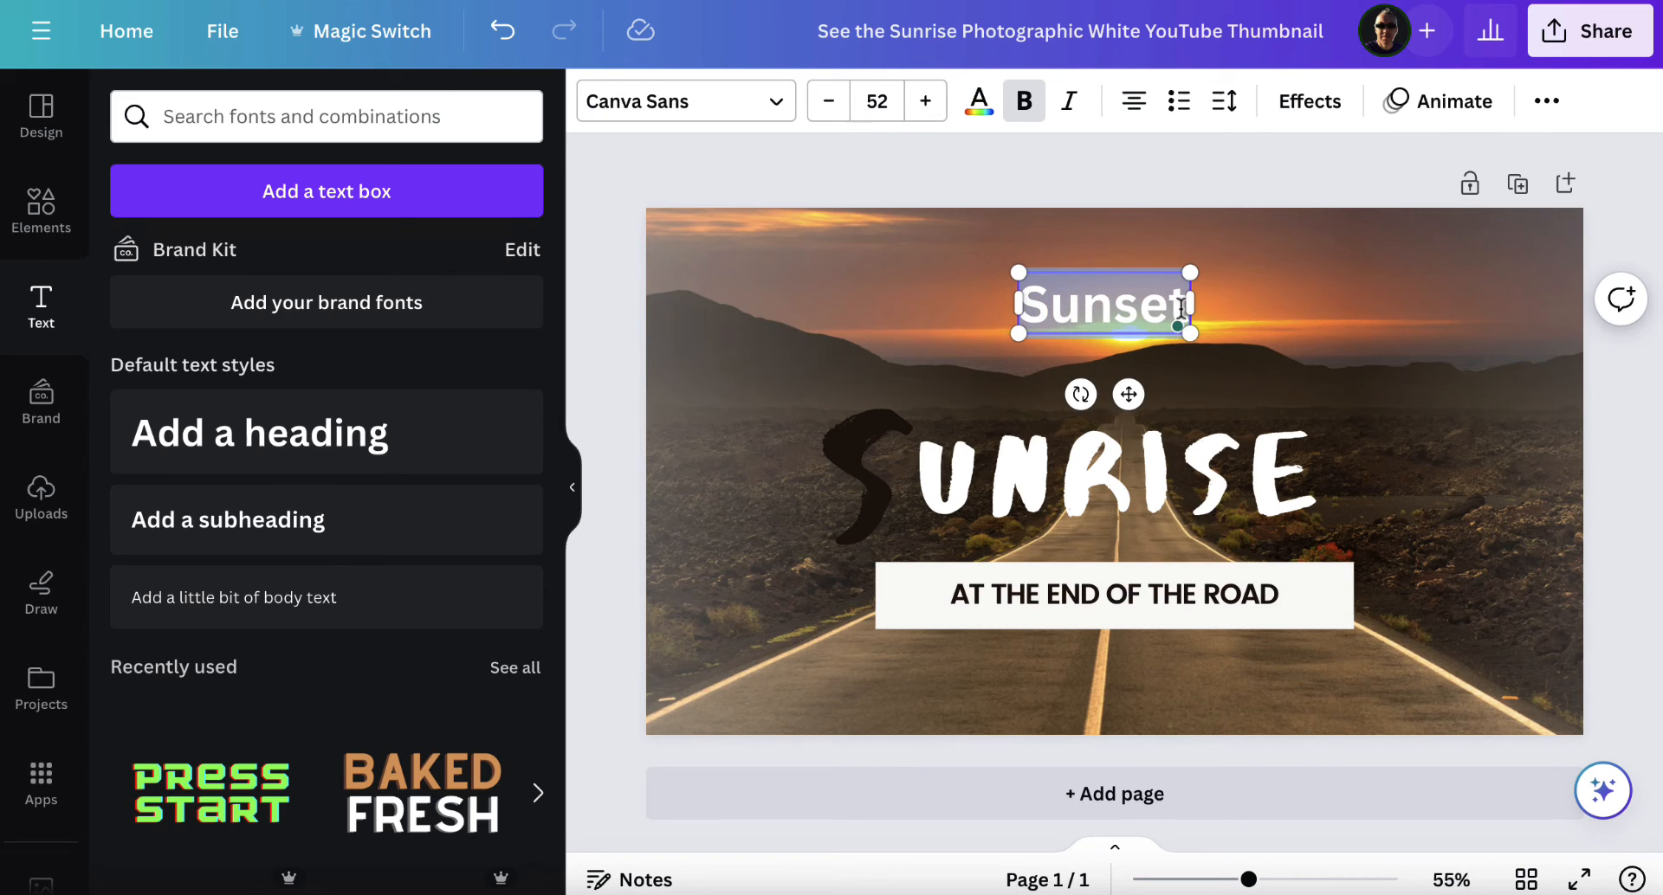
# Make the Sunset text dark brown in Heading style and move it onto the title area
pyautogui.click(977, 100)
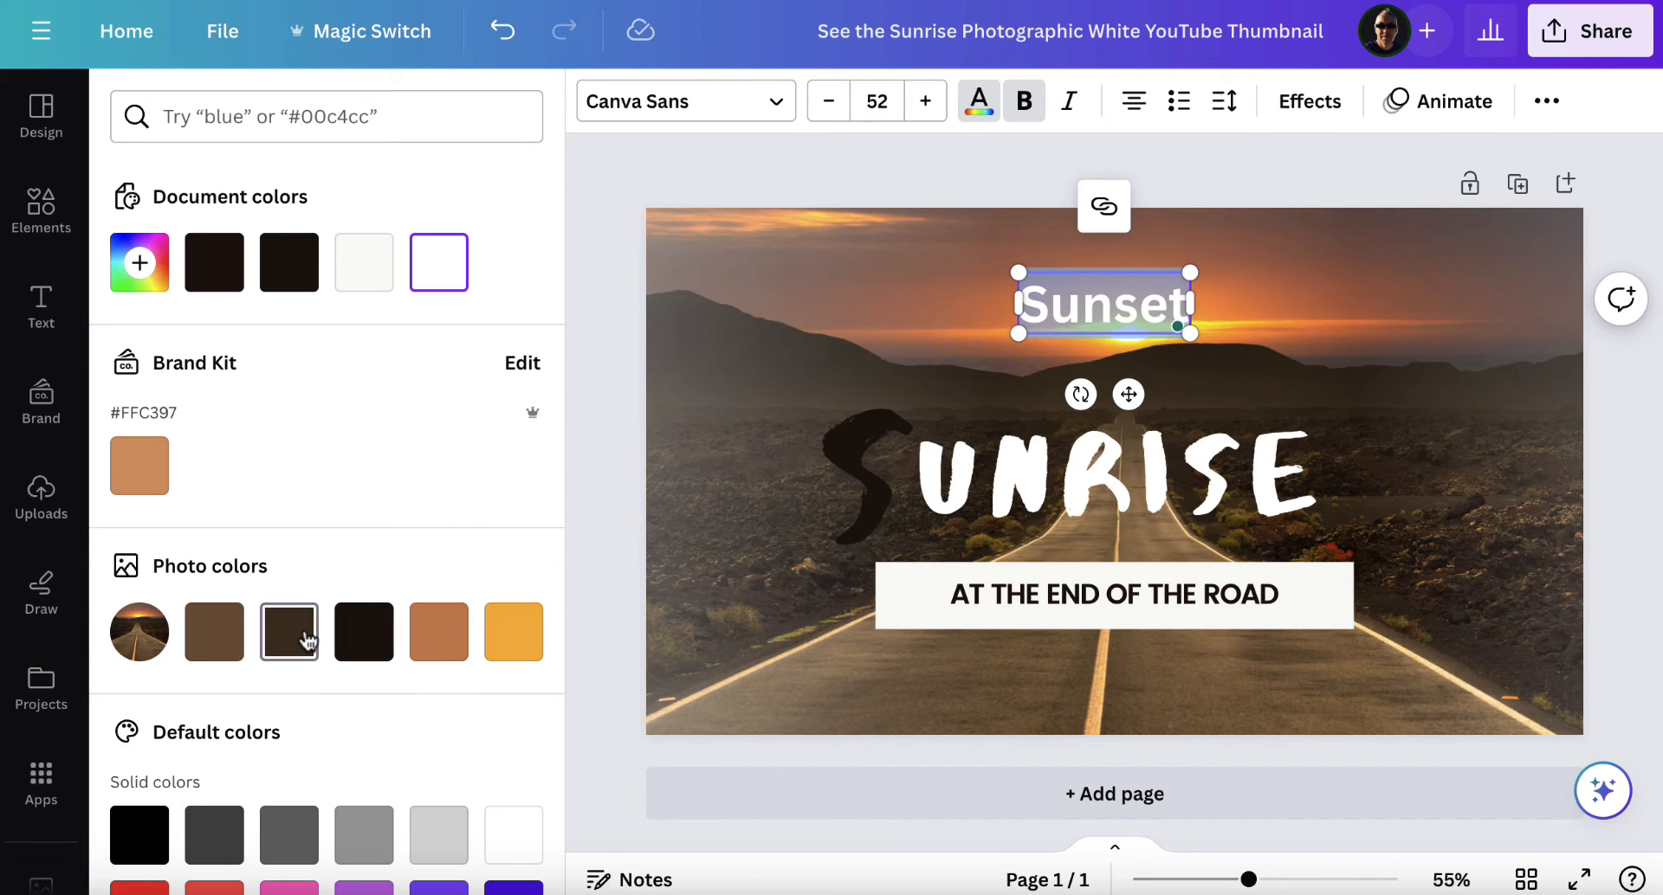
pyautogui.click(679, 100)
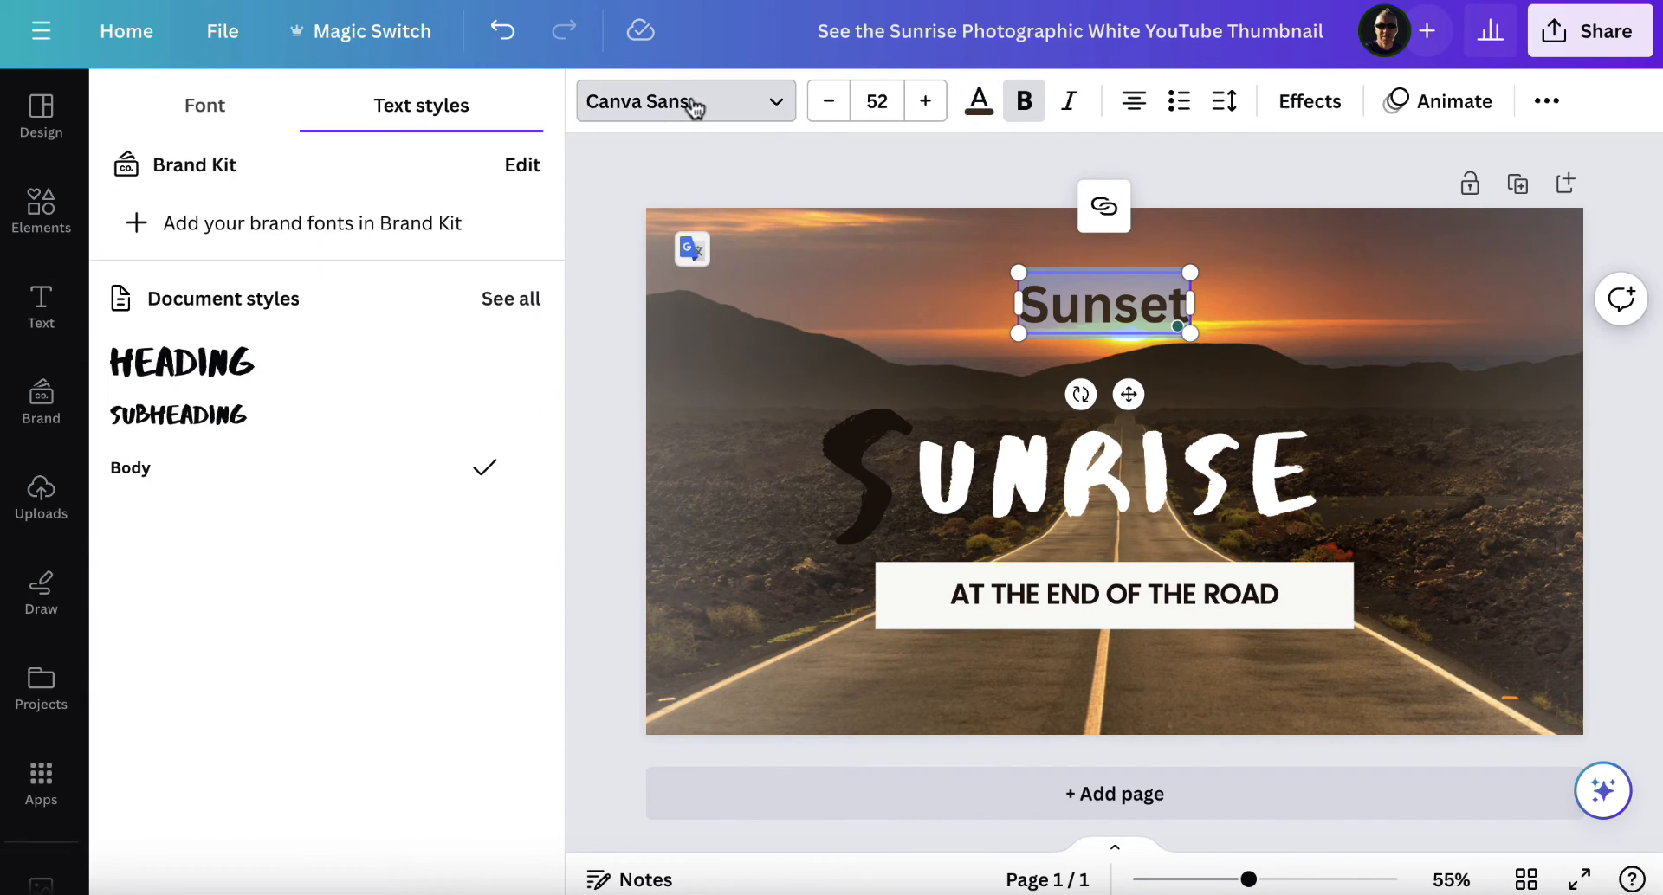
pyautogui.click(181, 362)
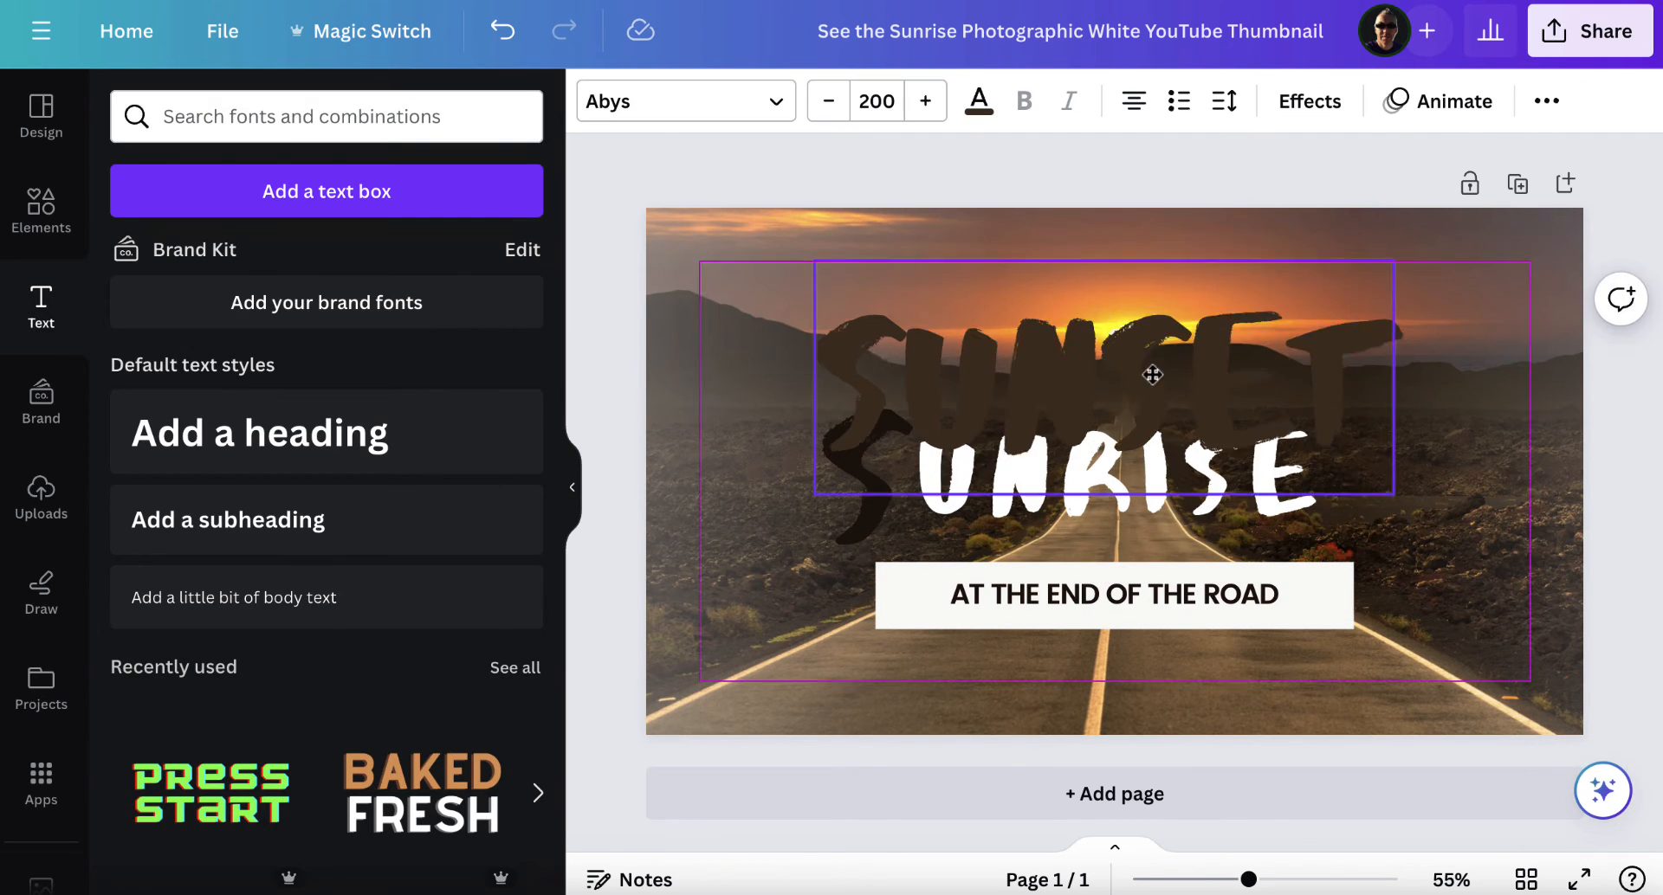
pyautogui.moveTo(1151, 374); pyautogui.dragTo(1102, 300)
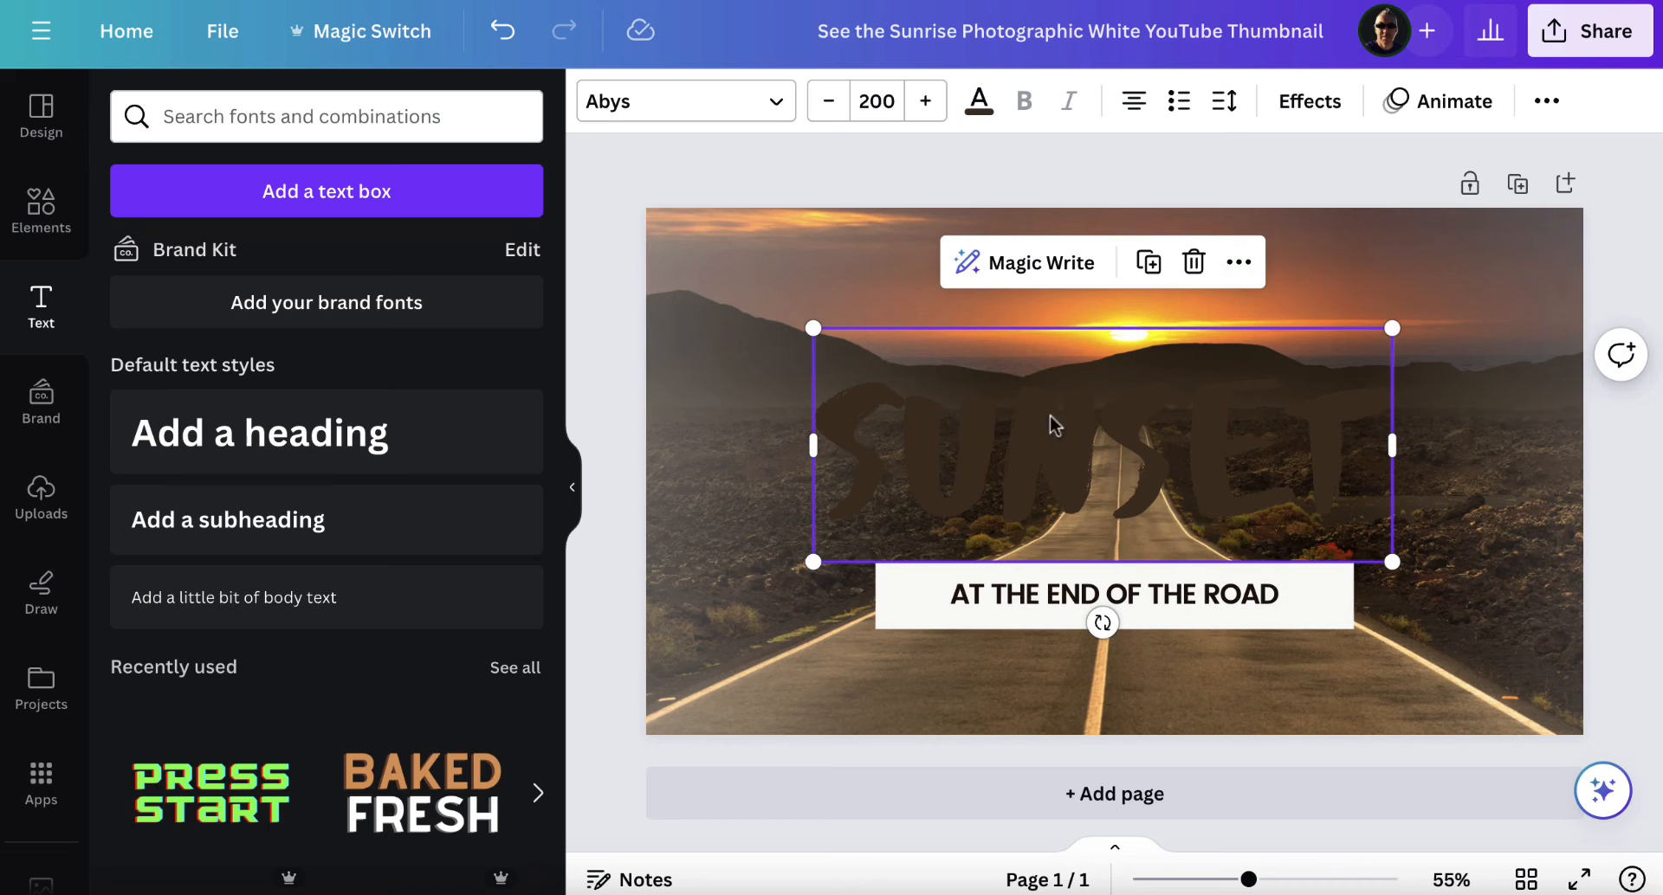
# Change the SUNSET heading colour from dark brown to the white document colour
pyautogui.click(977, 100)
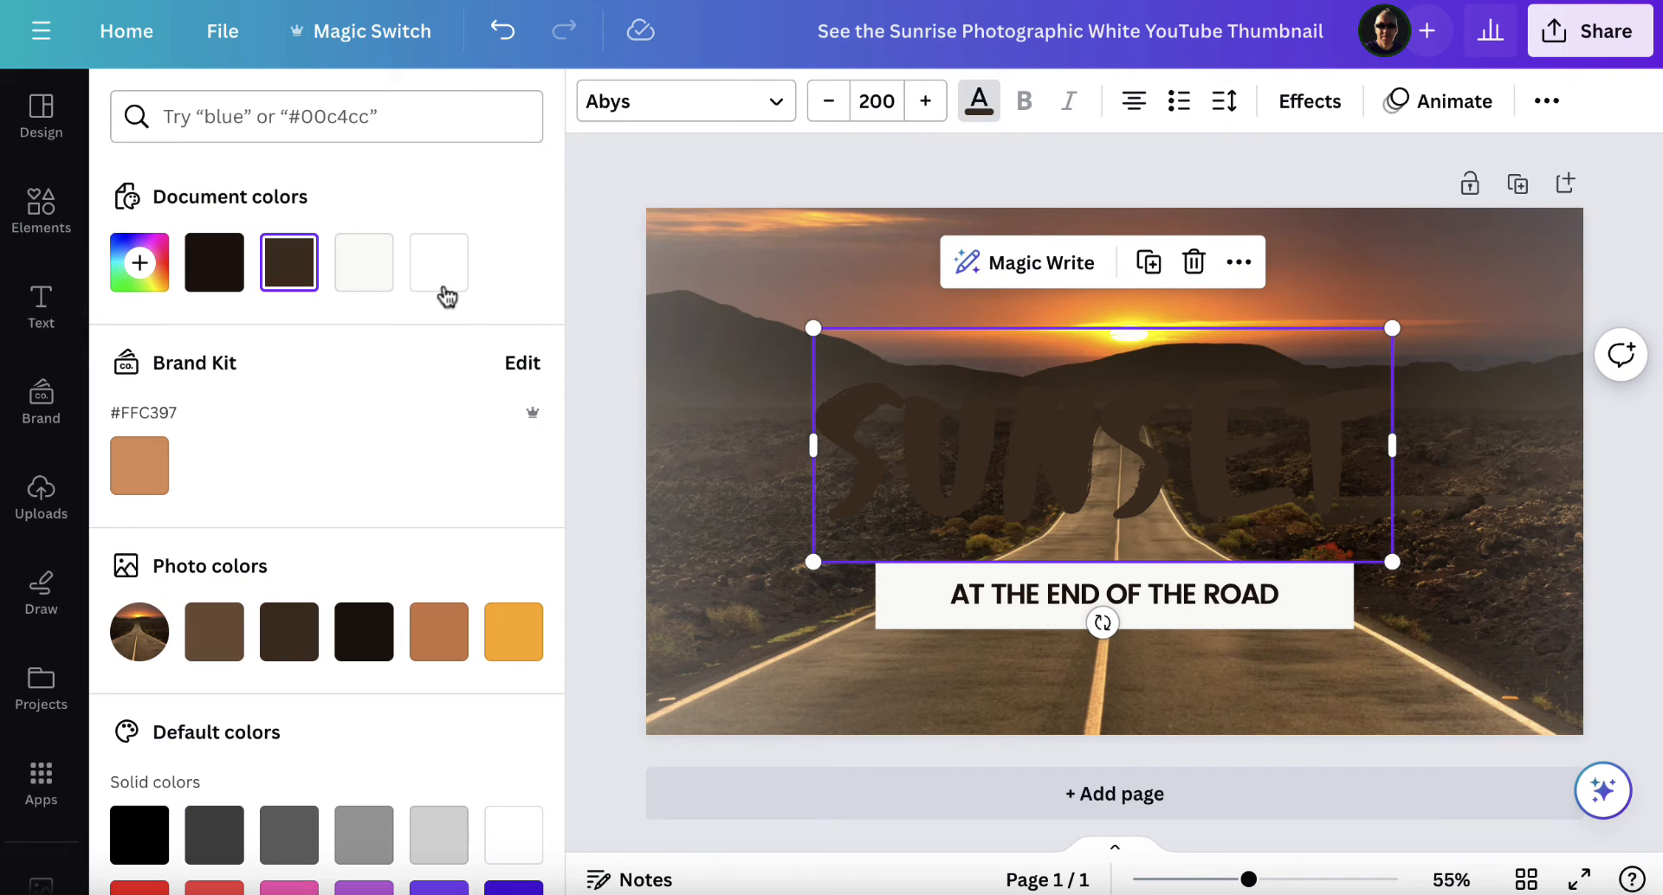
pyautogui.click(439, 263)
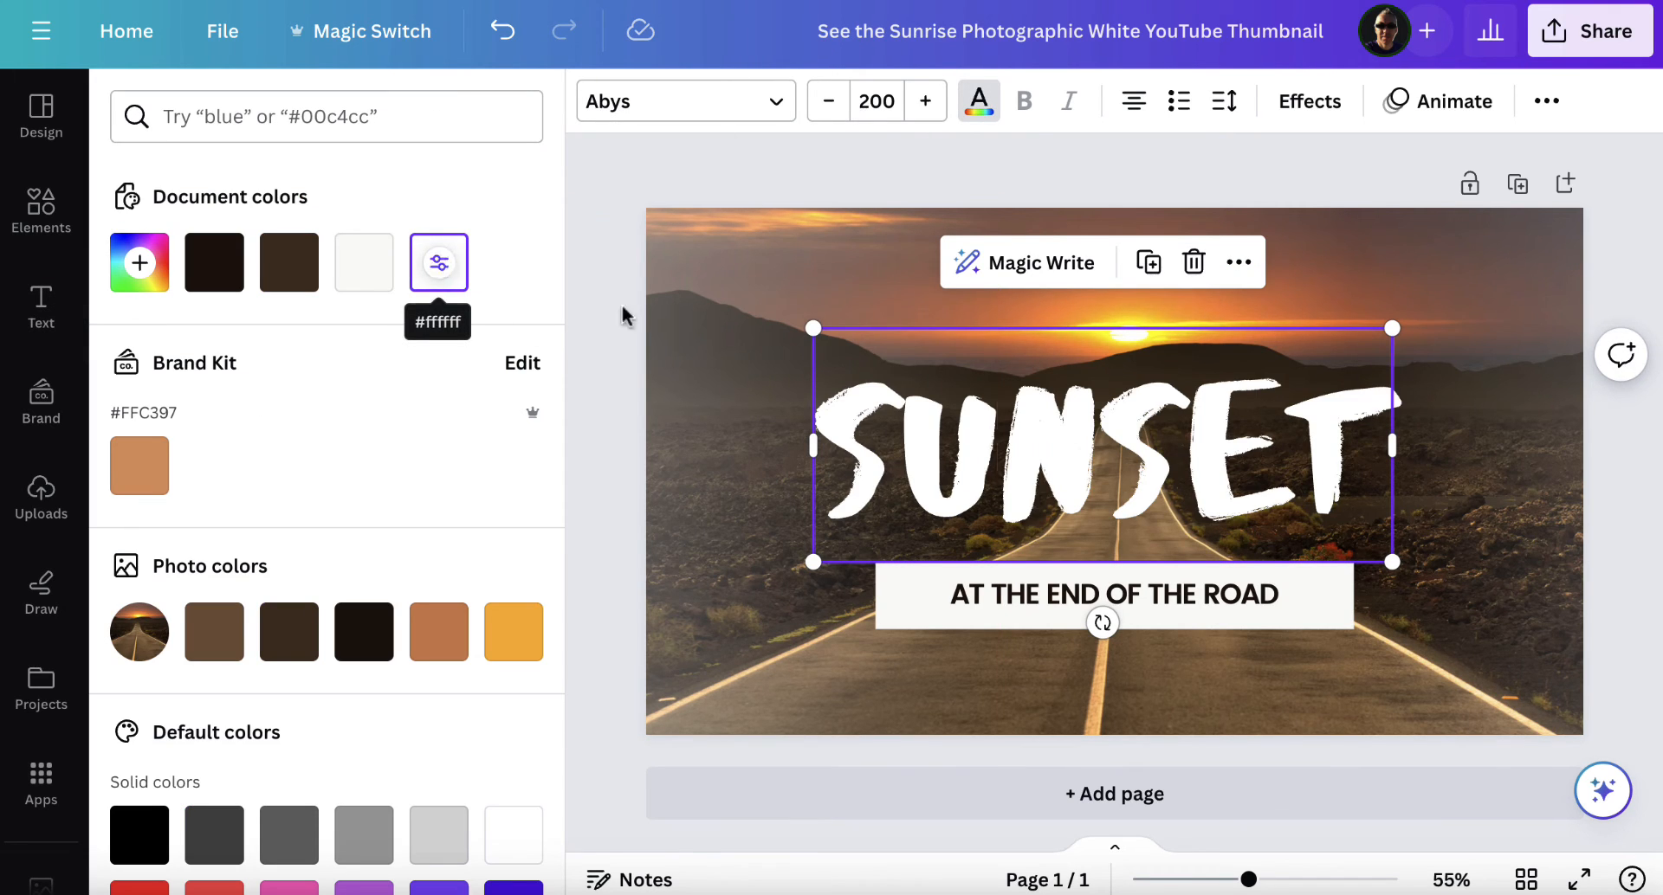
pyautogui.click(41, 307)
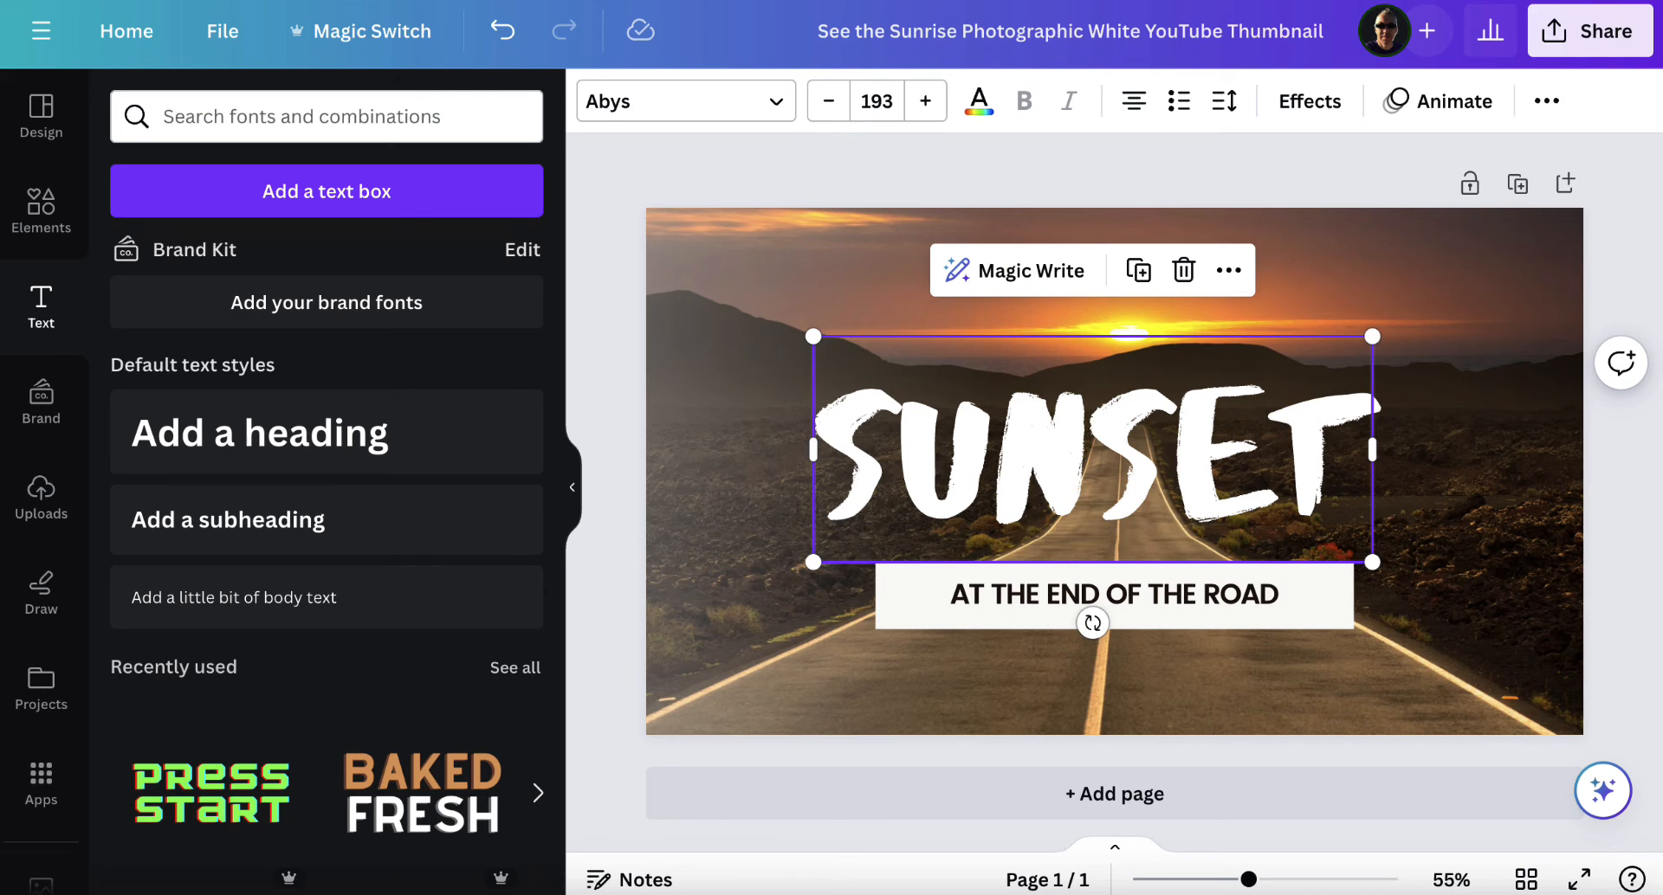
pyautogui.moveTo(1547, 101)
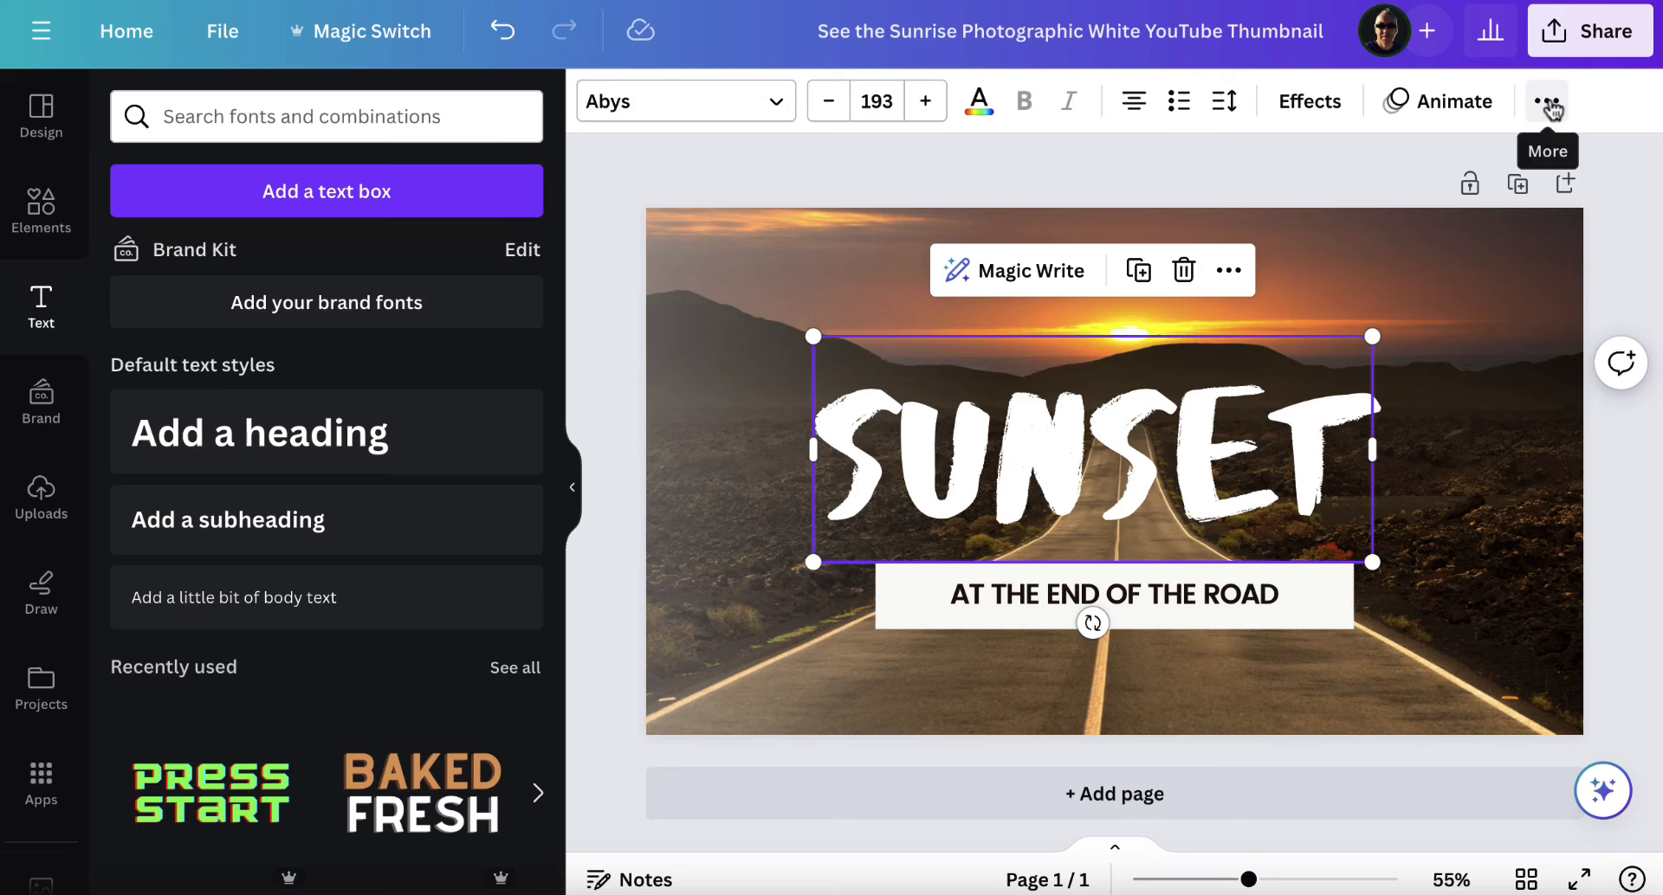
# Set the SUNSET heading's transparency to 73 after testing heavier fades
pyautogui.click(1545, 100)
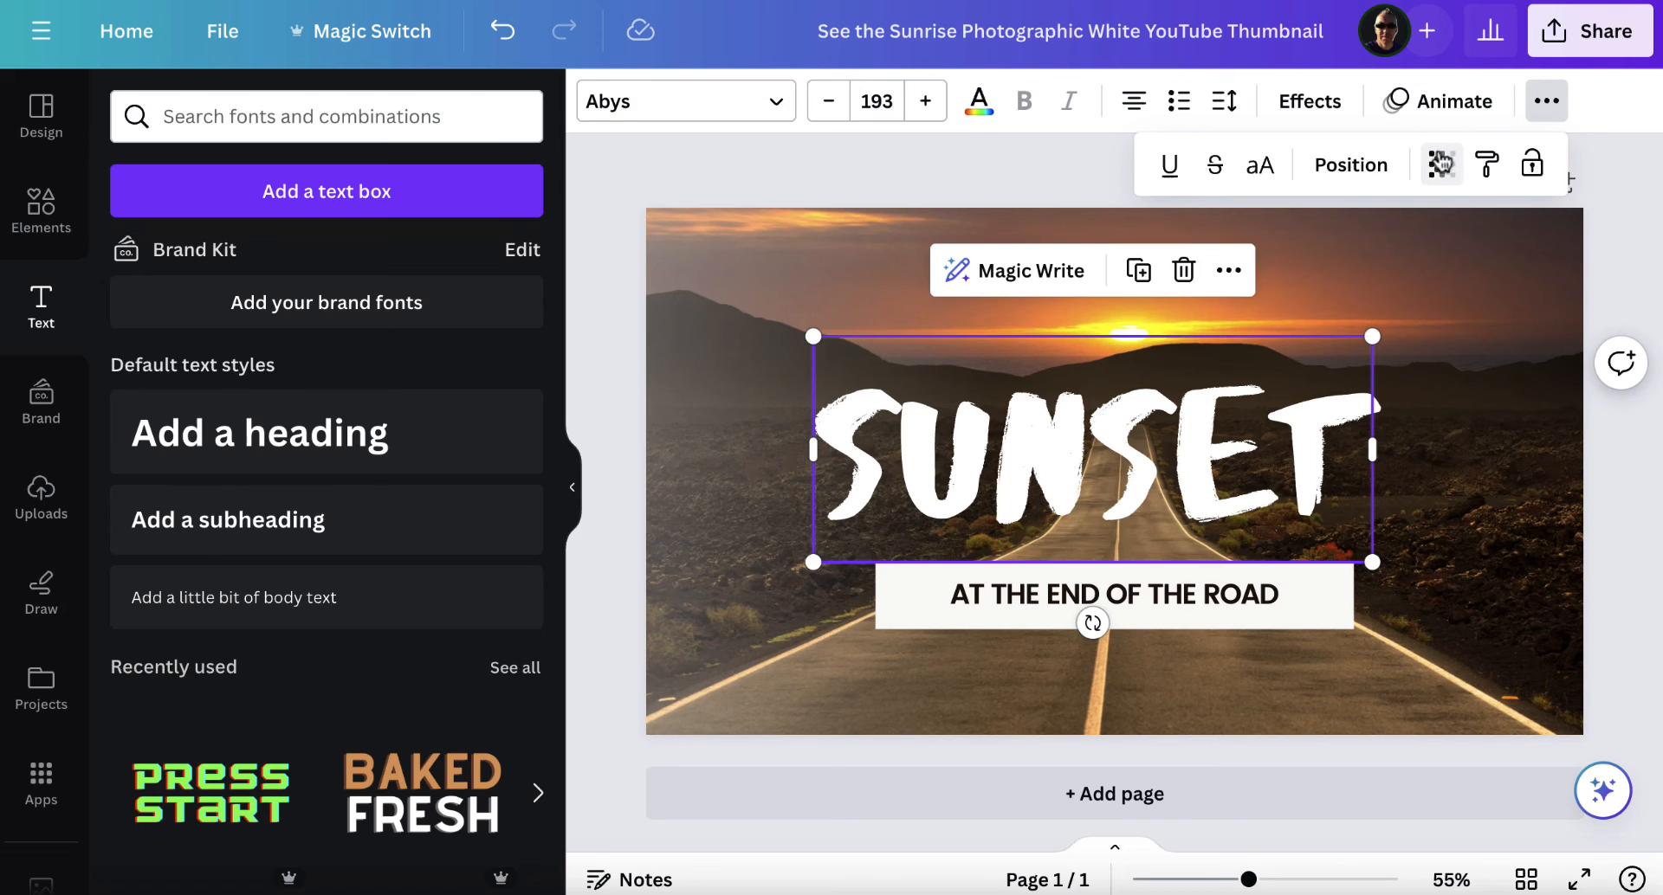
pyautogui.click(1441, 165)
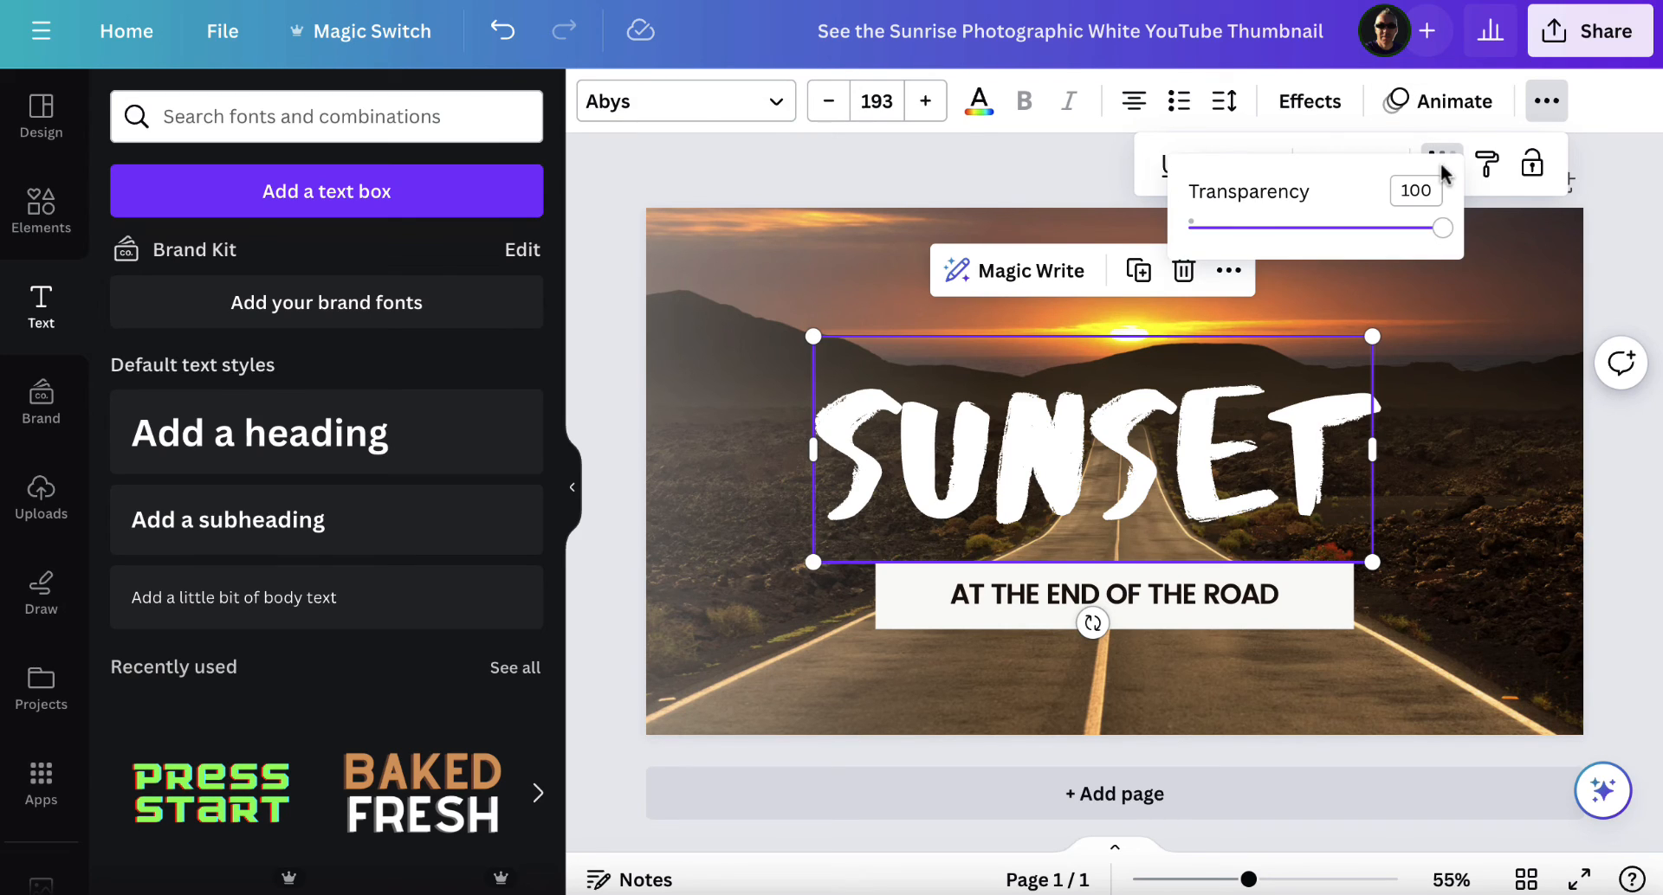
pyautogui.moveTo(1444, 227); pyautogui.dragTo(1431, 227)
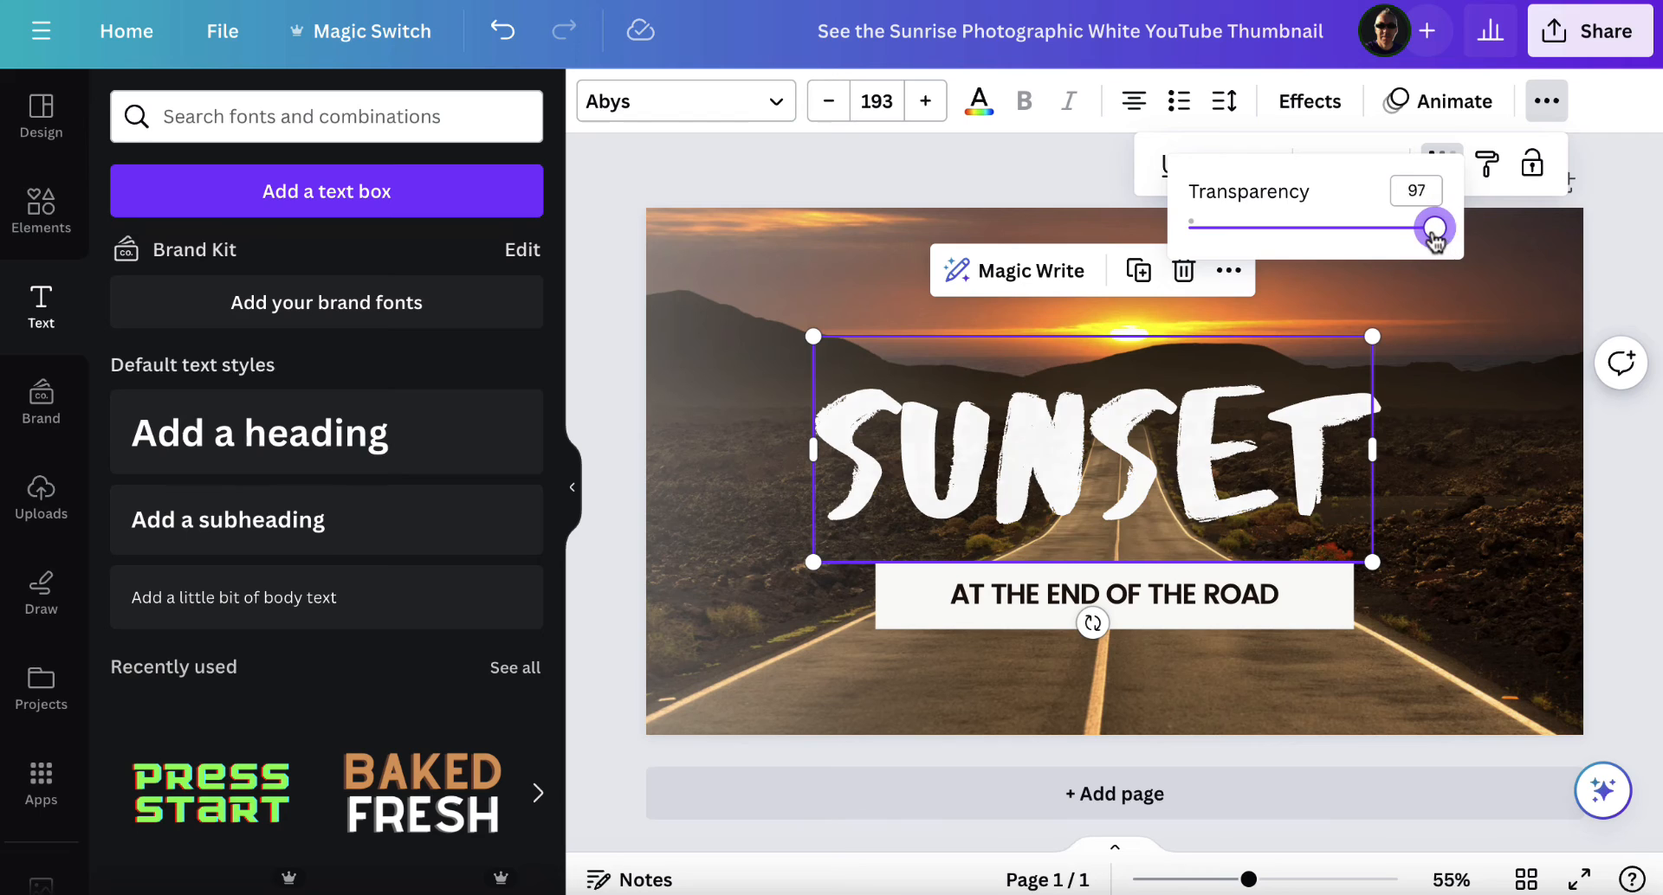
pyautogui.moveTo(1431, 226); pyautogui.dragTo(1262, 227)
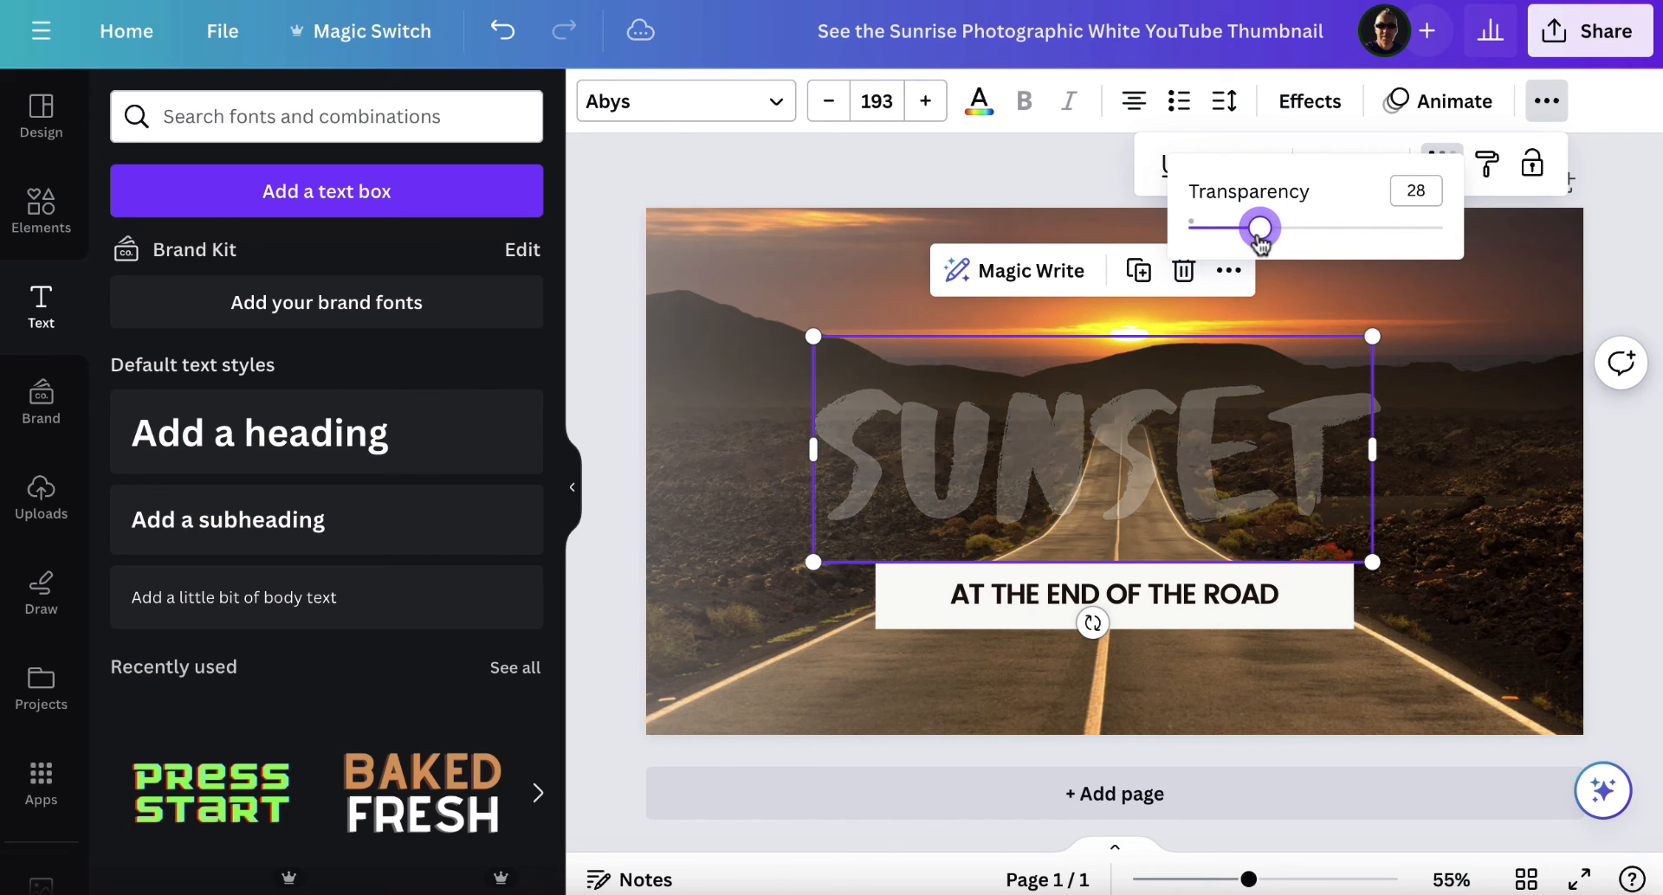
pyautogui.moveTo(1261, 227); pyautogui.dragTo(1441, 227)
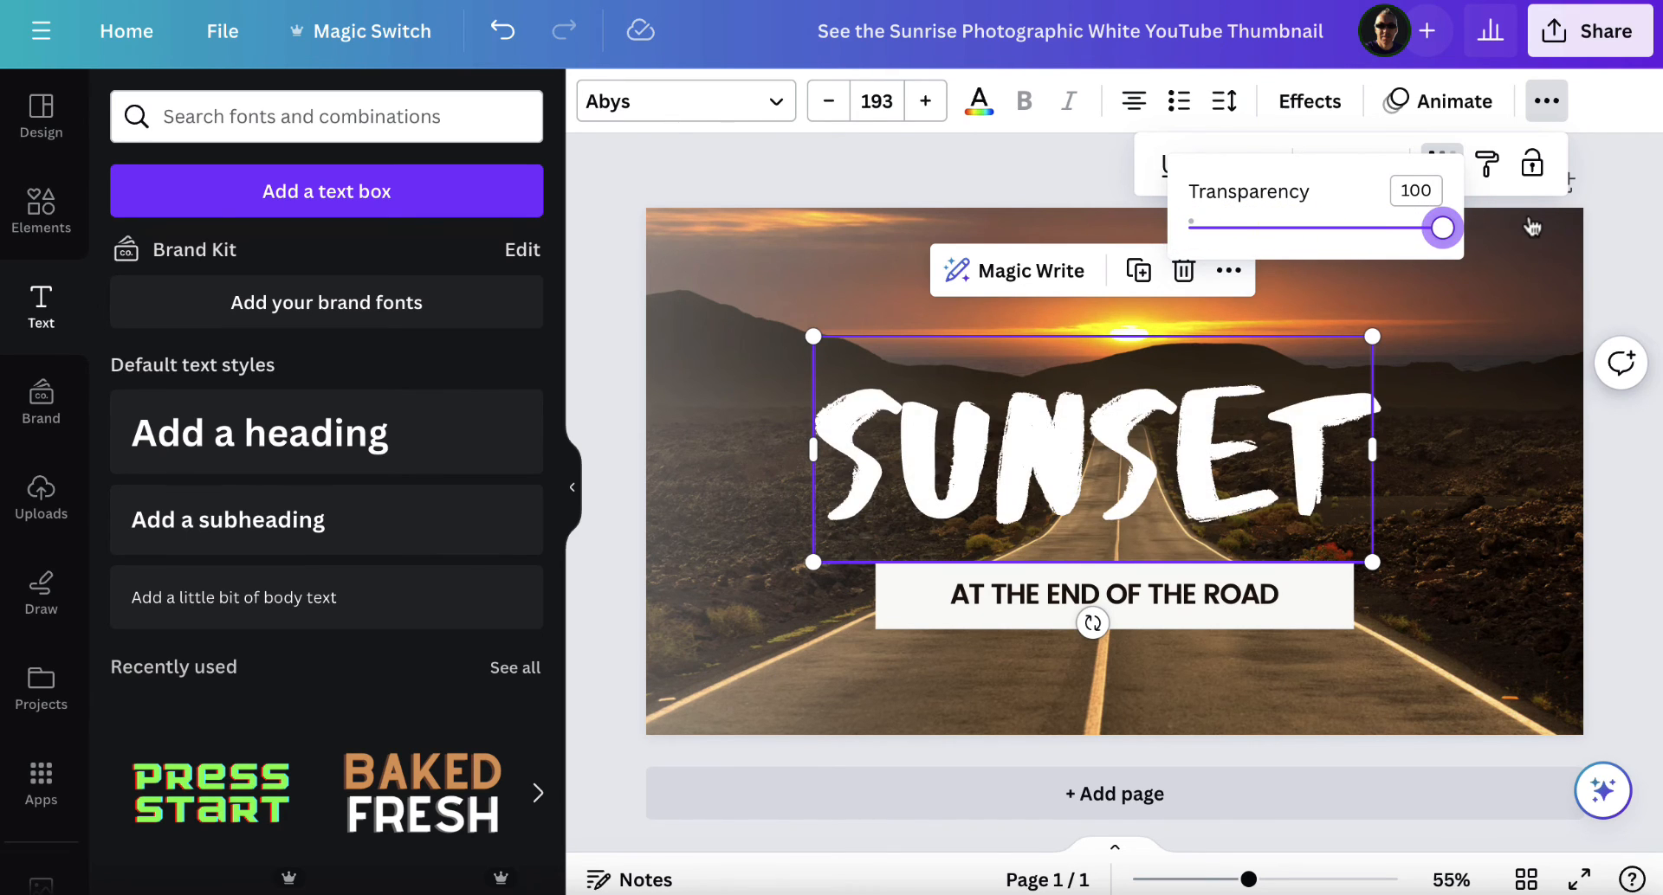
pyautogui.moveTo(1441, 227); pyautogui.dragTo(1370, 227)
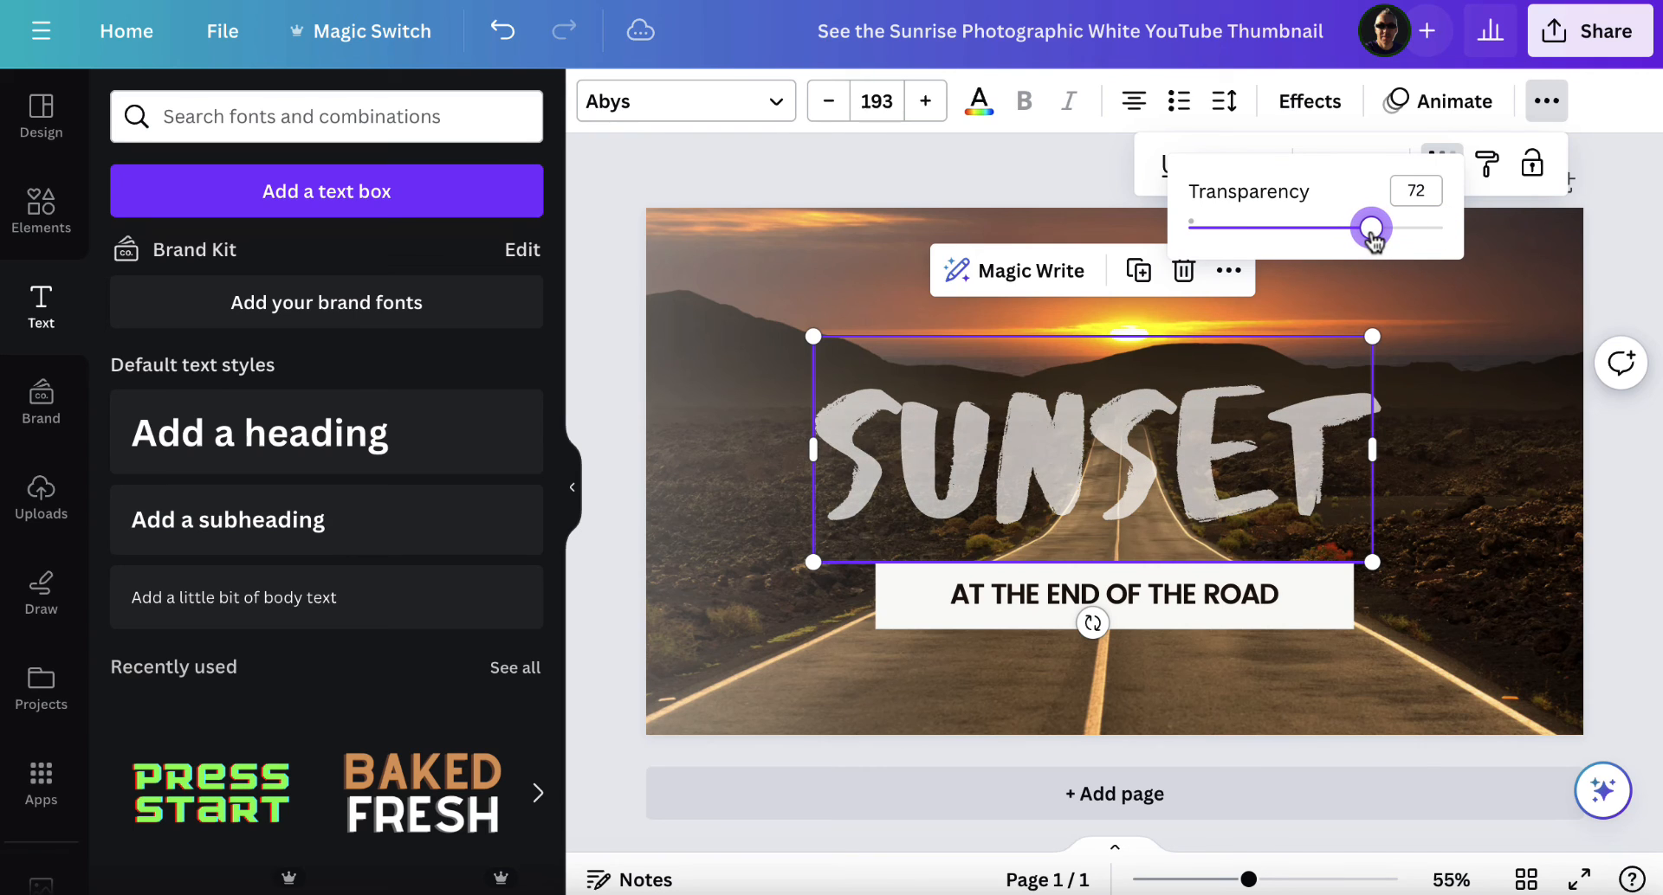
pyautogui.moveTo(1368, 226); pyautogui.dragTo(1374, 226)
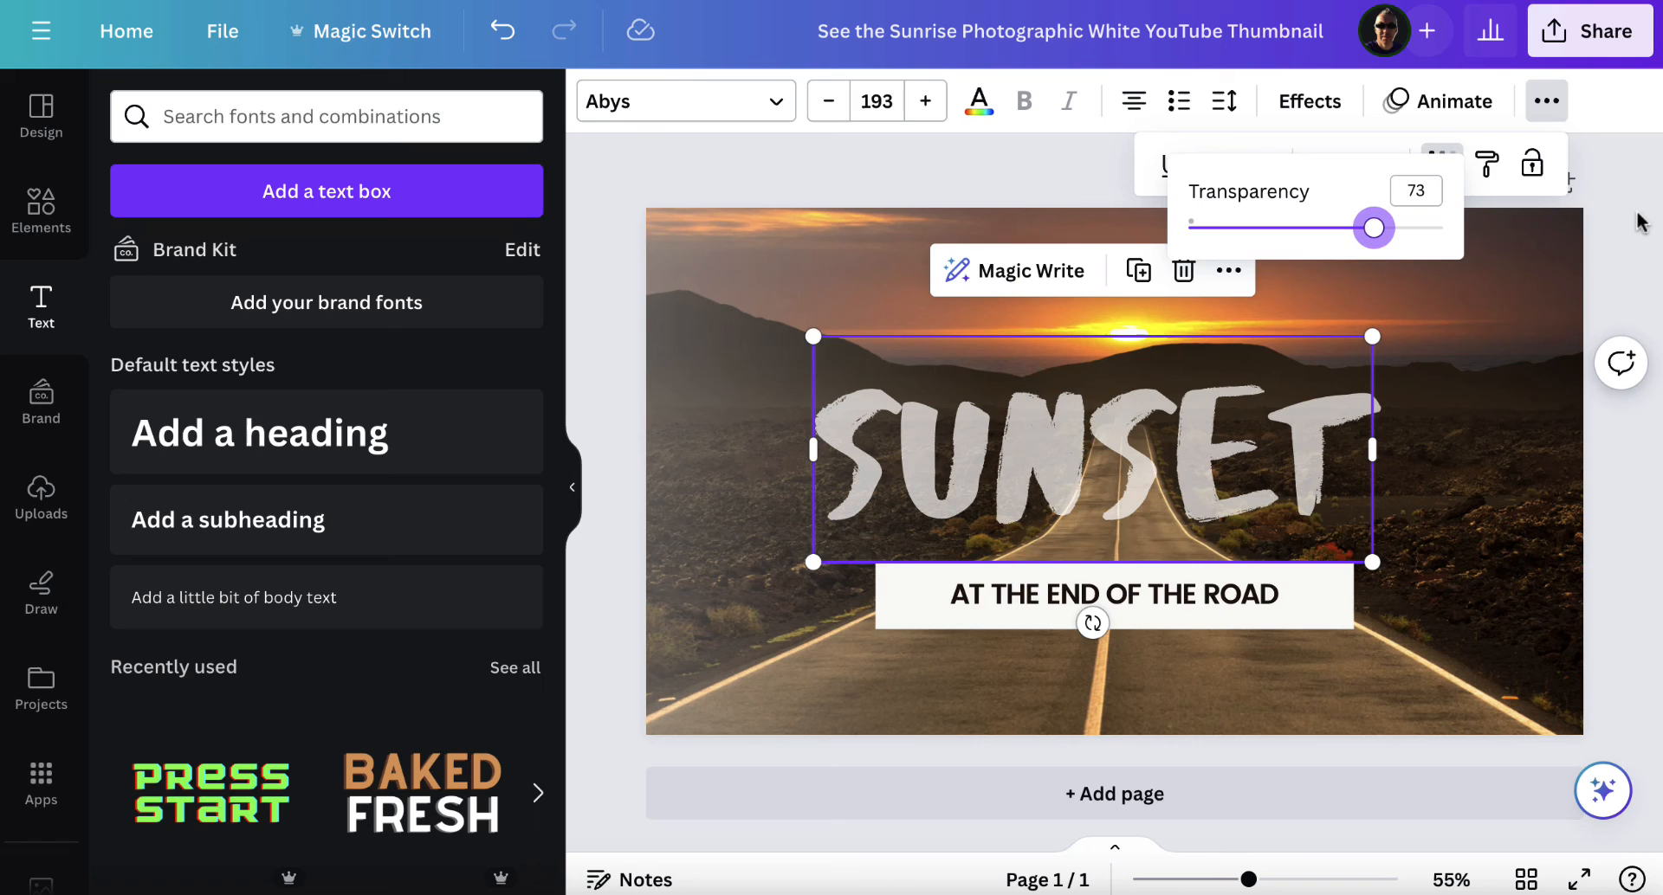
pyautogui.click(1545, 101)
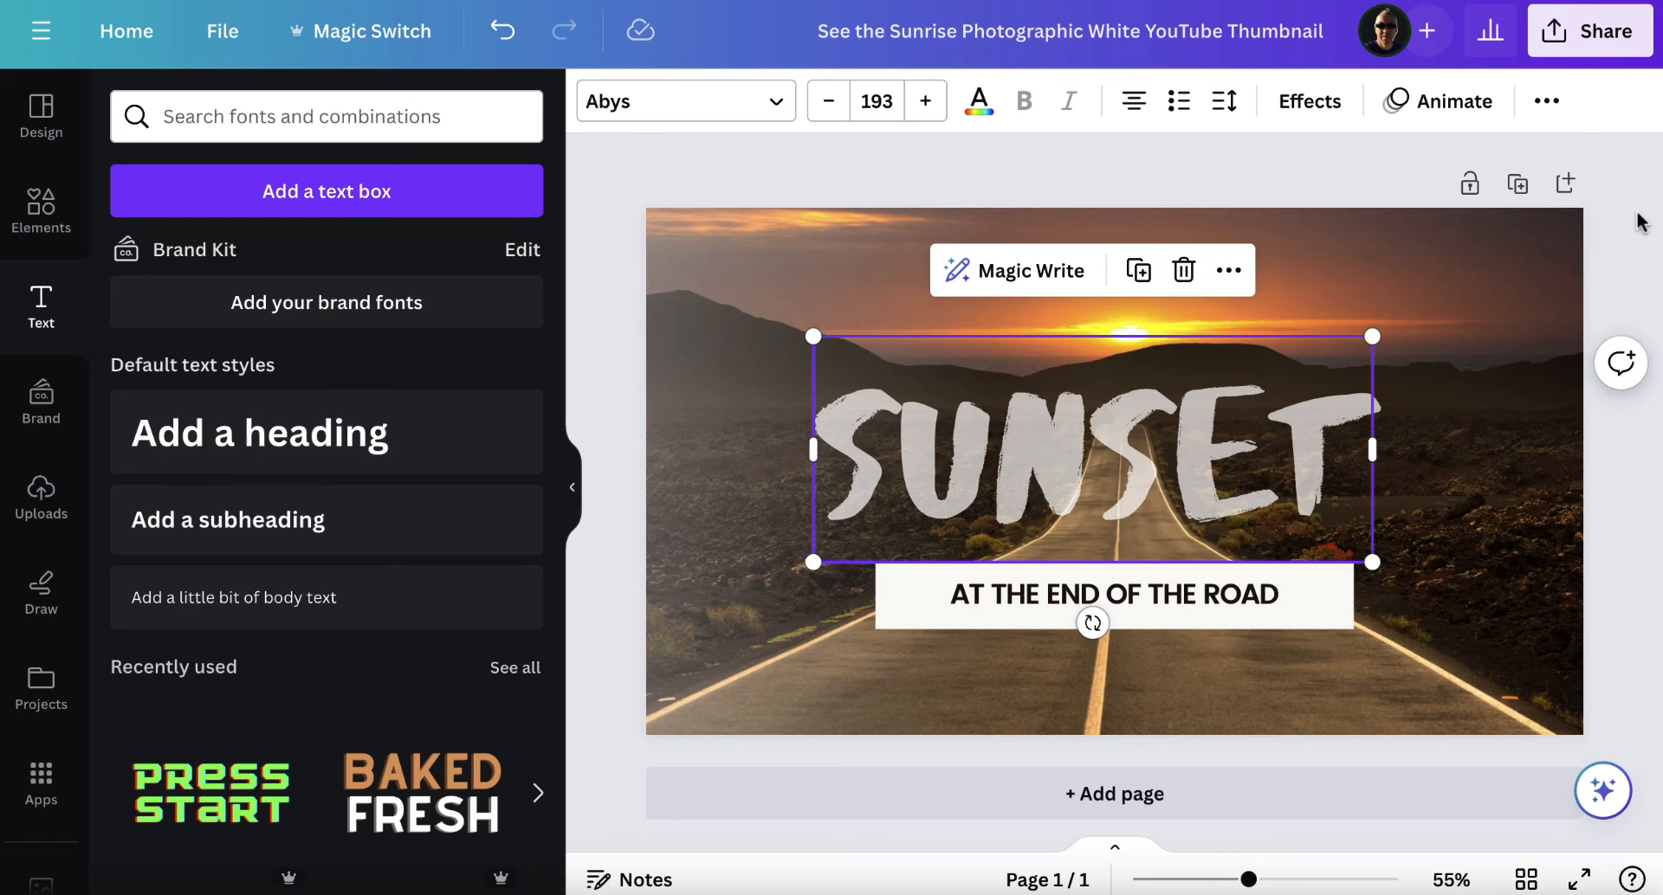
pyautogui.click(1071, 29)
pyautogui.write('name it what you want')
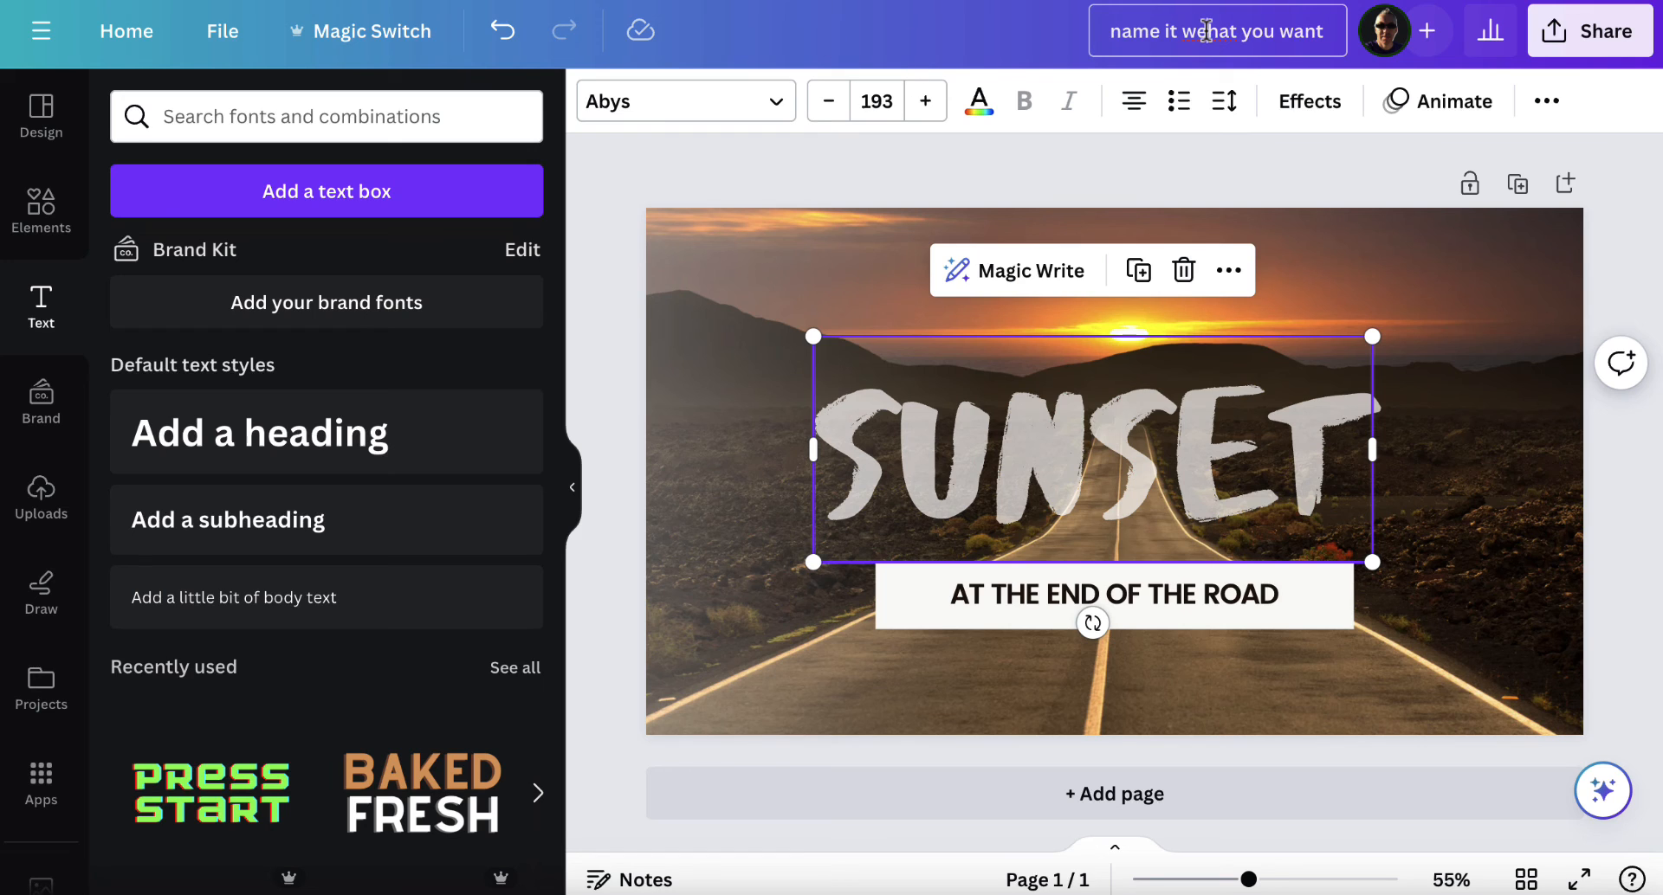
# Confirm the design name 'name it what you want' and open the Share options
pyautogui.click(1590, 32)
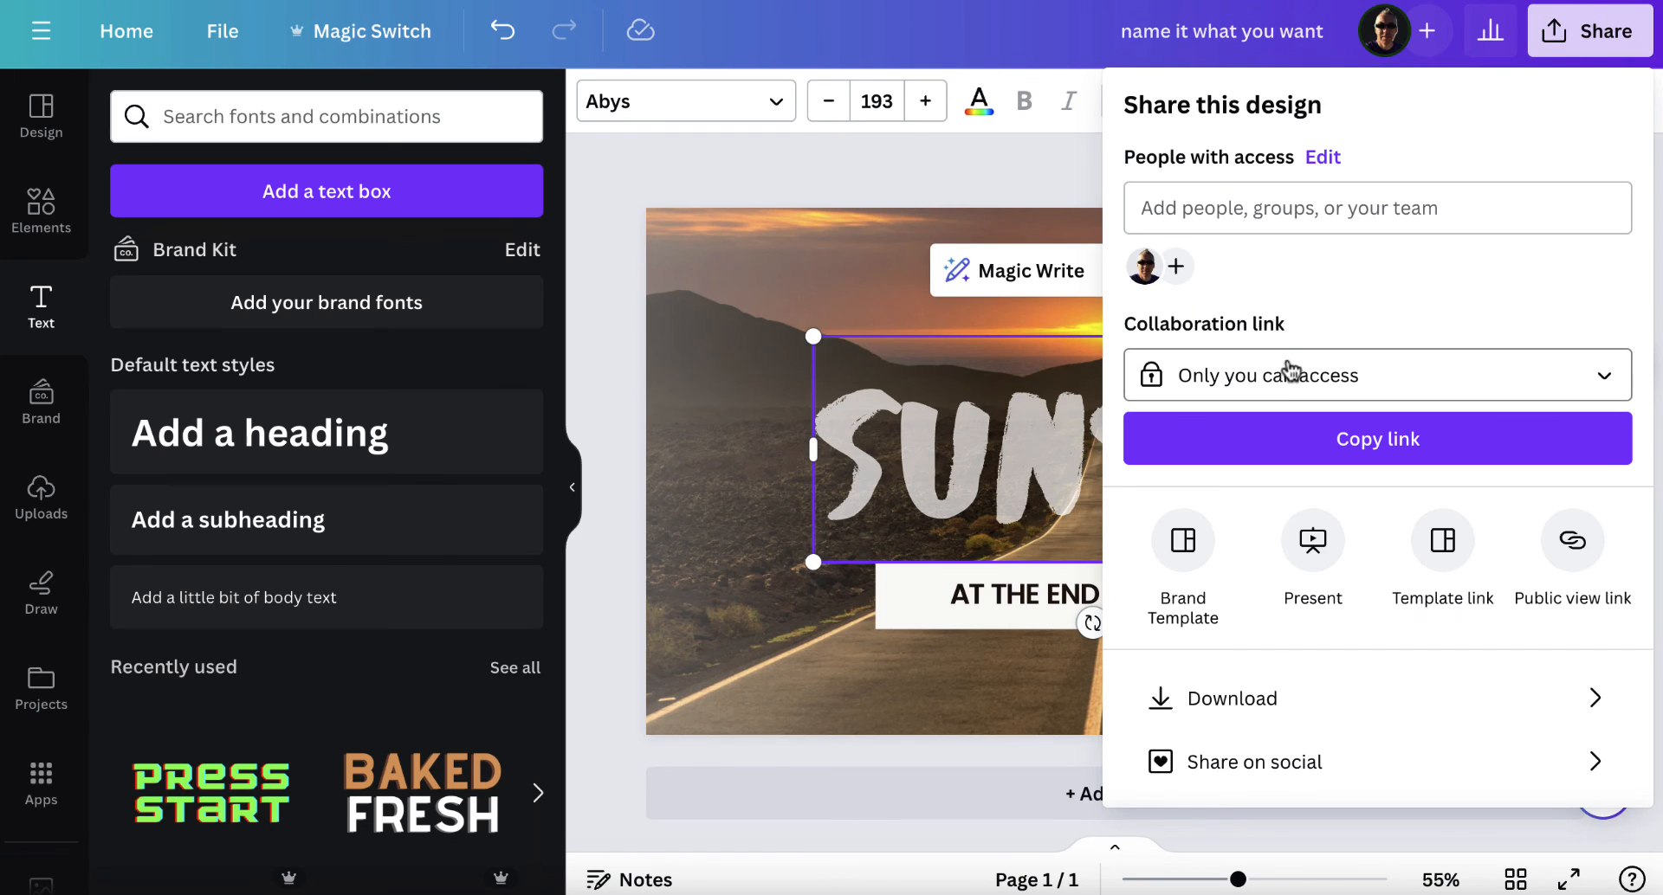
pyautogui.click(1237, 698)
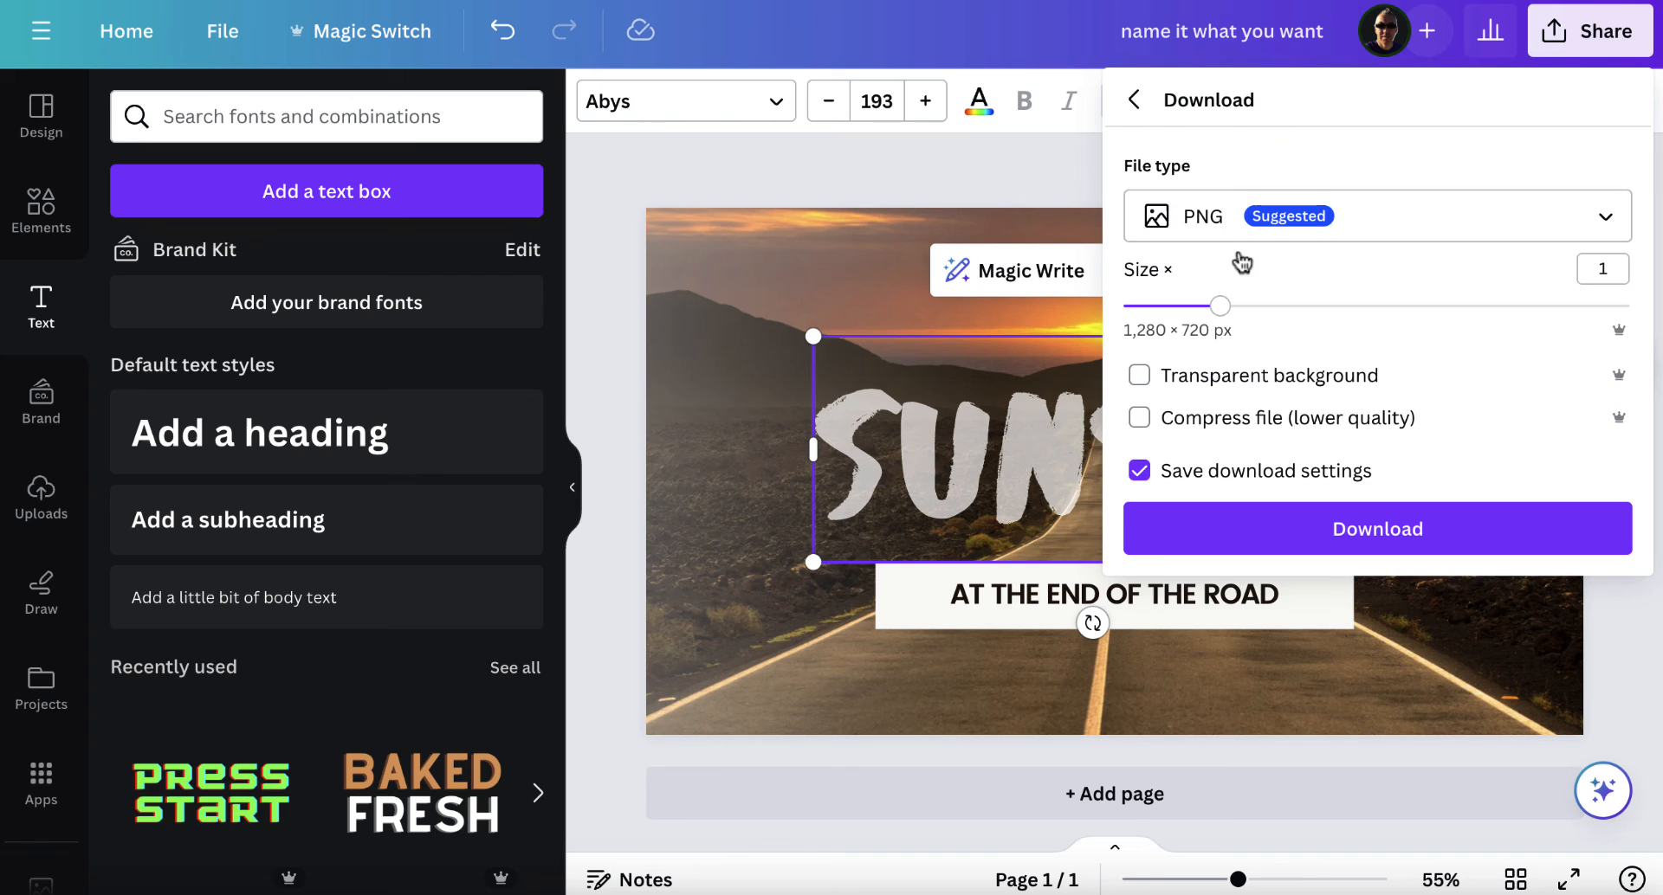
pyautogui.click(1375, 216)
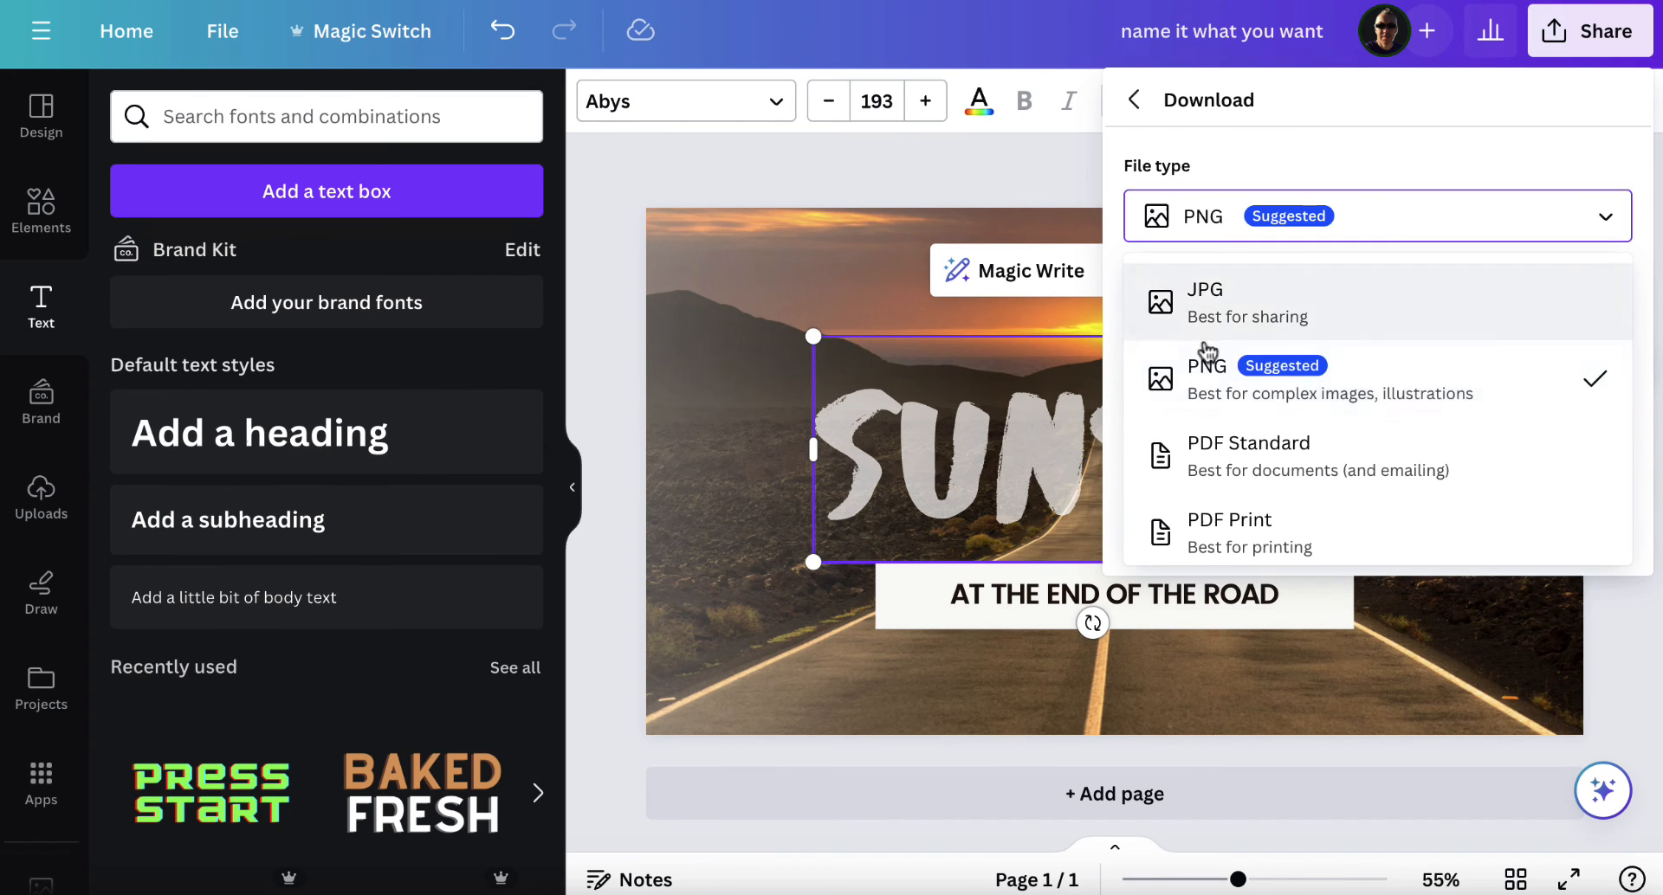
pyautogui.moveTo(1261, 301)
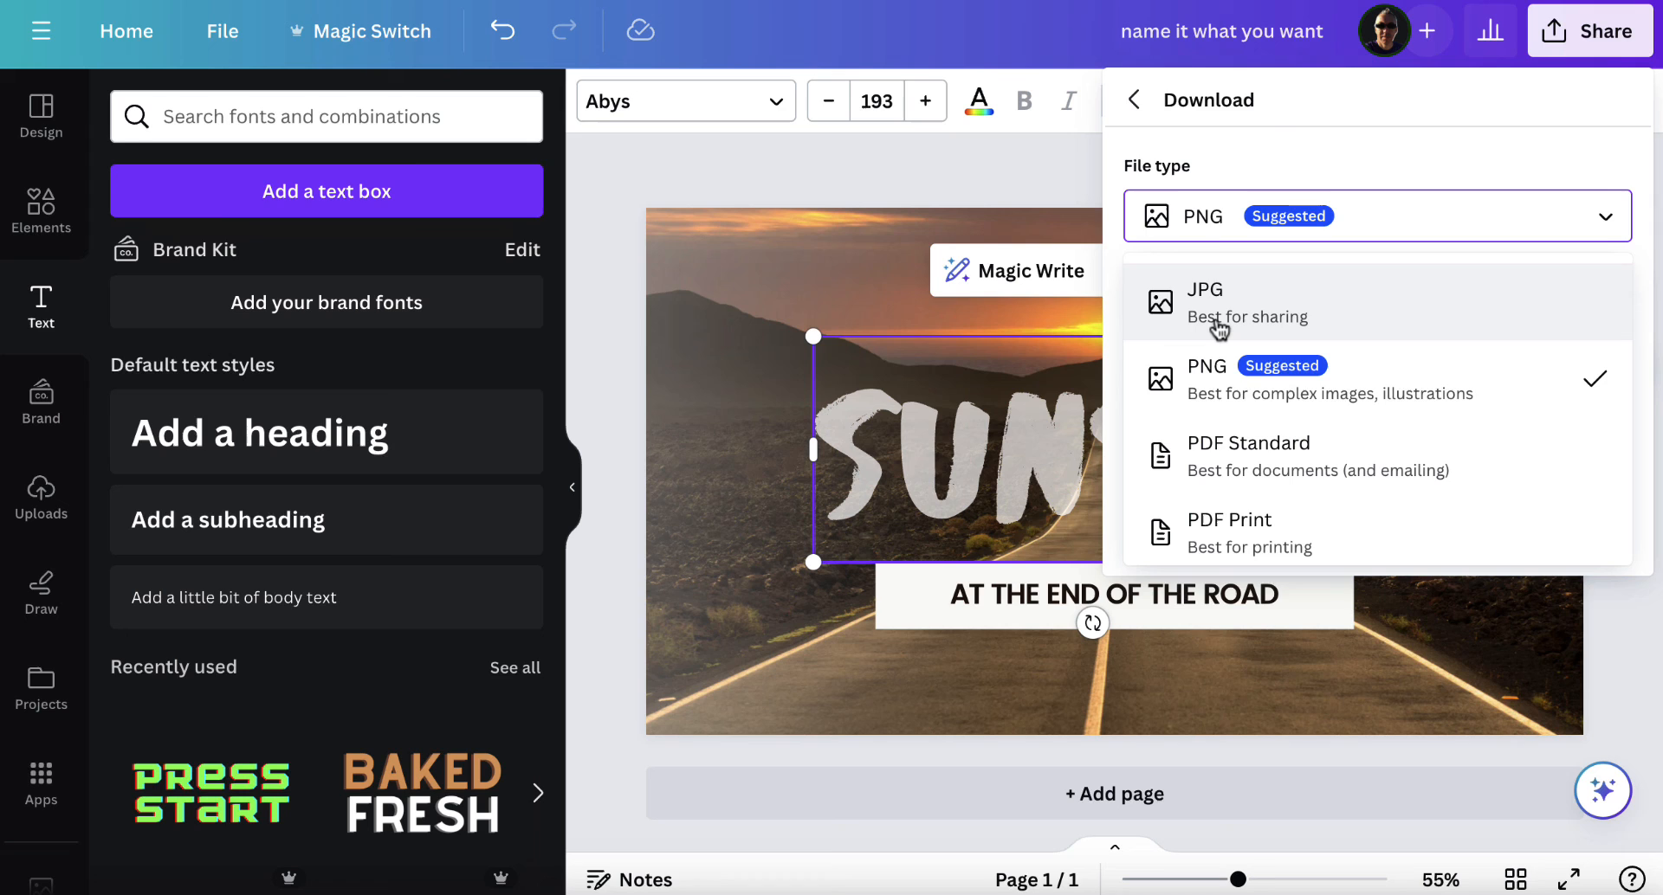
pyautogui.scroll(-3)
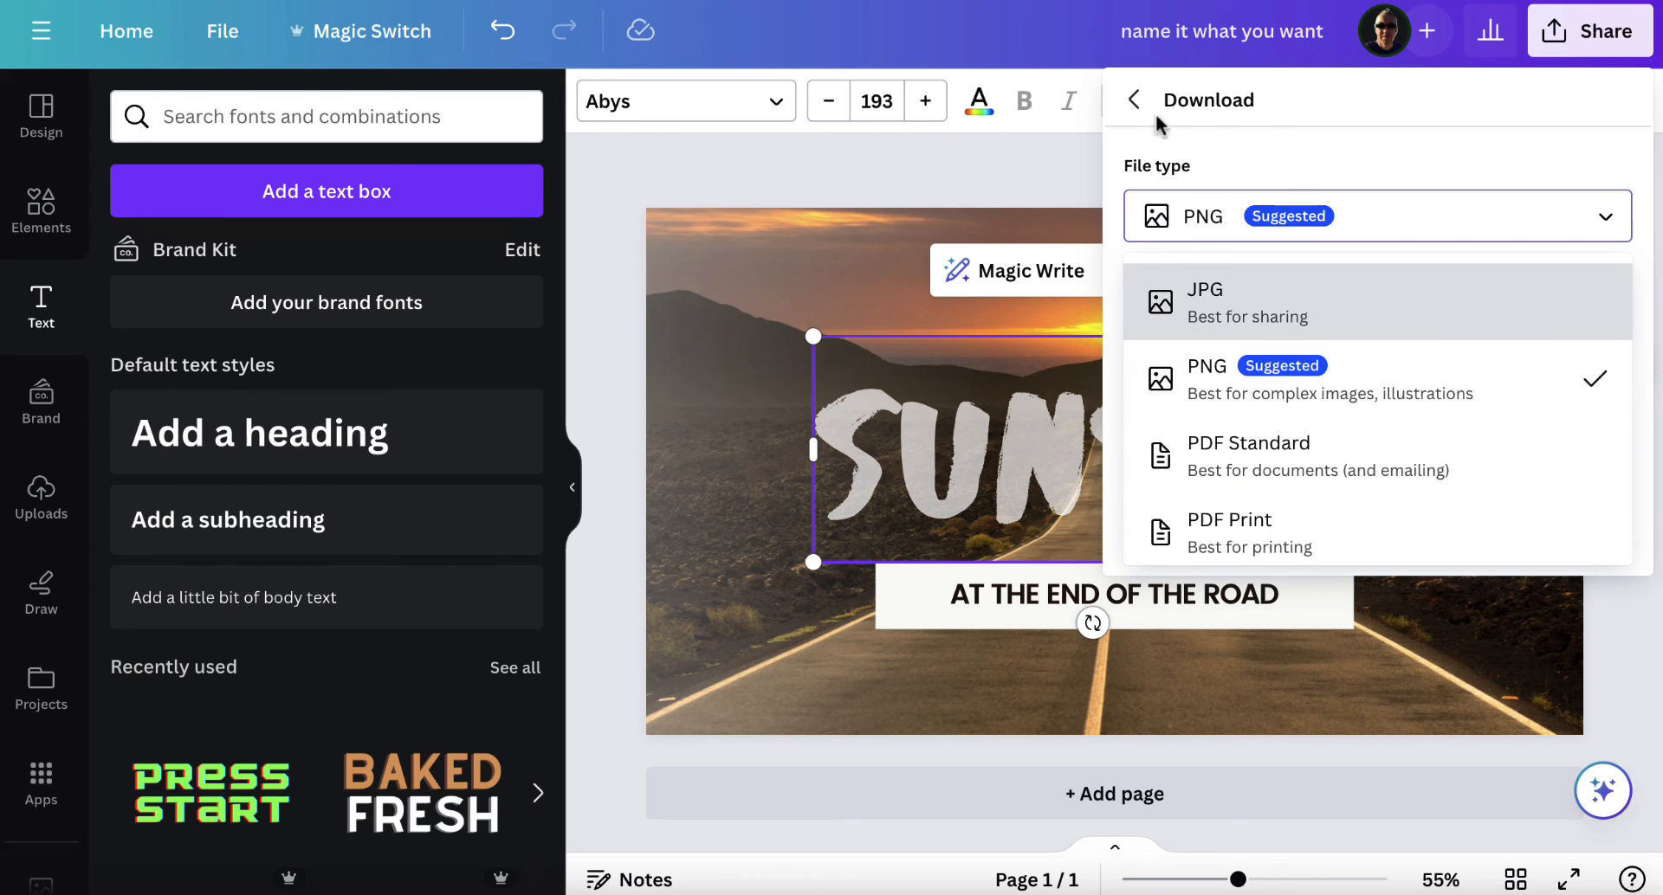
pyautogui.click(1134, 100)
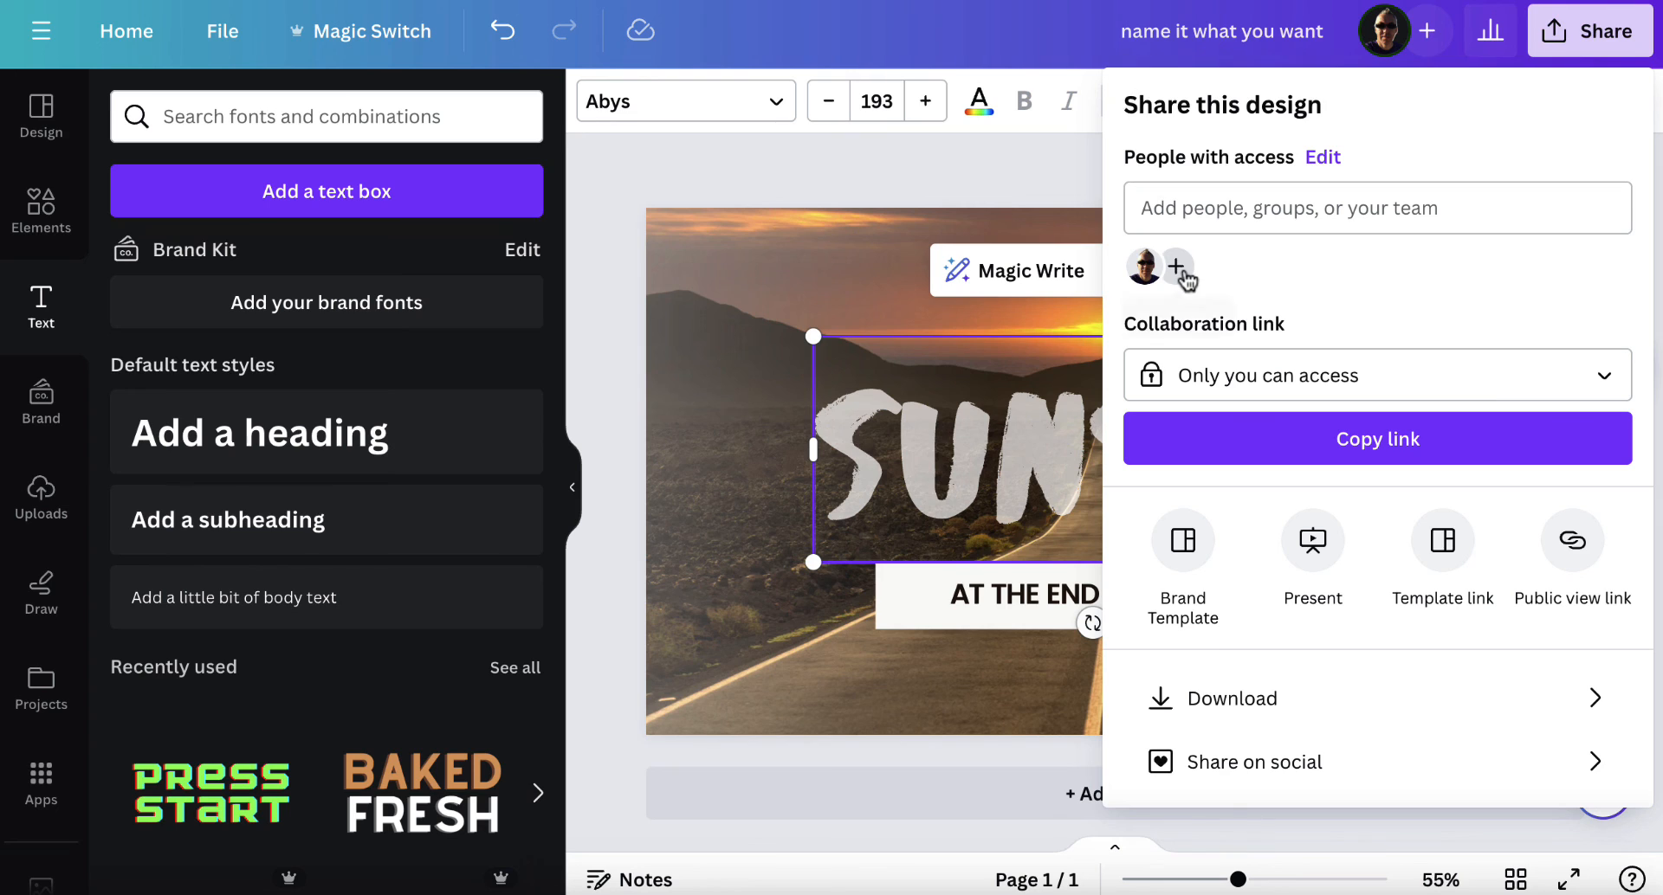